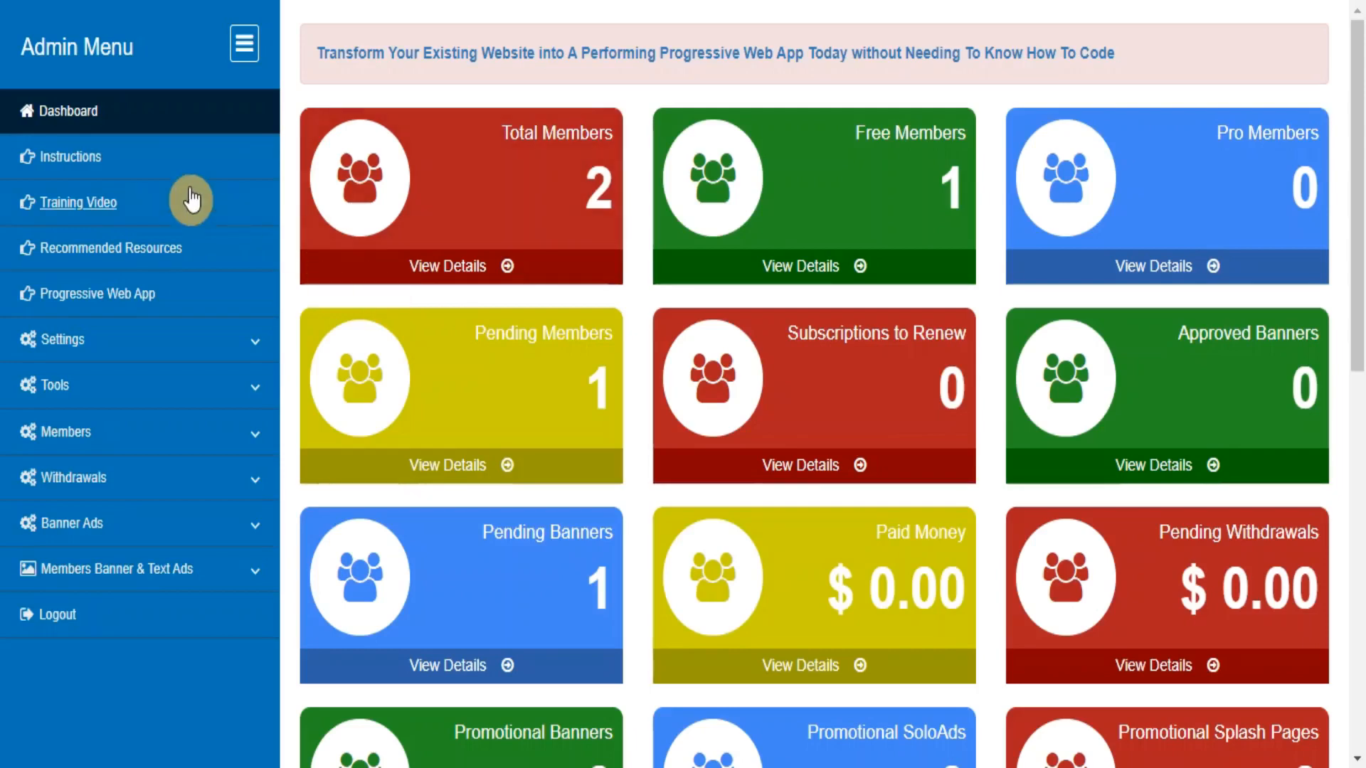
View the usage instructions and expand the Settings menu sections.
click(68, 156)
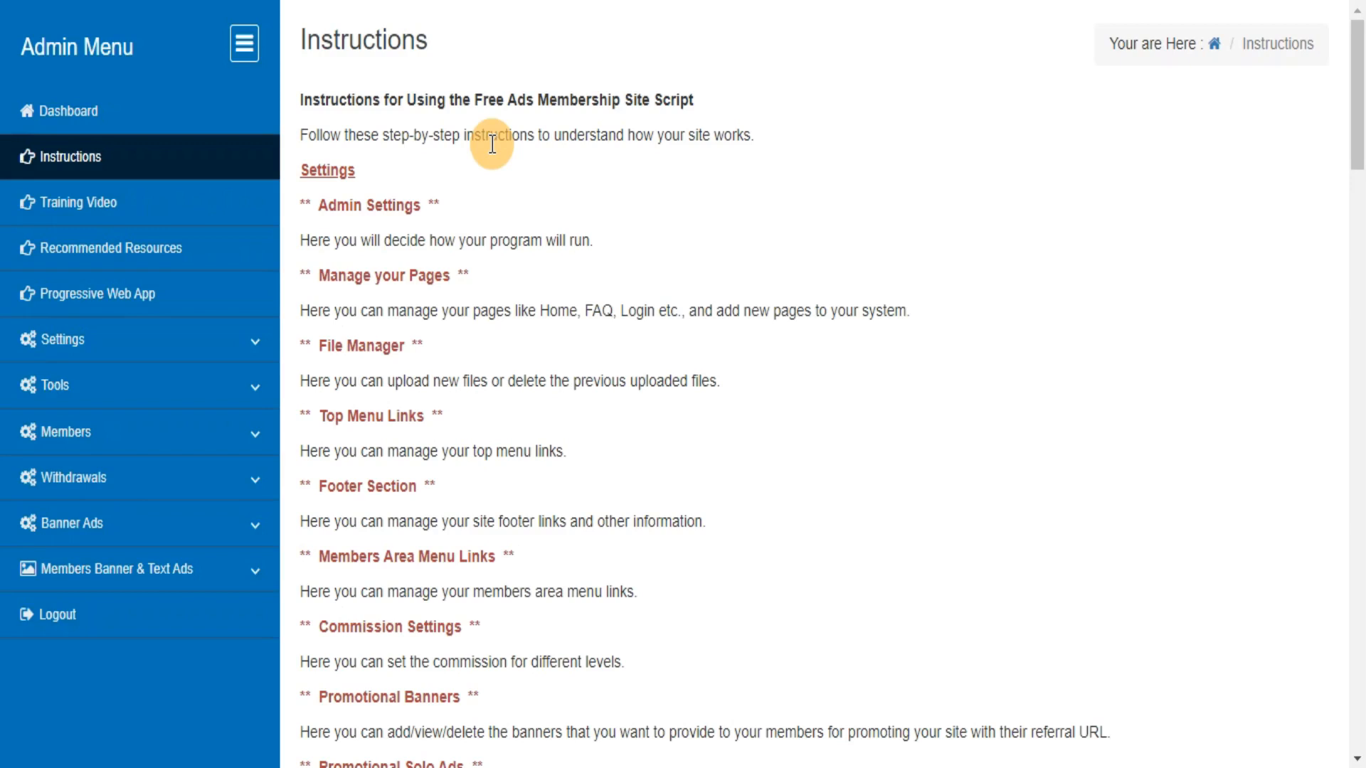
click(62, 339)
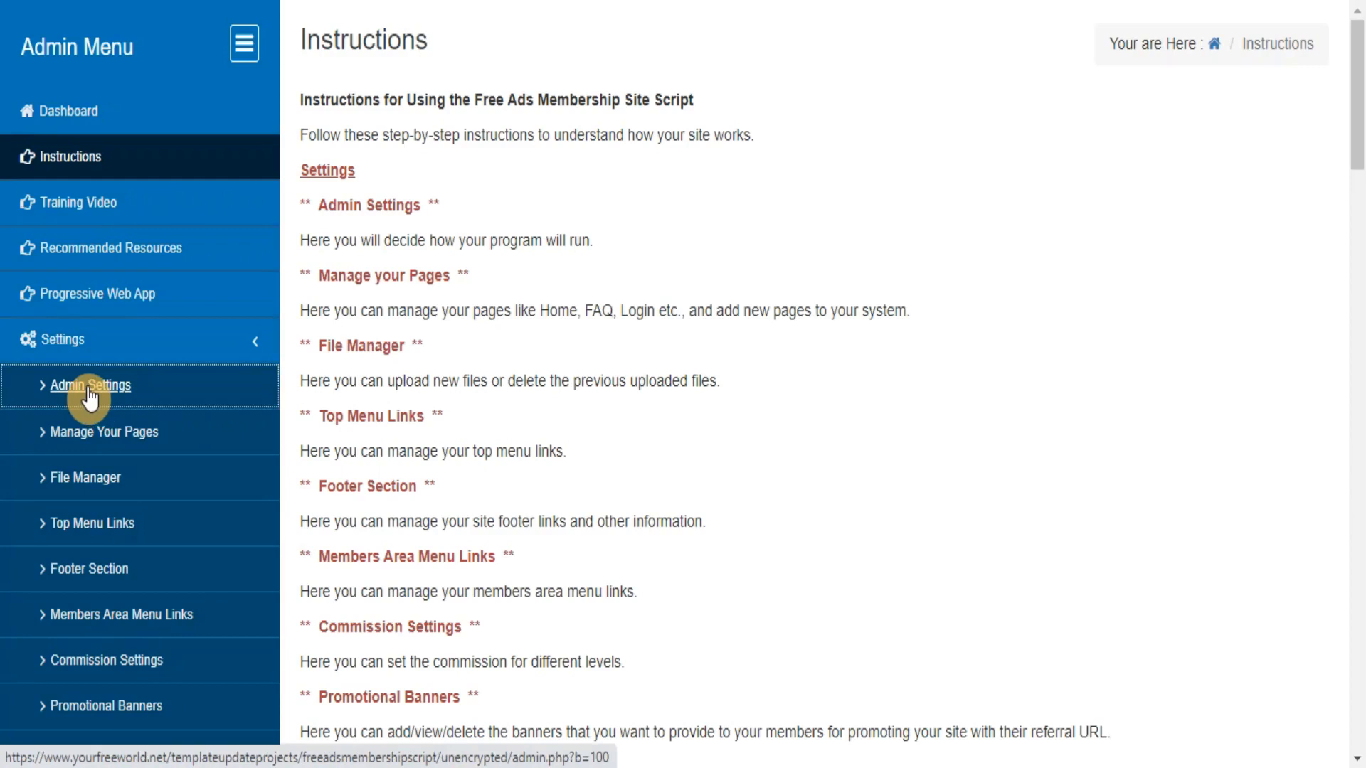
Review the Admin Settings form (site info, mailer, banner pricing) and the reCAPTCHA key guide.
click(91, 384)
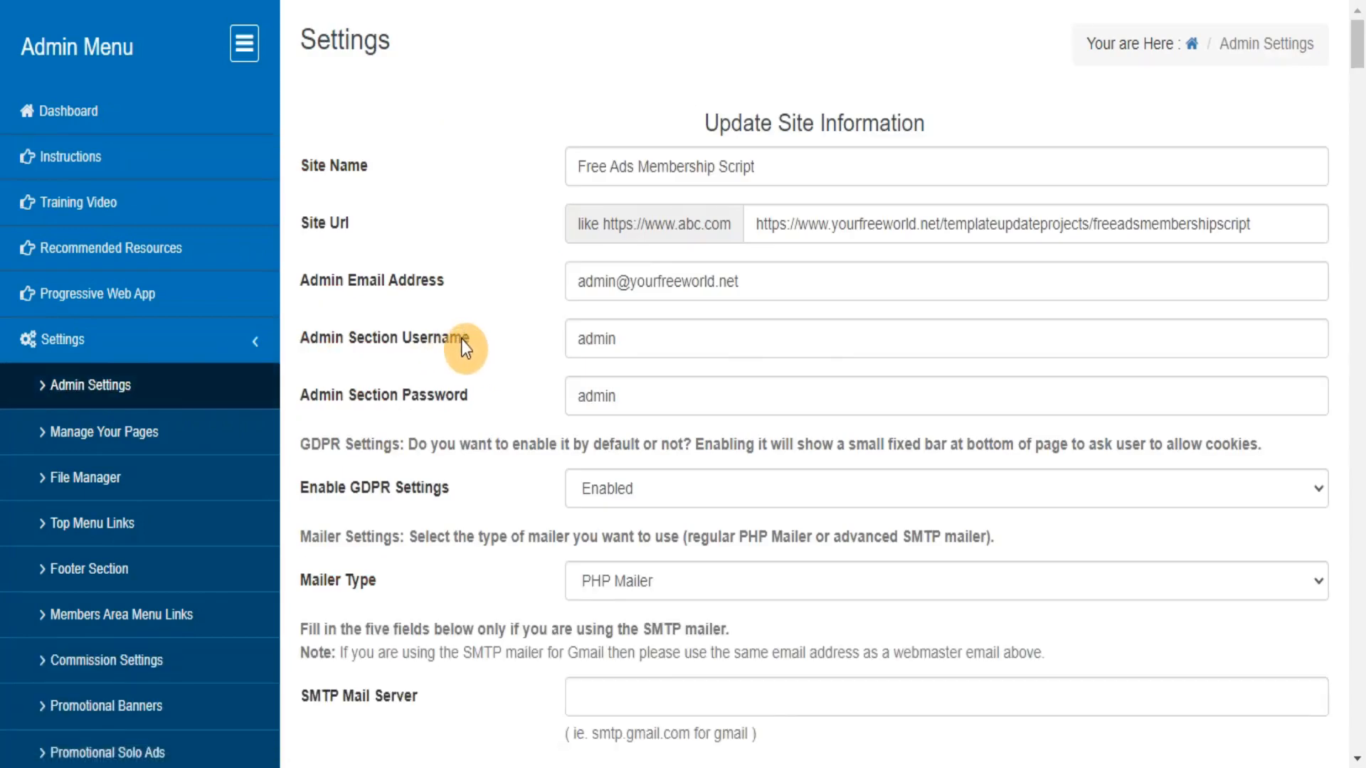
mouse_move(478, 489)
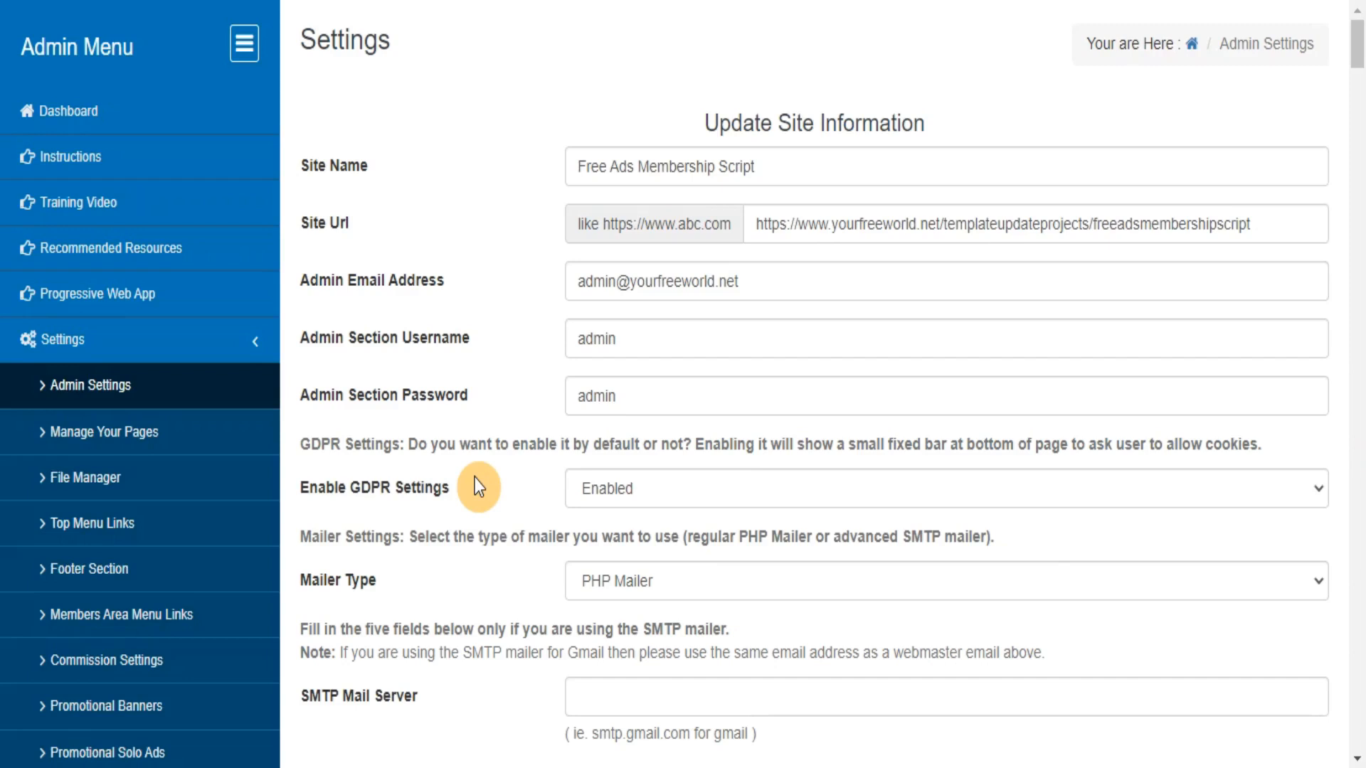
mouse_move(471, 541)
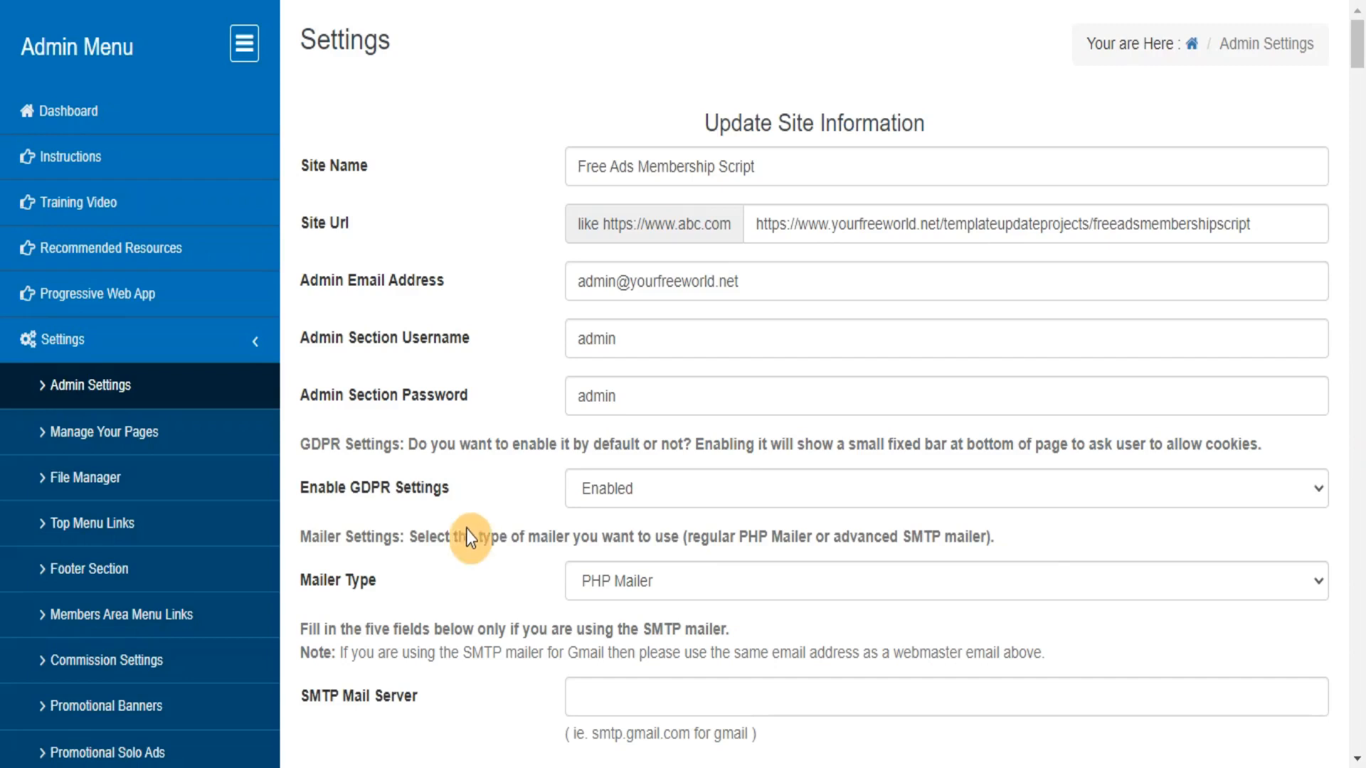
mouse_move(457, 603)
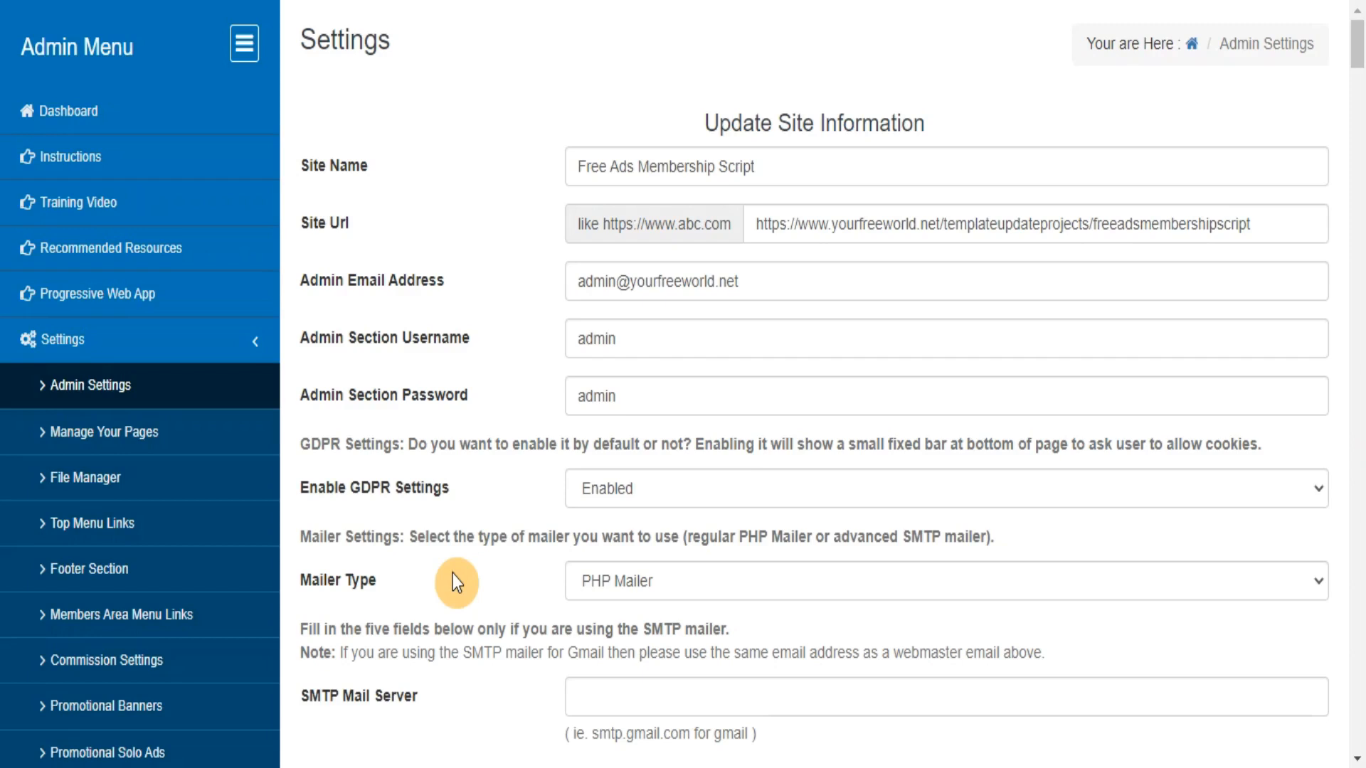
mouse_move(981, 427)
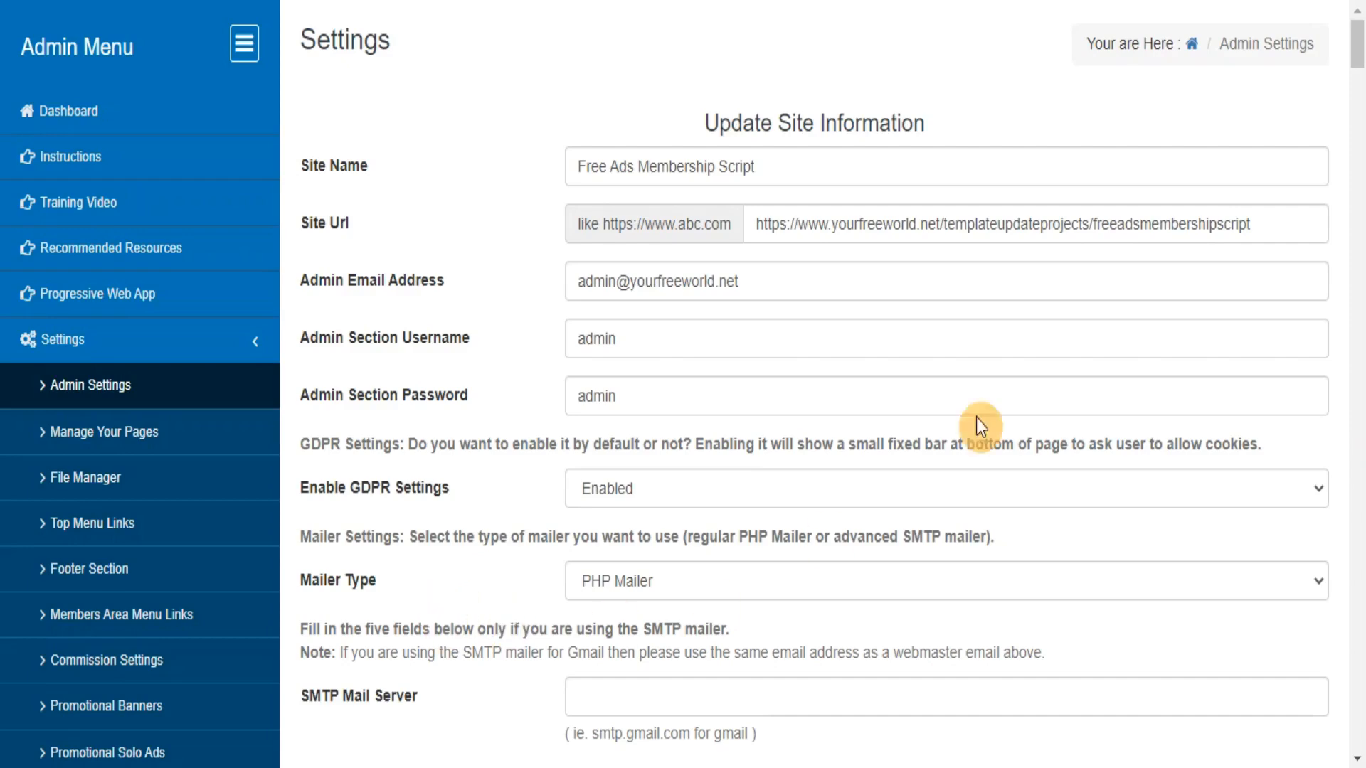
scroll(down, 3)
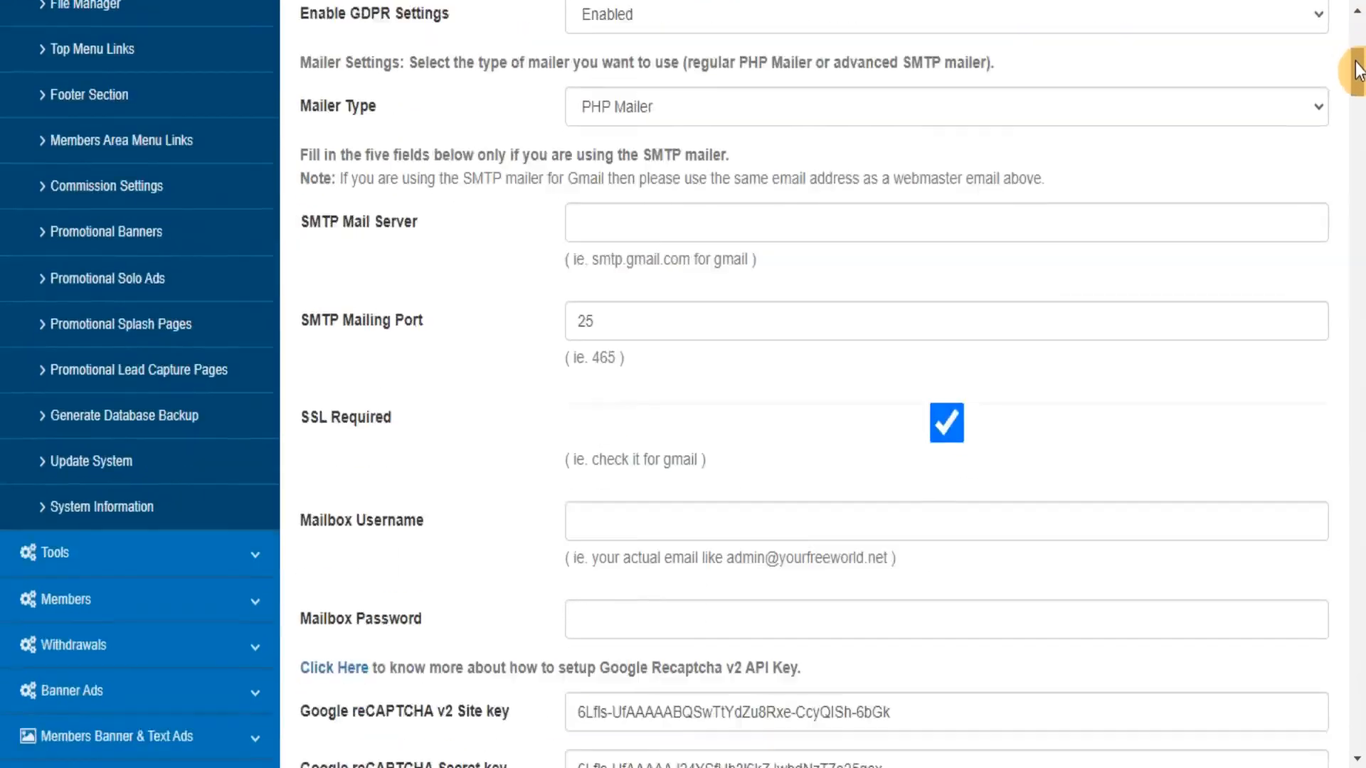
scroll(down, 3)
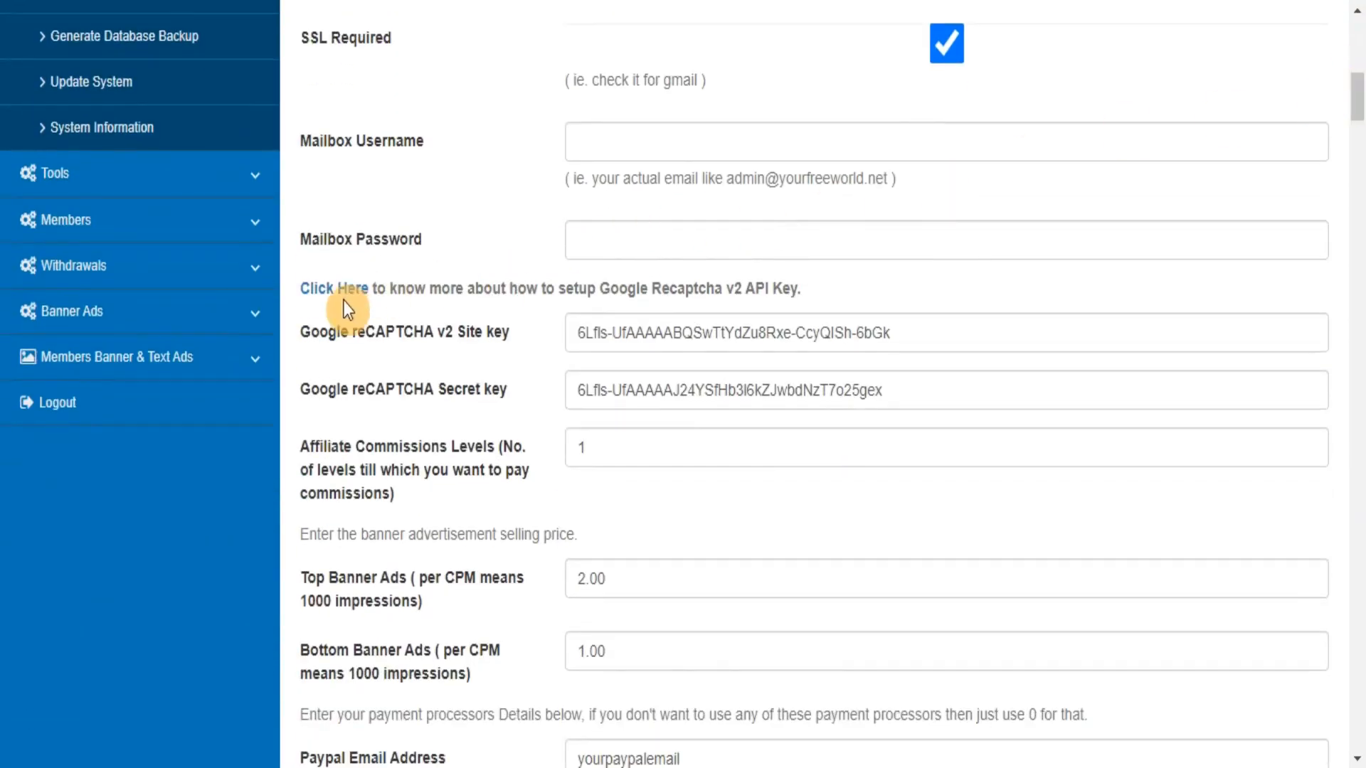
click(333, 287)
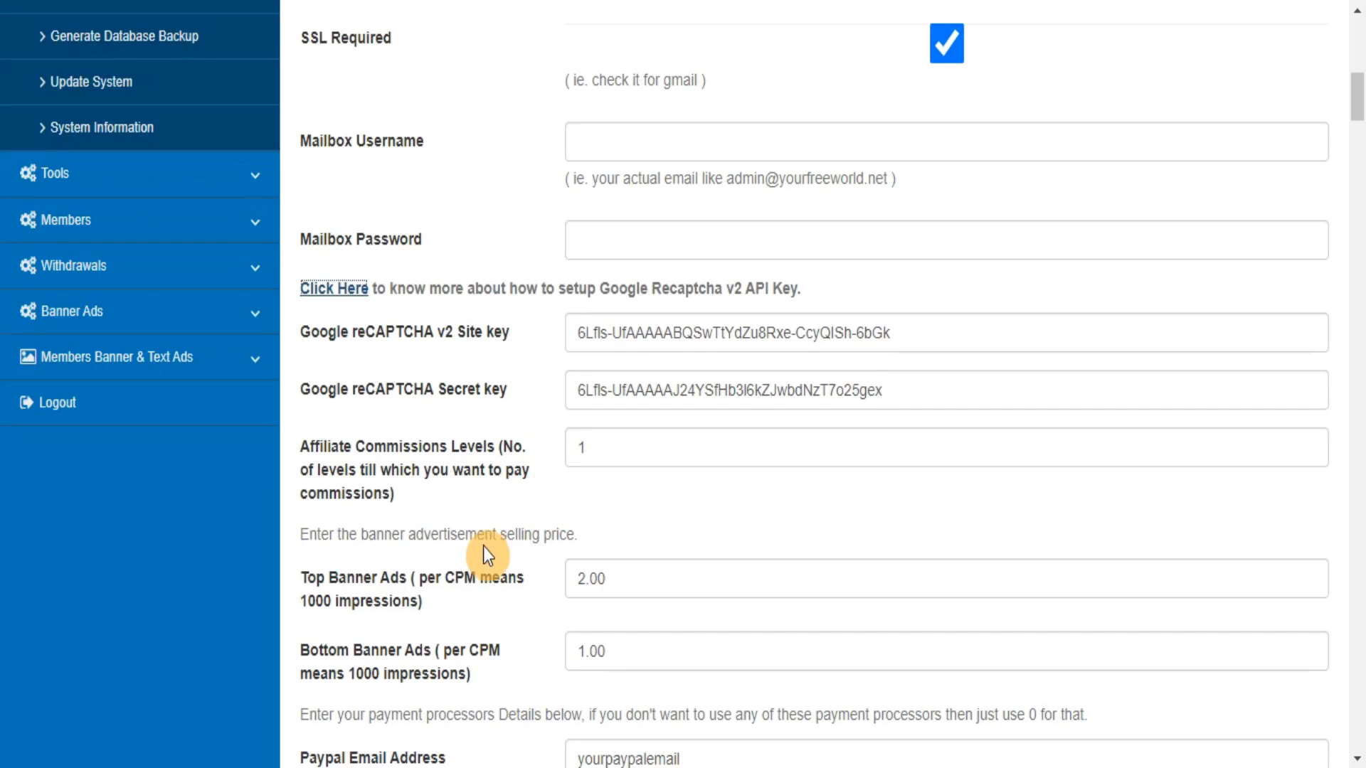
scroll(down, 3)
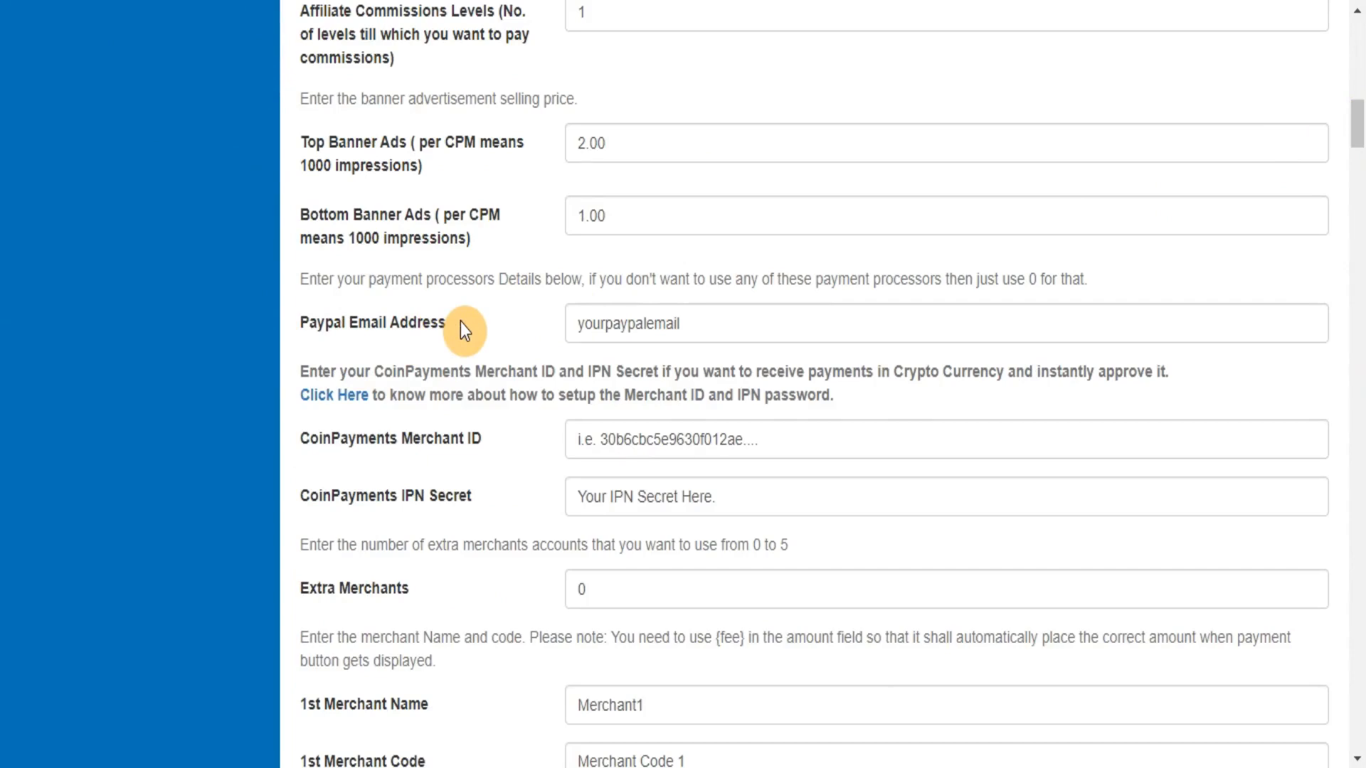
Save the admin settings with Update Settings so the records-updated confirmation appears.
scroll(down, 3)
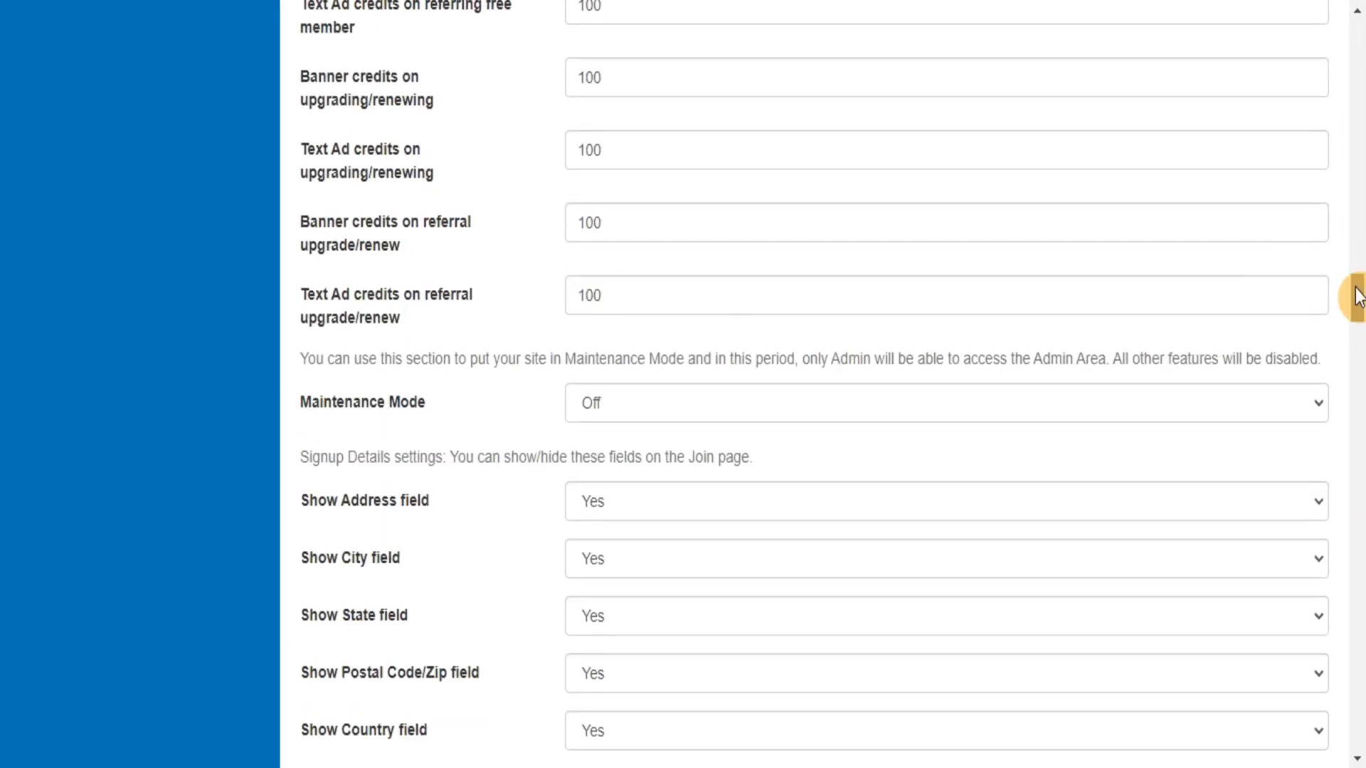
scroll(down, 3)
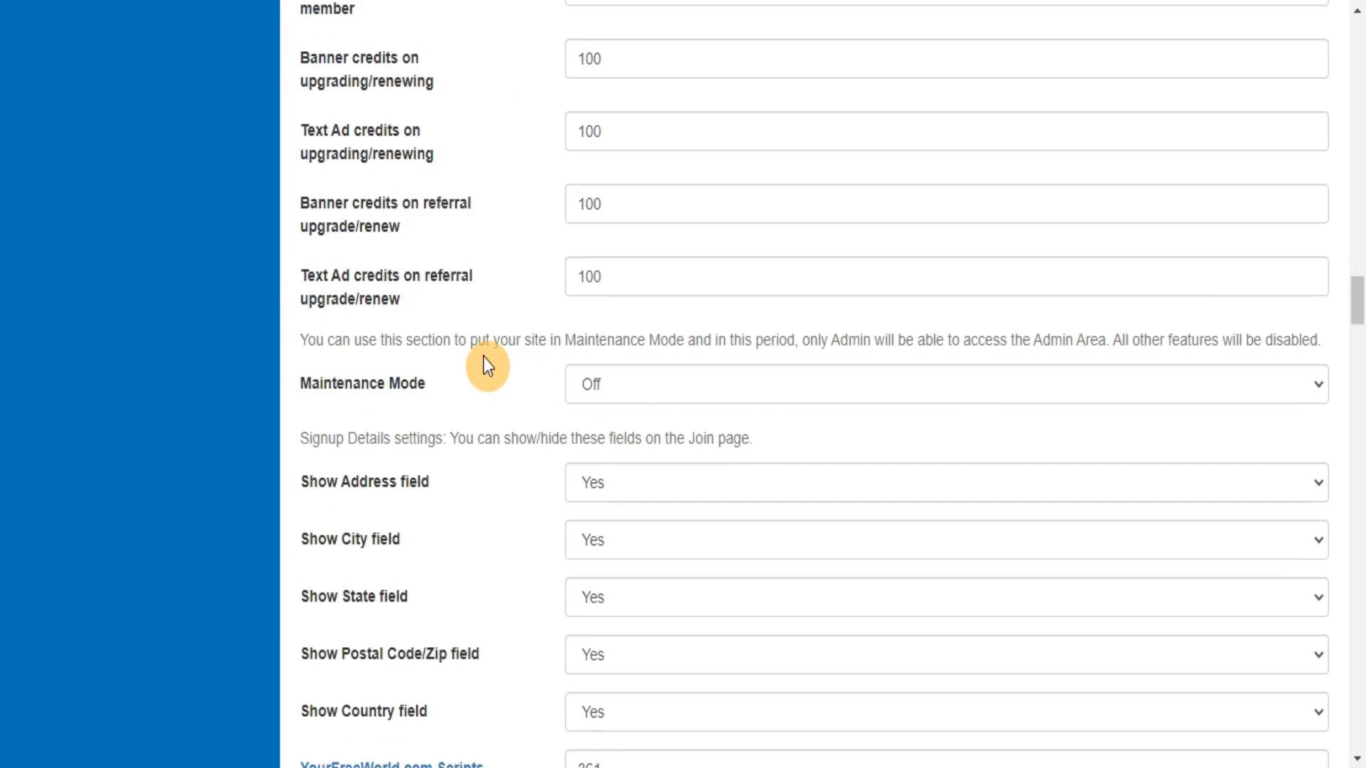
mouse_move(1210, 350)
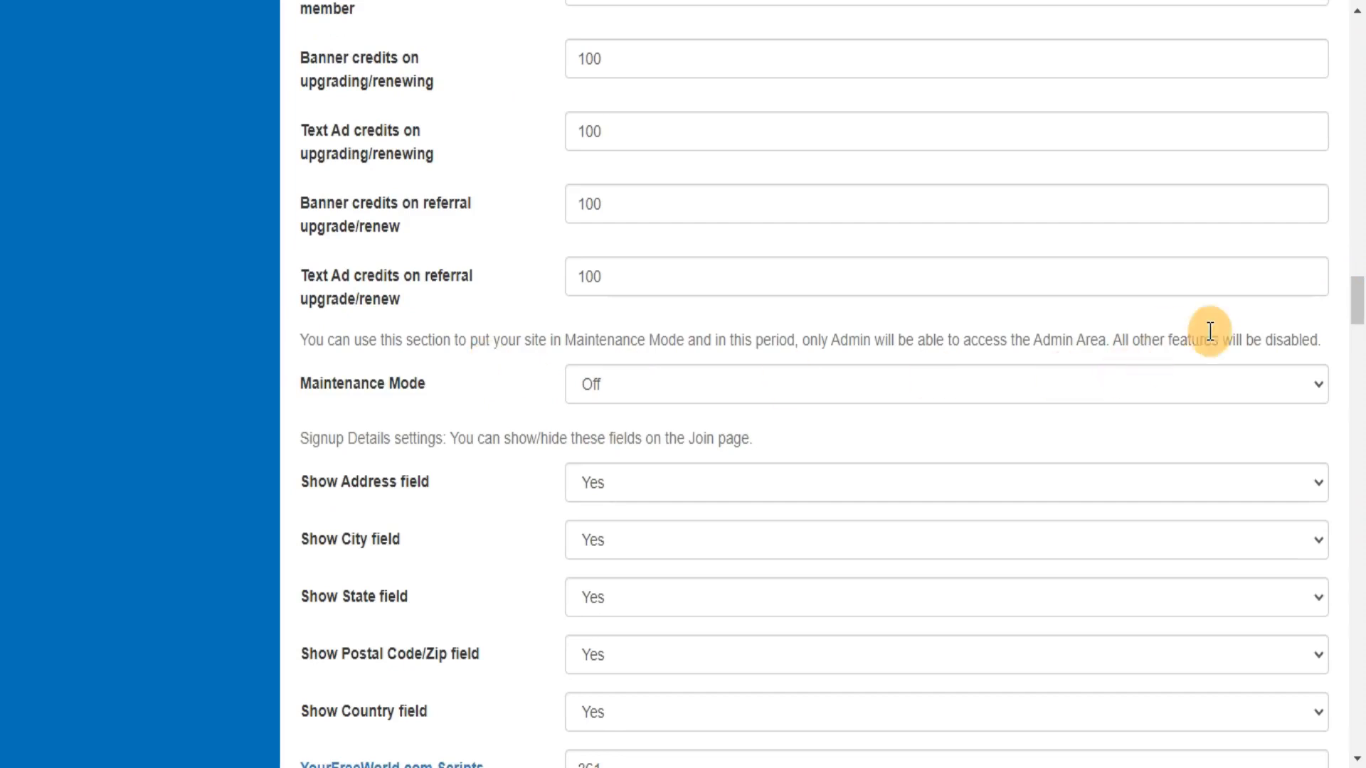
scroll(down, 3)
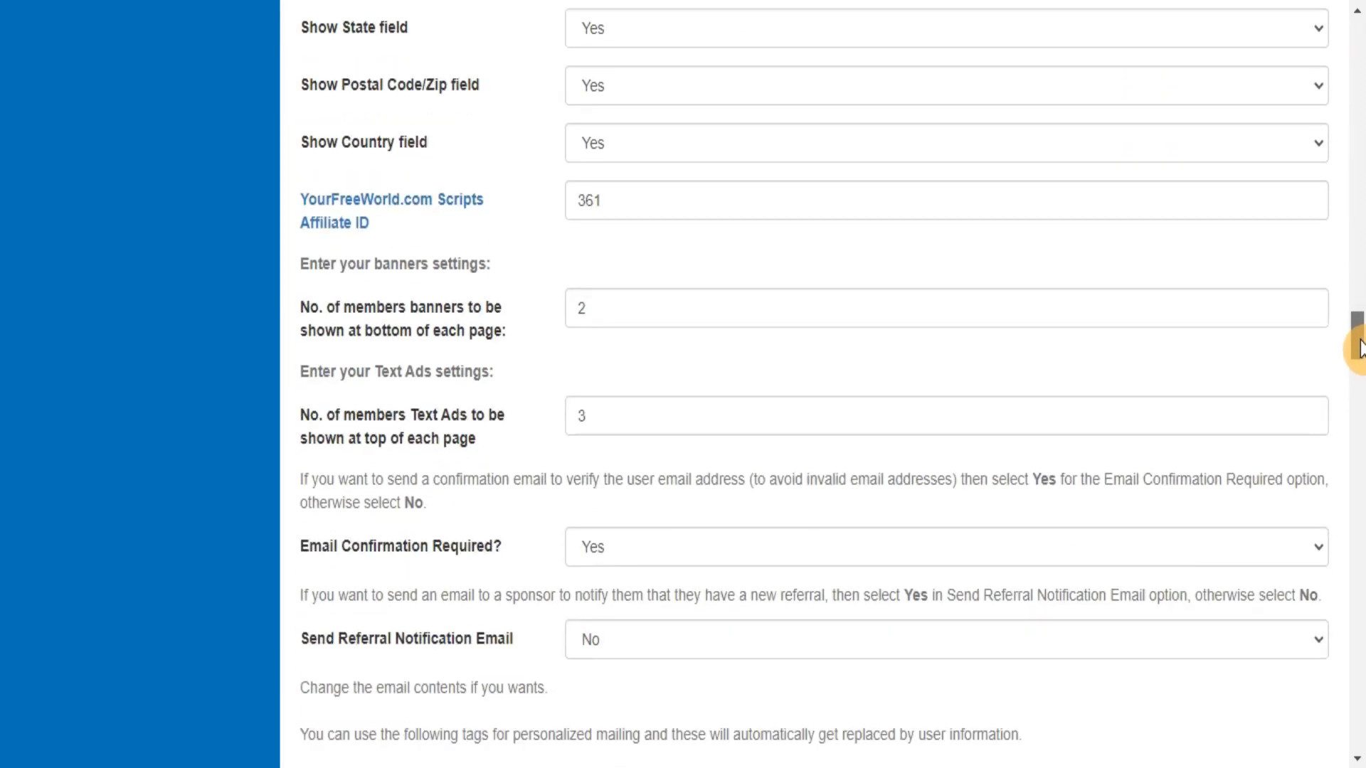
scroll(down, 3)
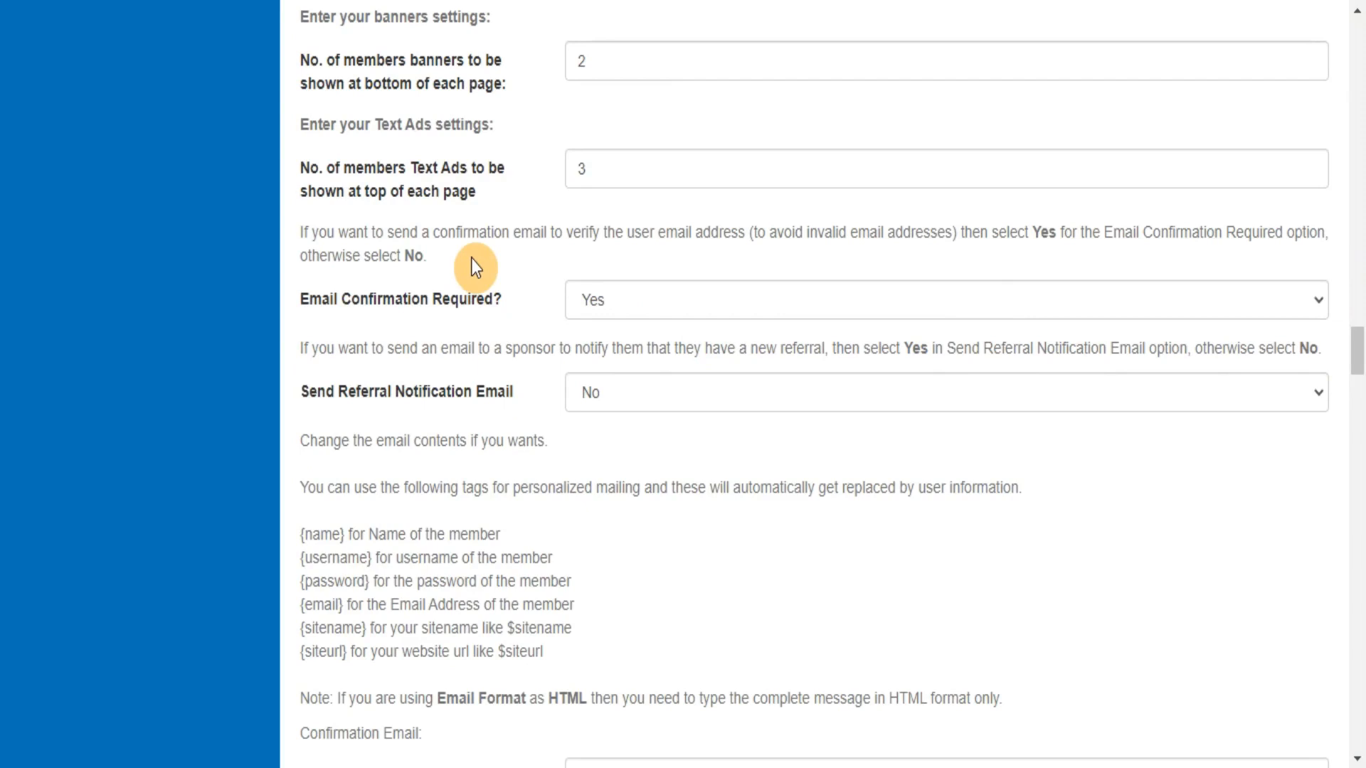
mouse_move(518, 400)
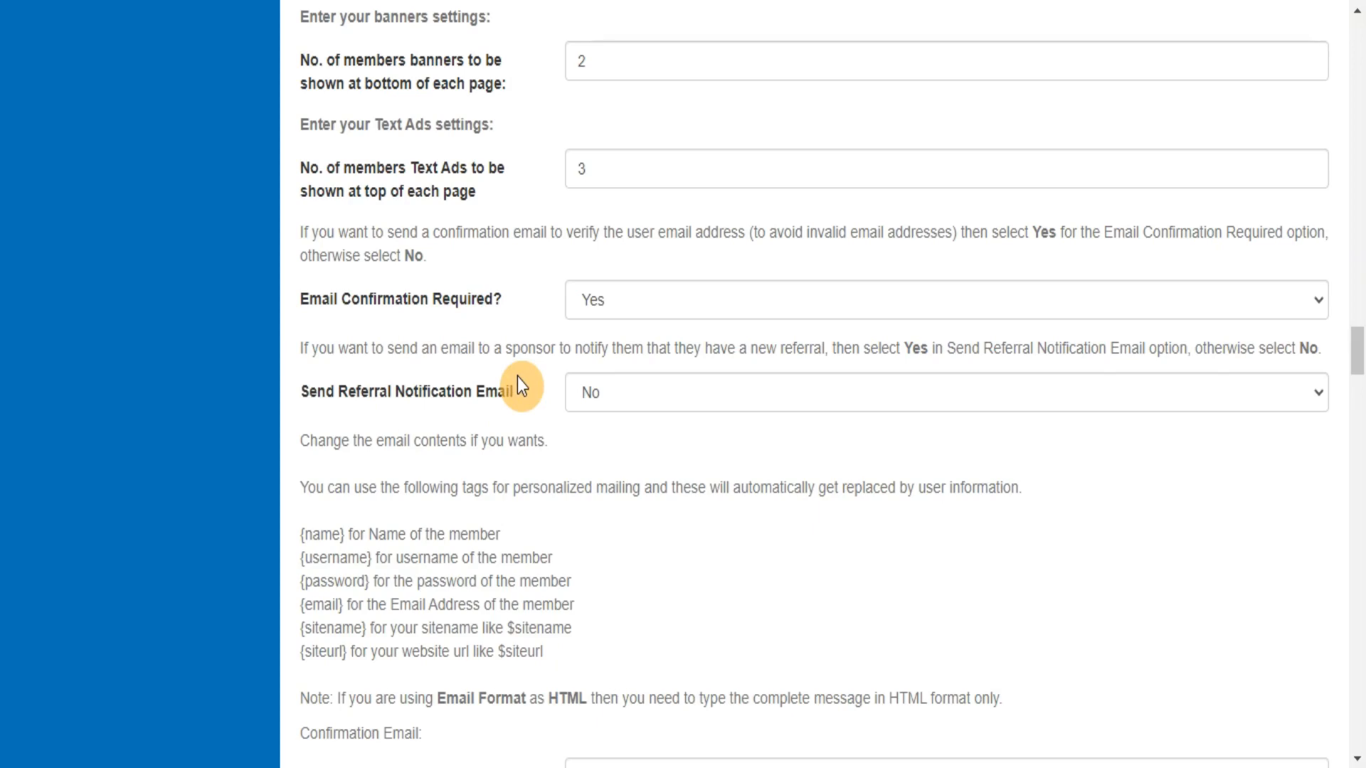
scroll(down, 3)
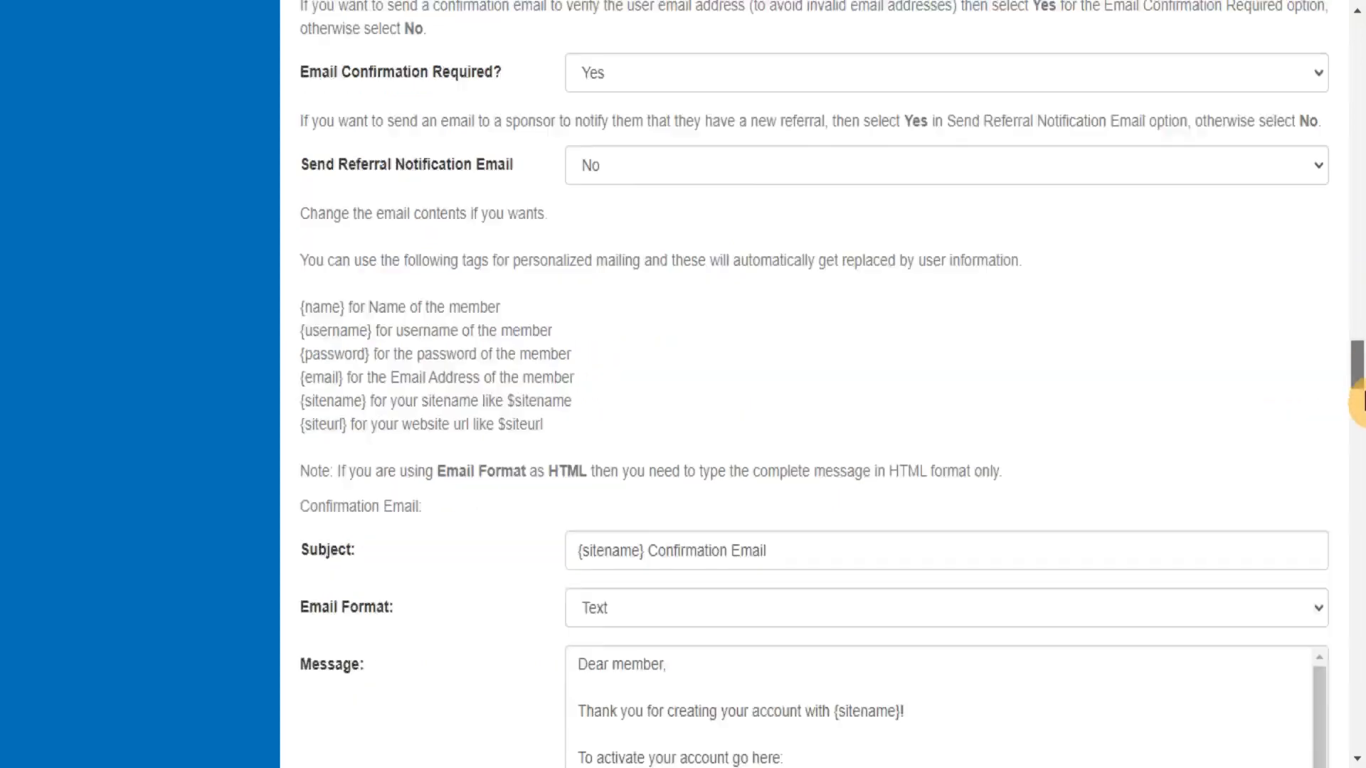
scroll(down, 3)
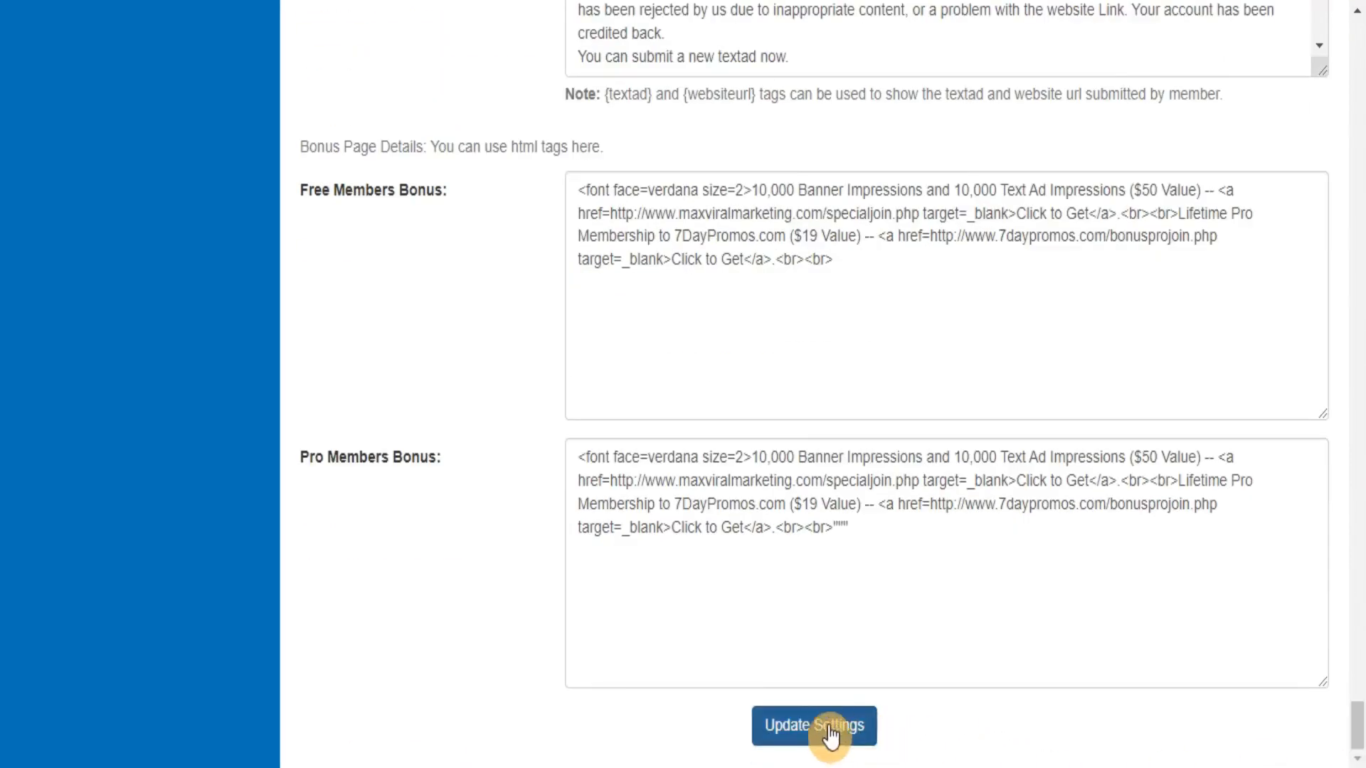
click(813, 746)
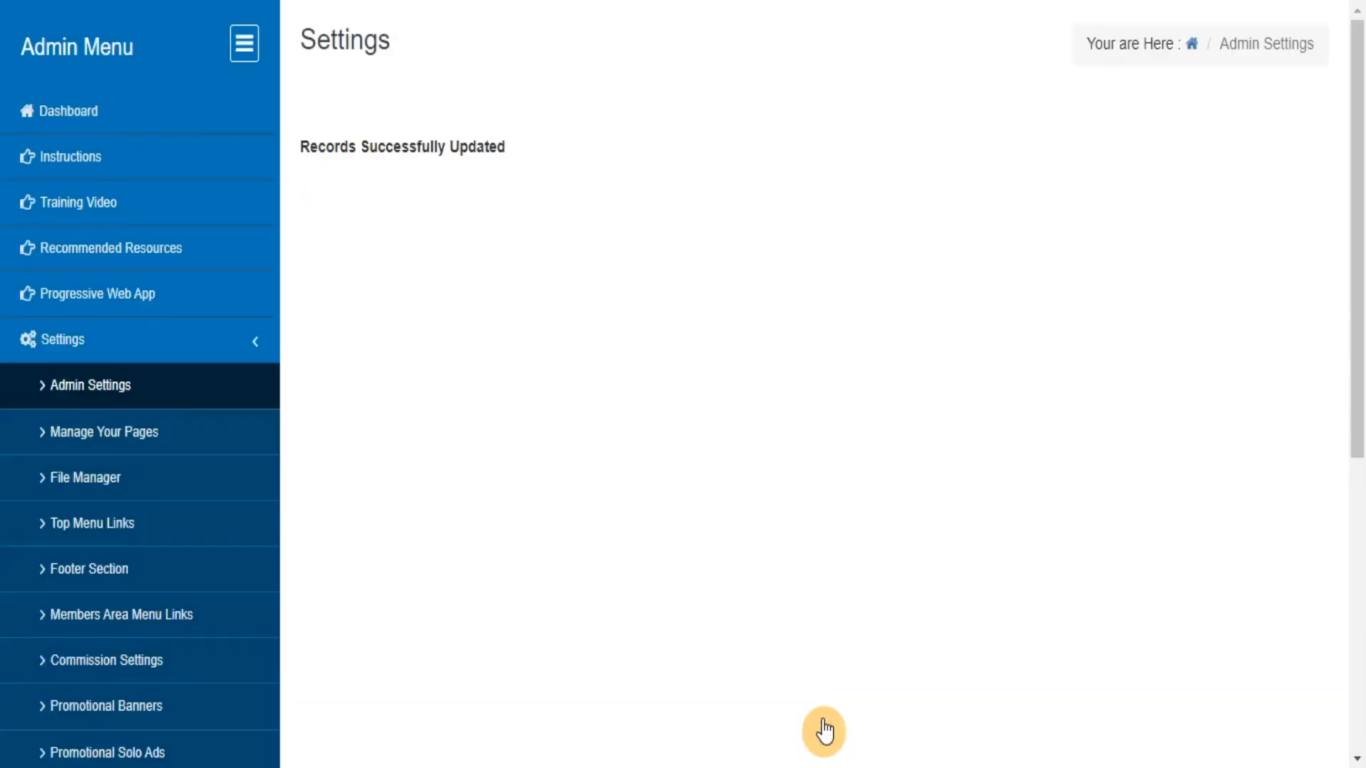
mouse_move(91, 448)
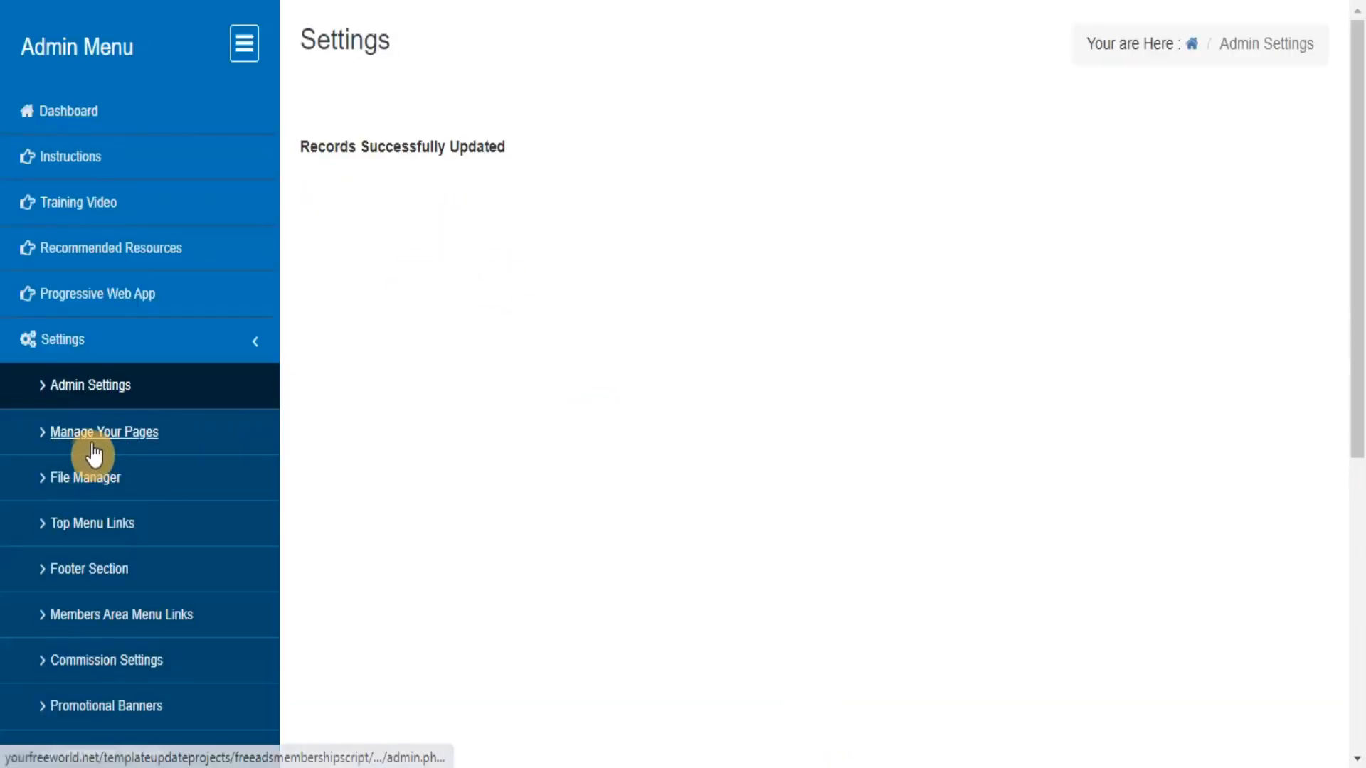
Add a new site page named 'How It Works' in Manage Your Pages.
click(104, 433)
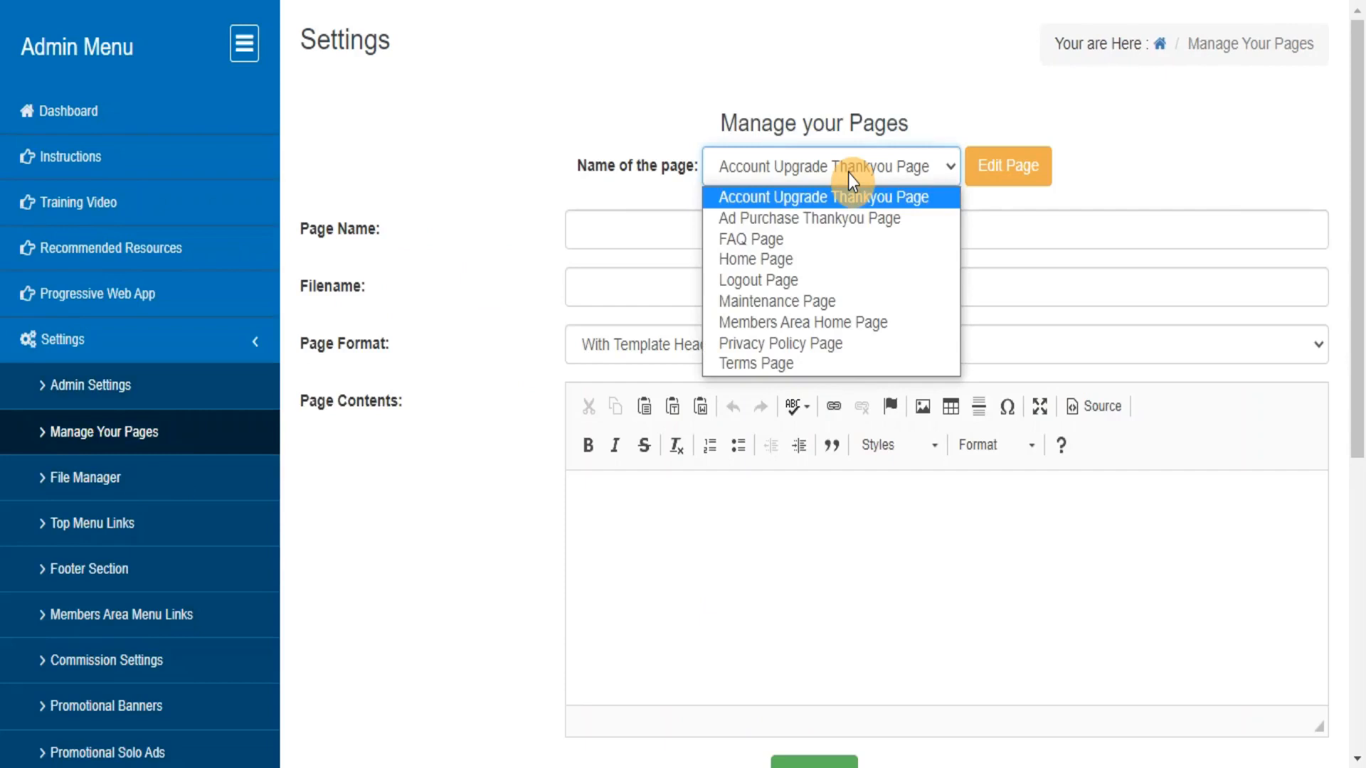
click(825, 196)
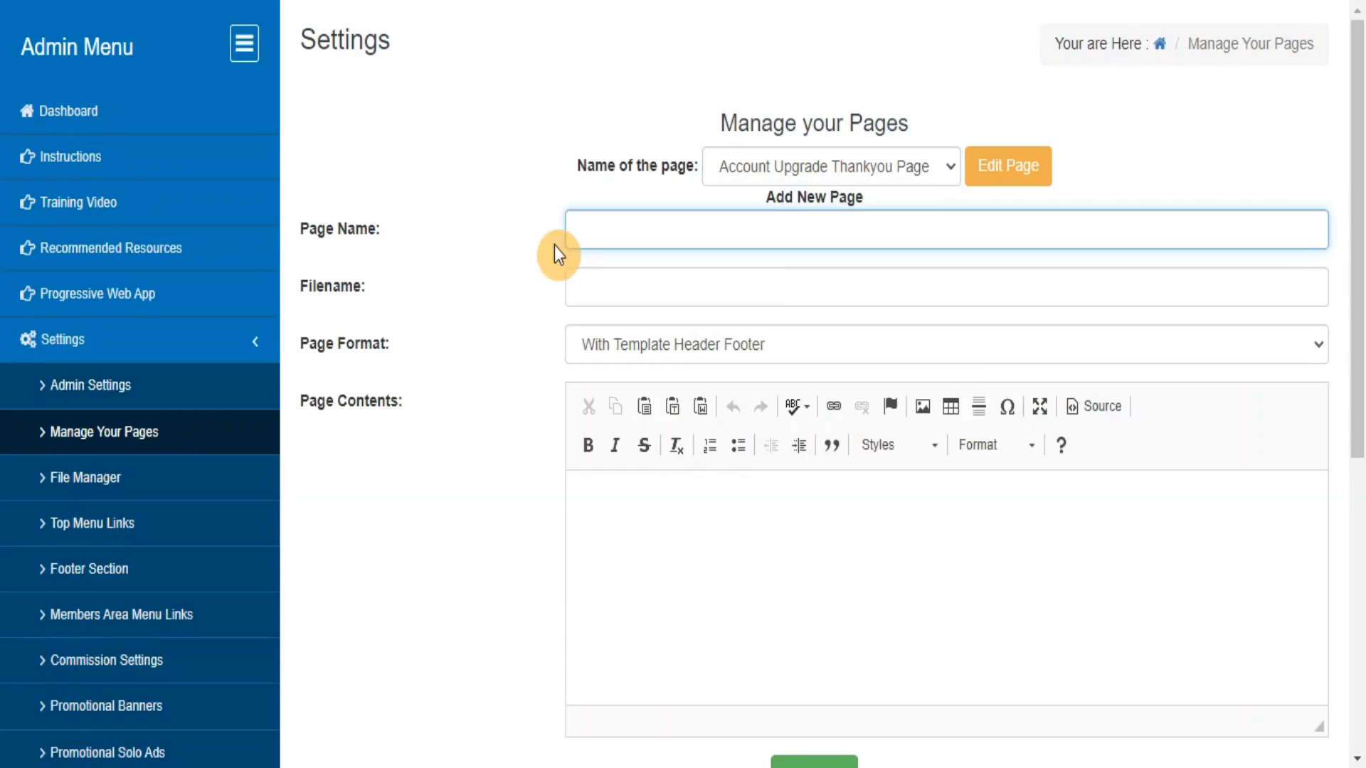
text(How It Works)
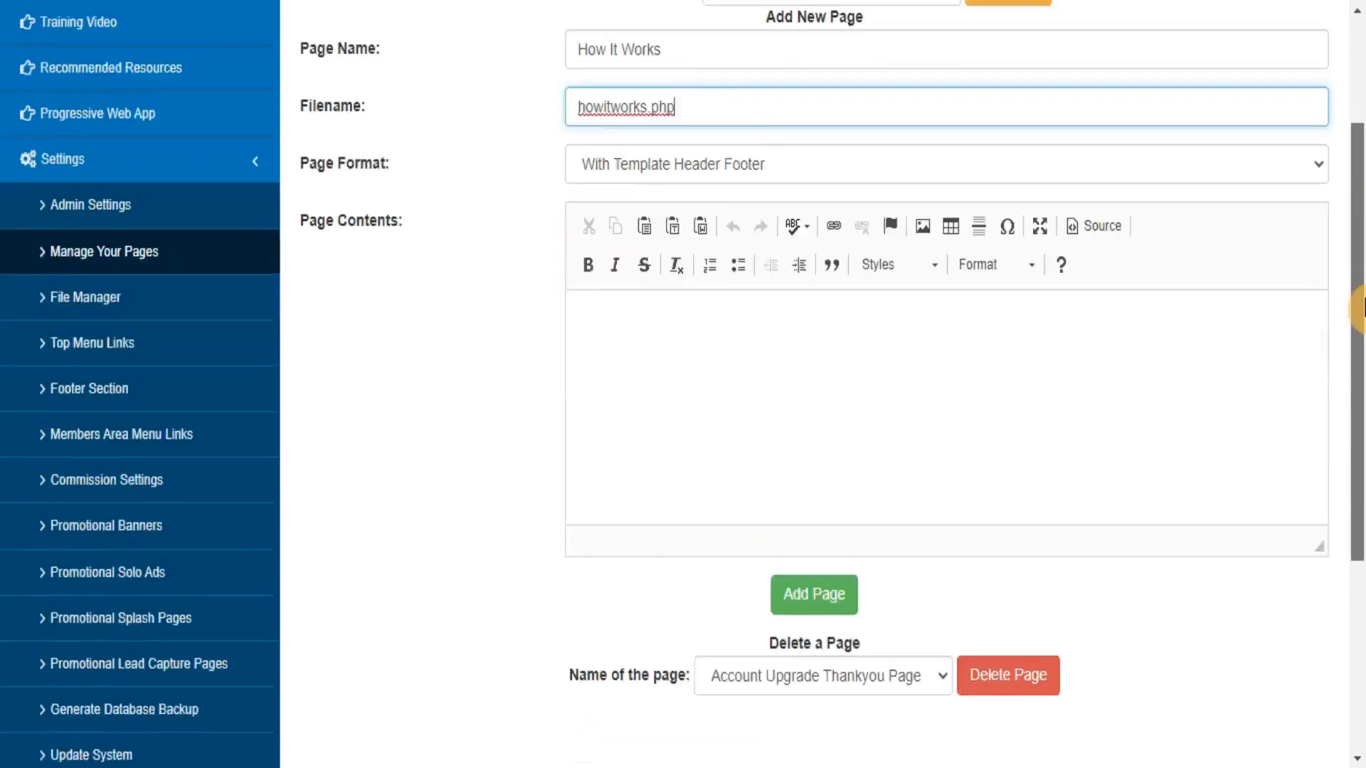
click(814, 595)
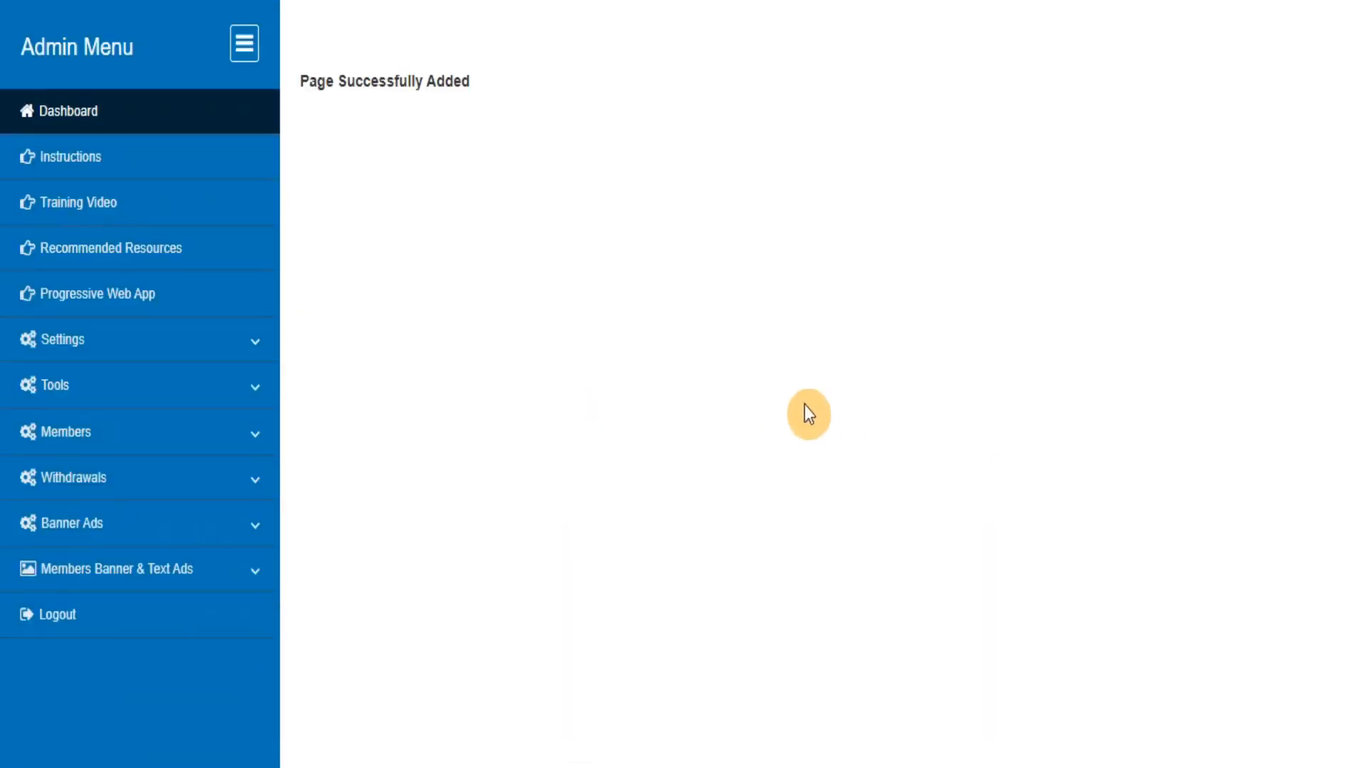
Return to page management and show the list of editable site pages.
click(63, 339)
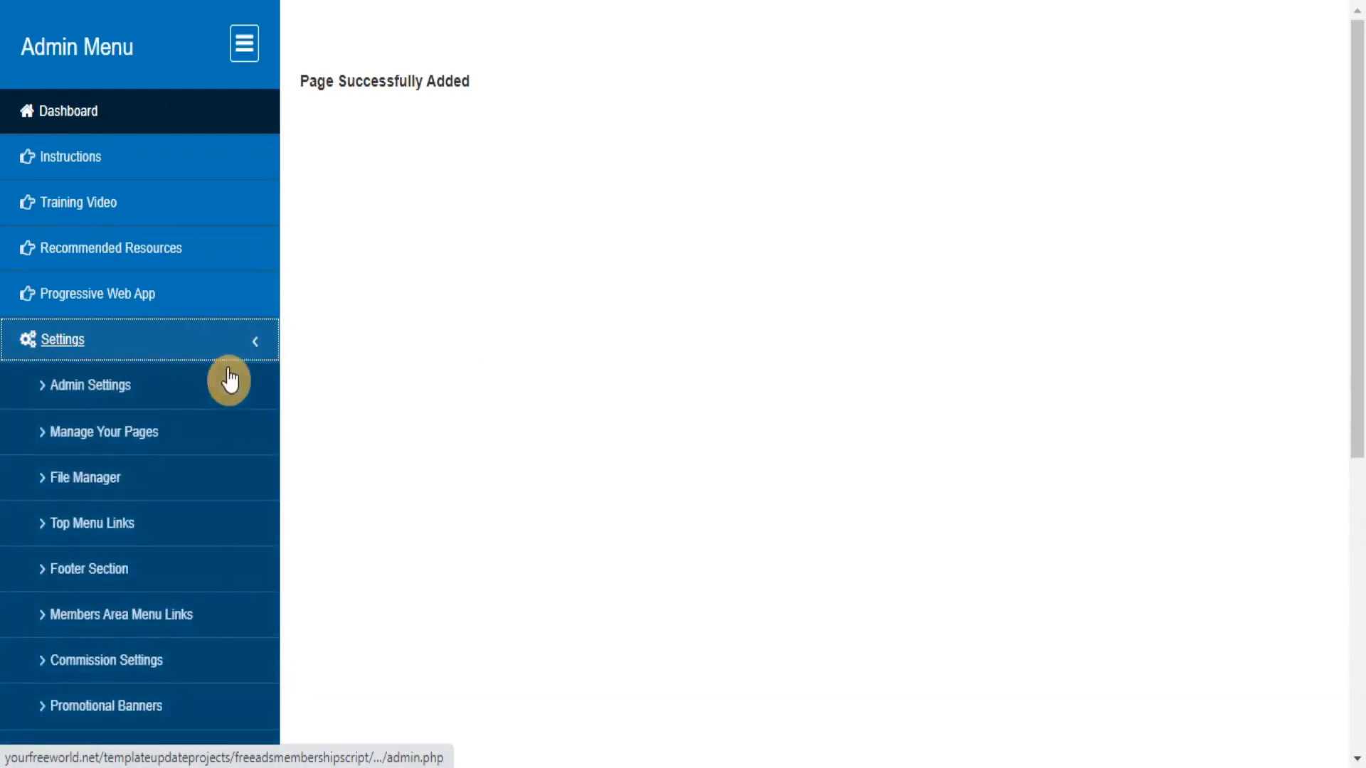
click(104, 433)
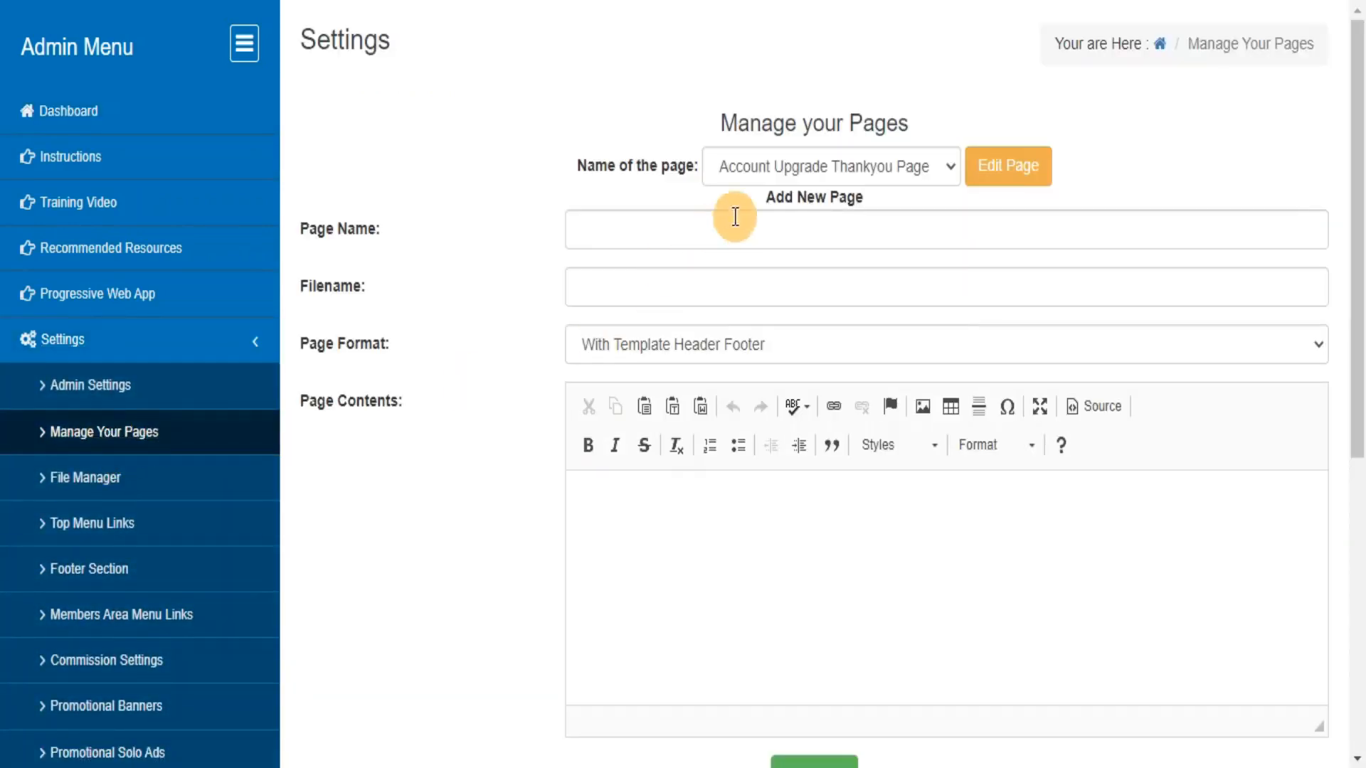
click(831, 165)
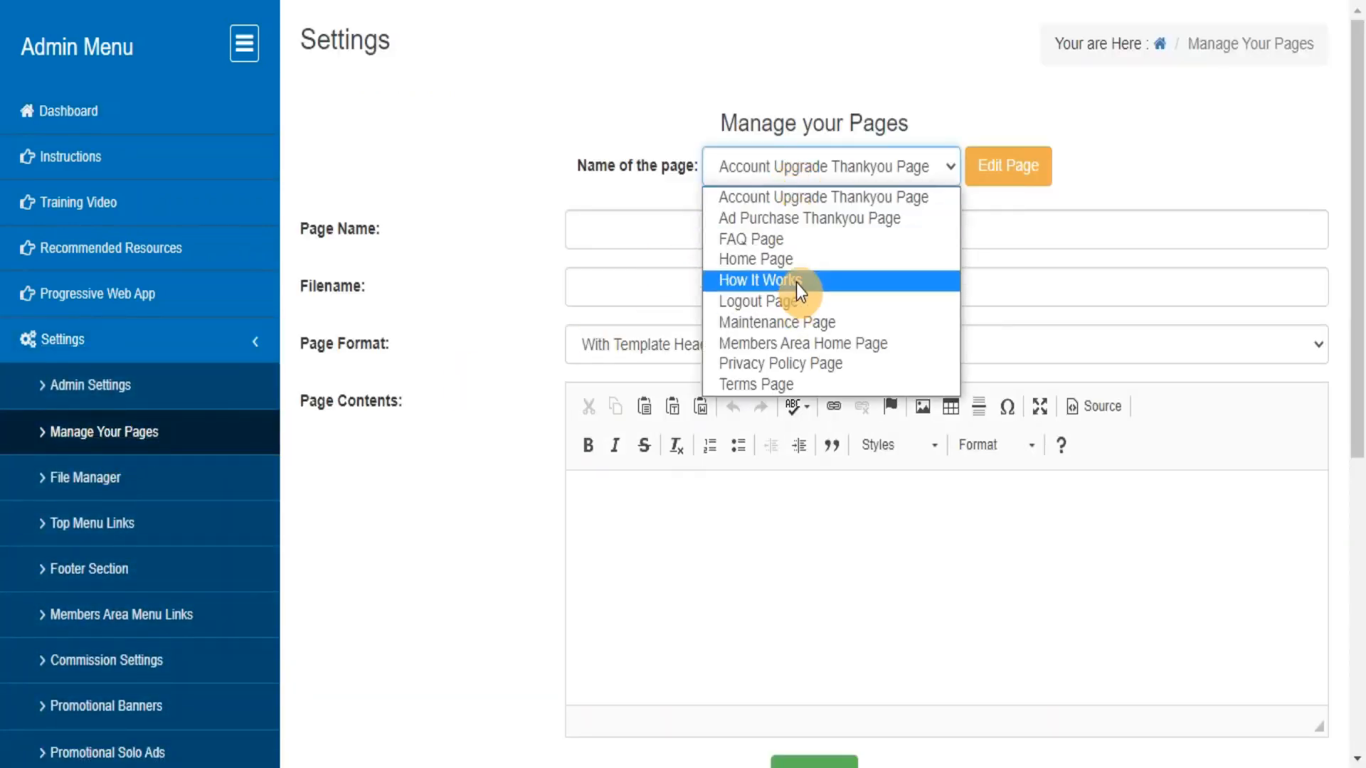
Browse File Manager, Top Menu Links, Footer Section and Members Area Menu Links, ending on Commission Plans.
click(84, 478)
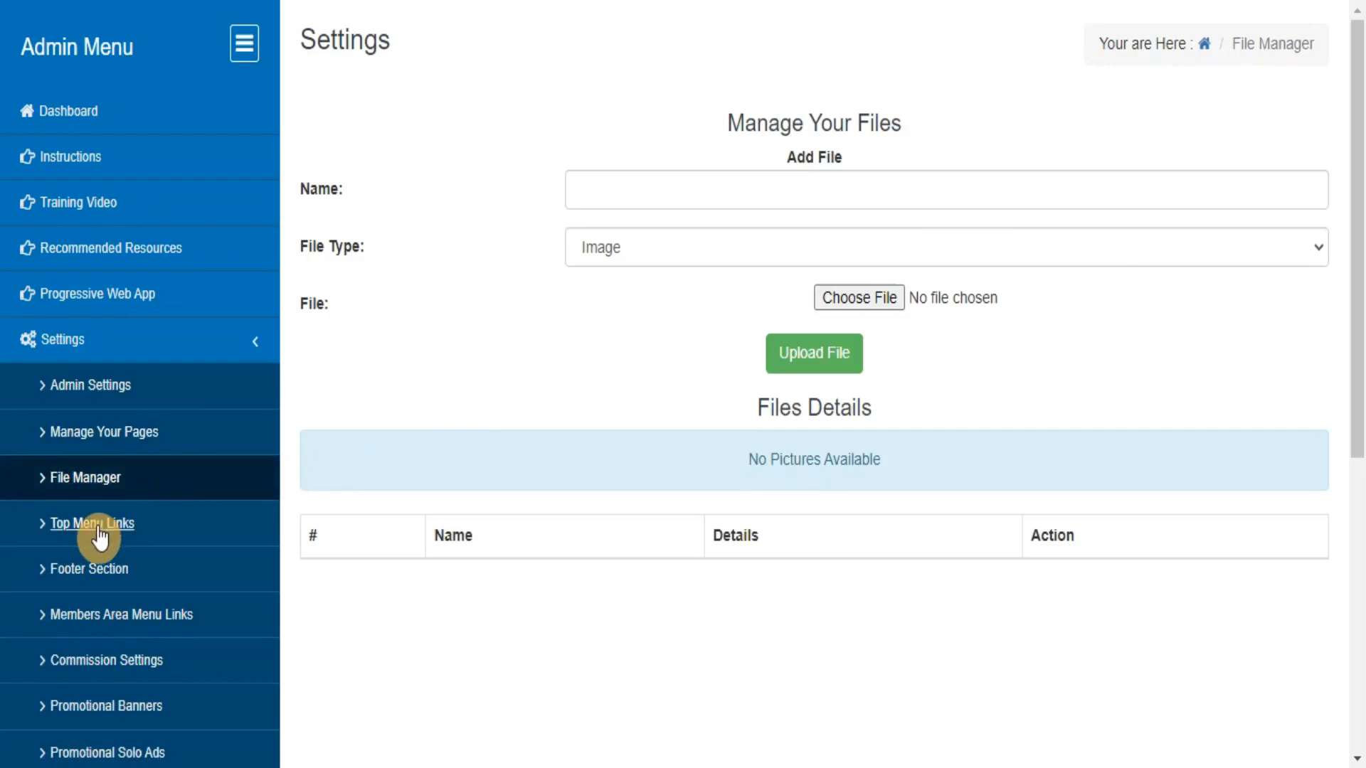
click(91, 524)
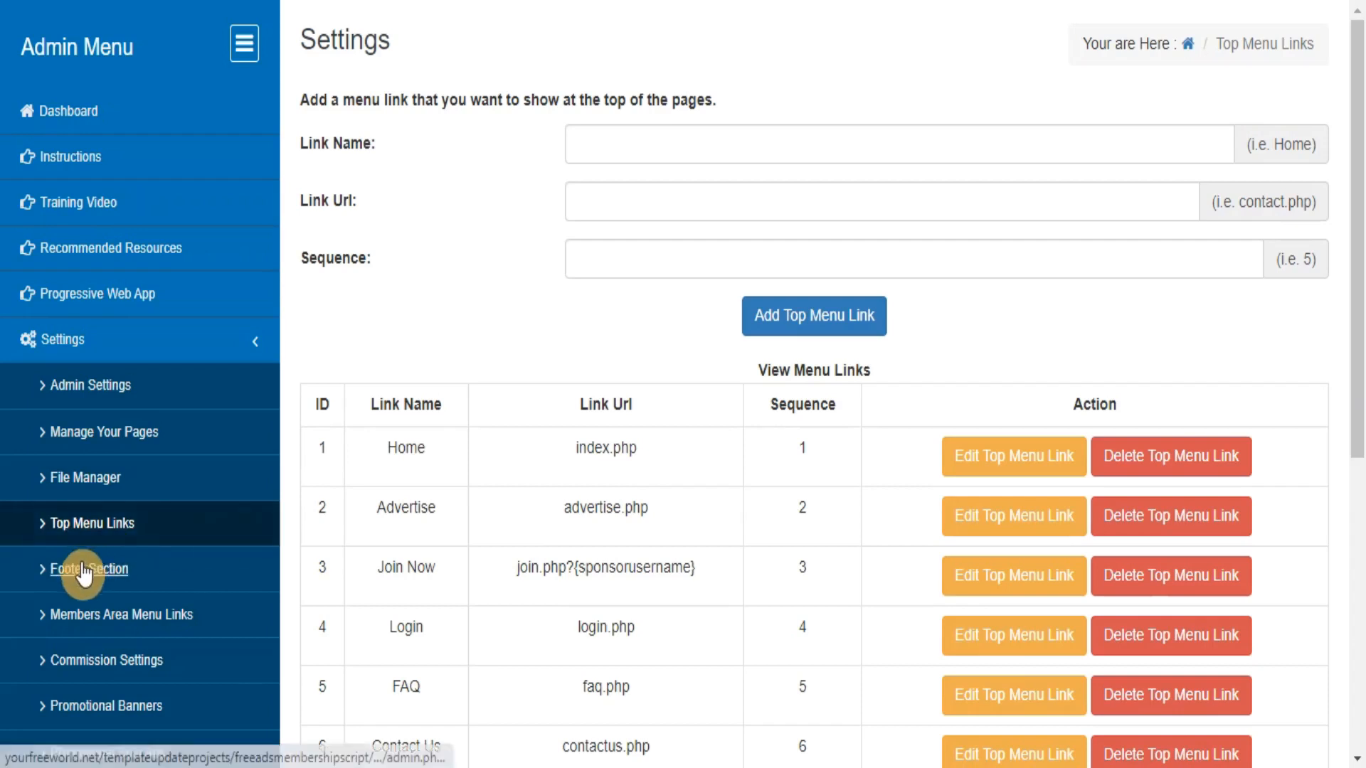
click(88, 569)
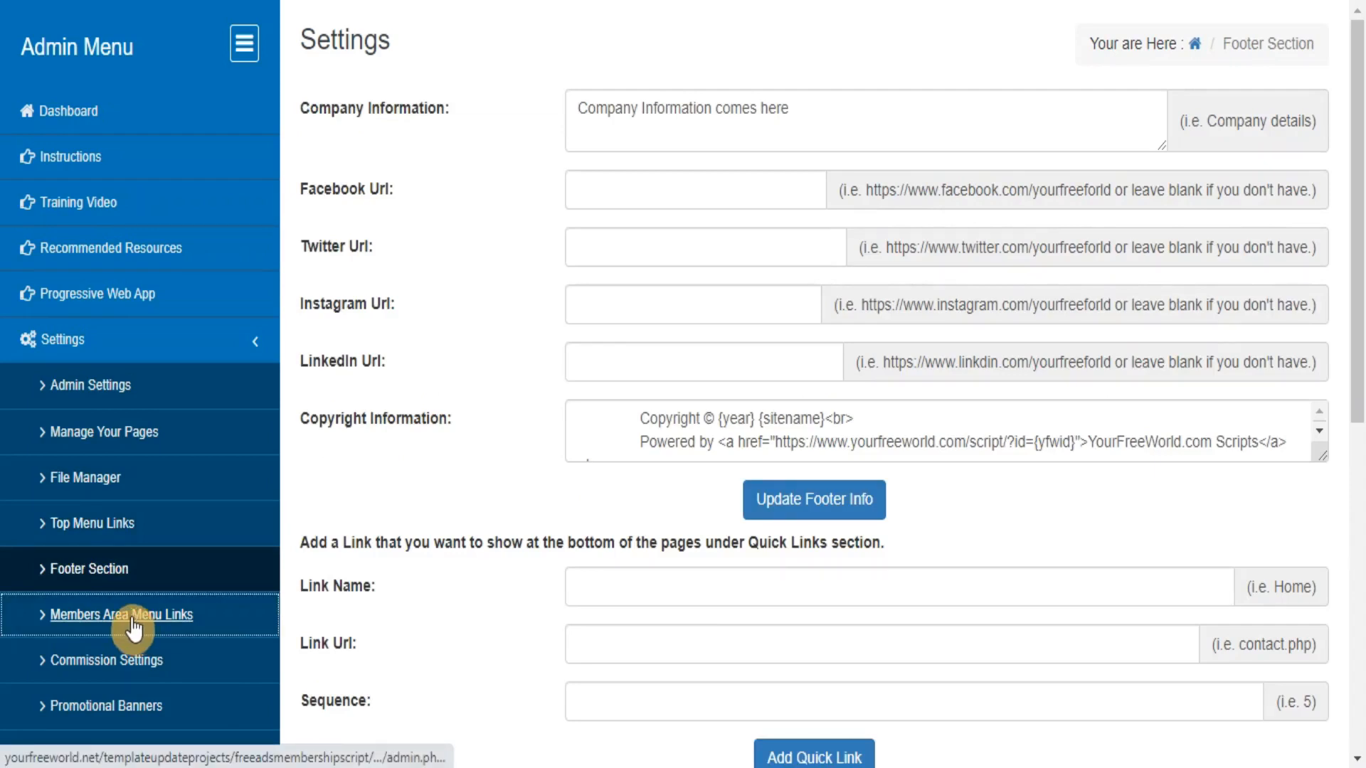
click(122, 614)
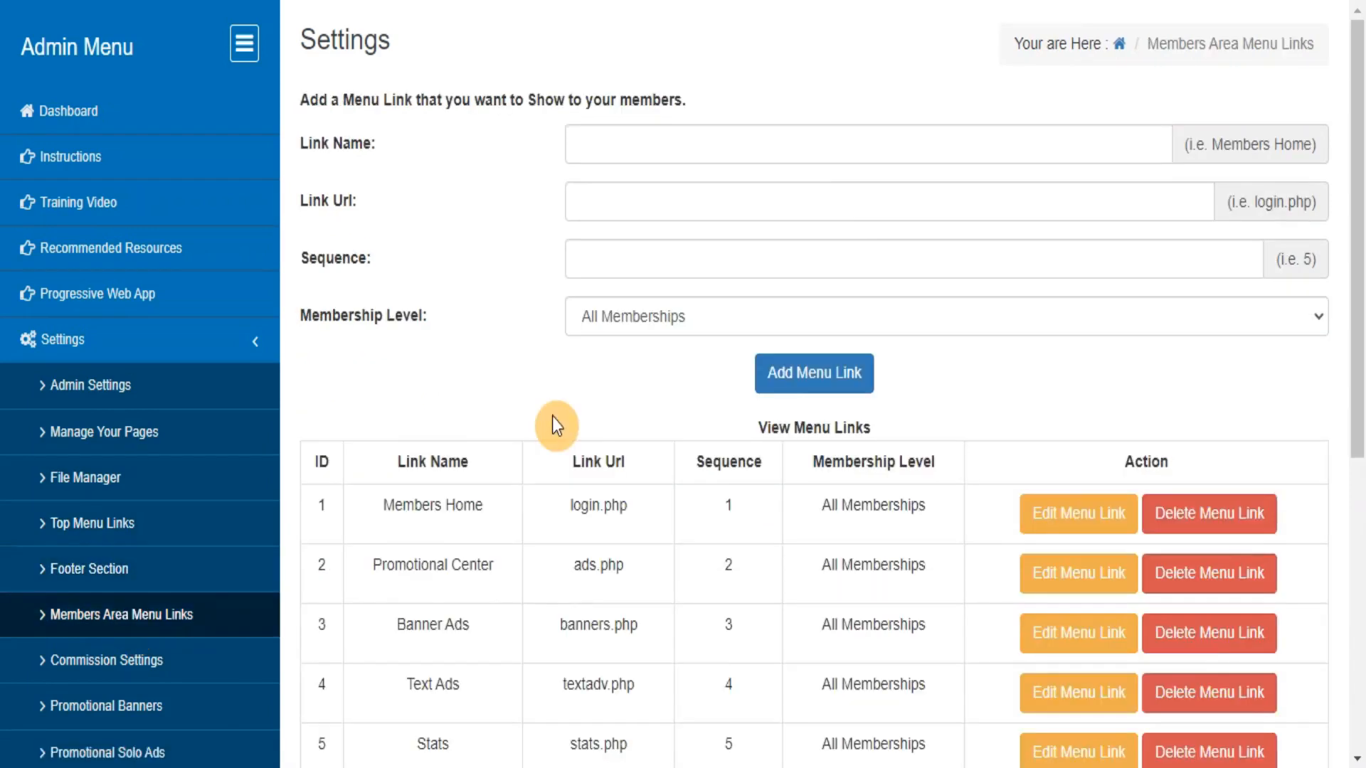
mouse_move(90, 674)
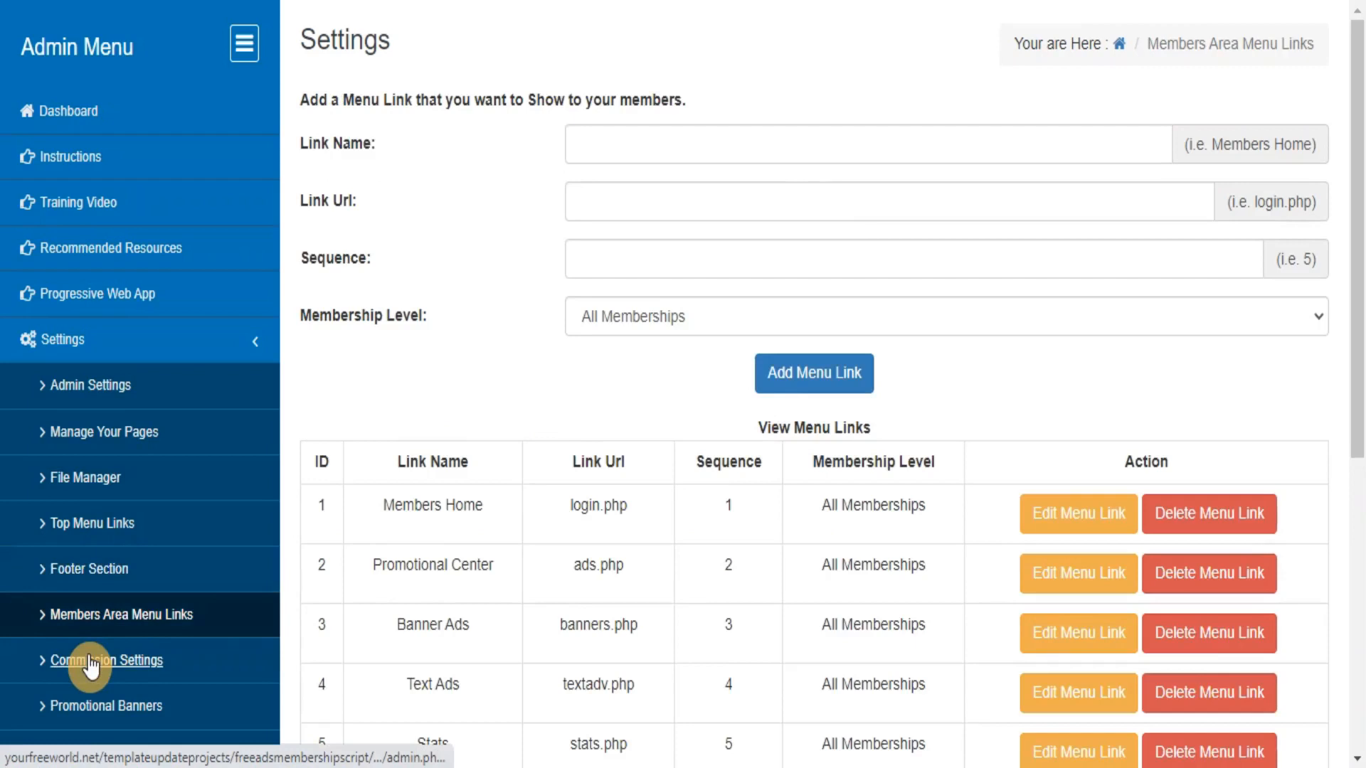
click(106, 660)
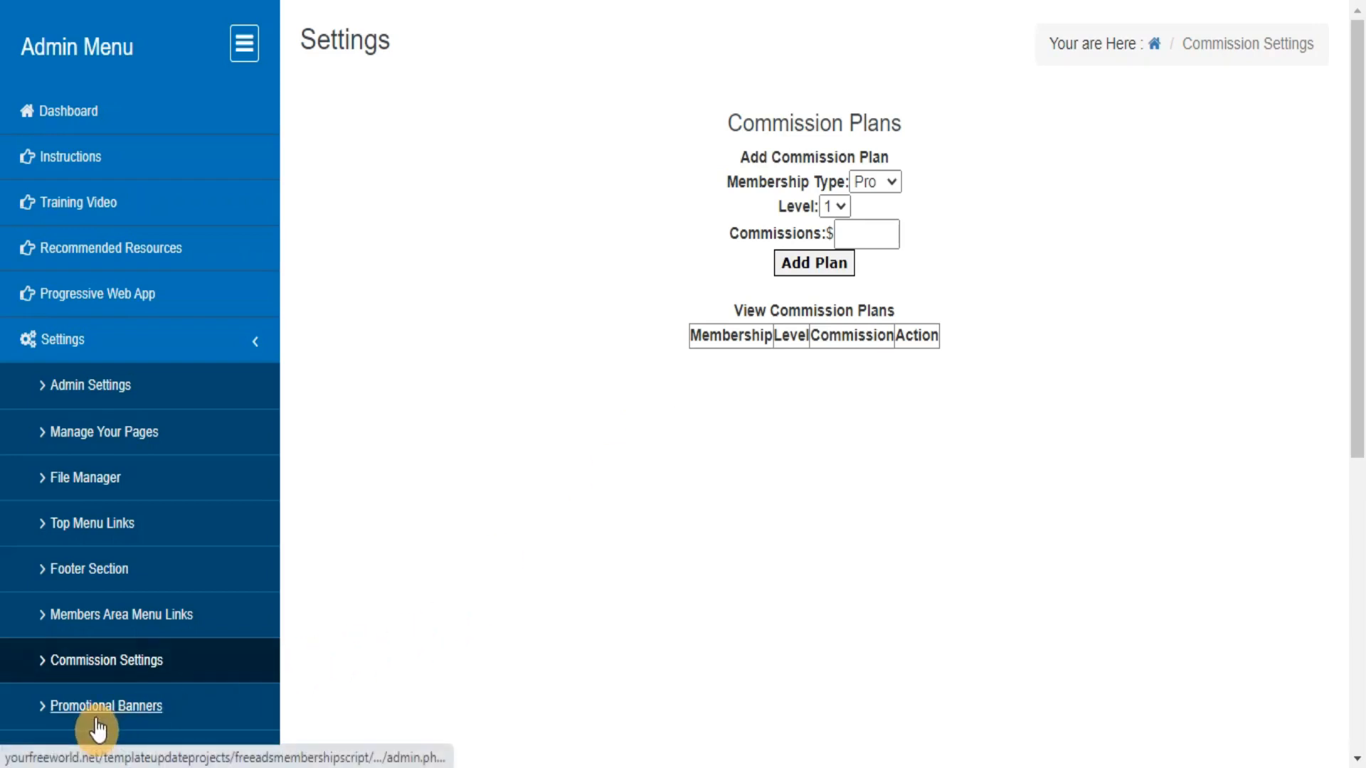
Upload banner.gif as a promotional banner and return to the banners list.
click(105, 705)
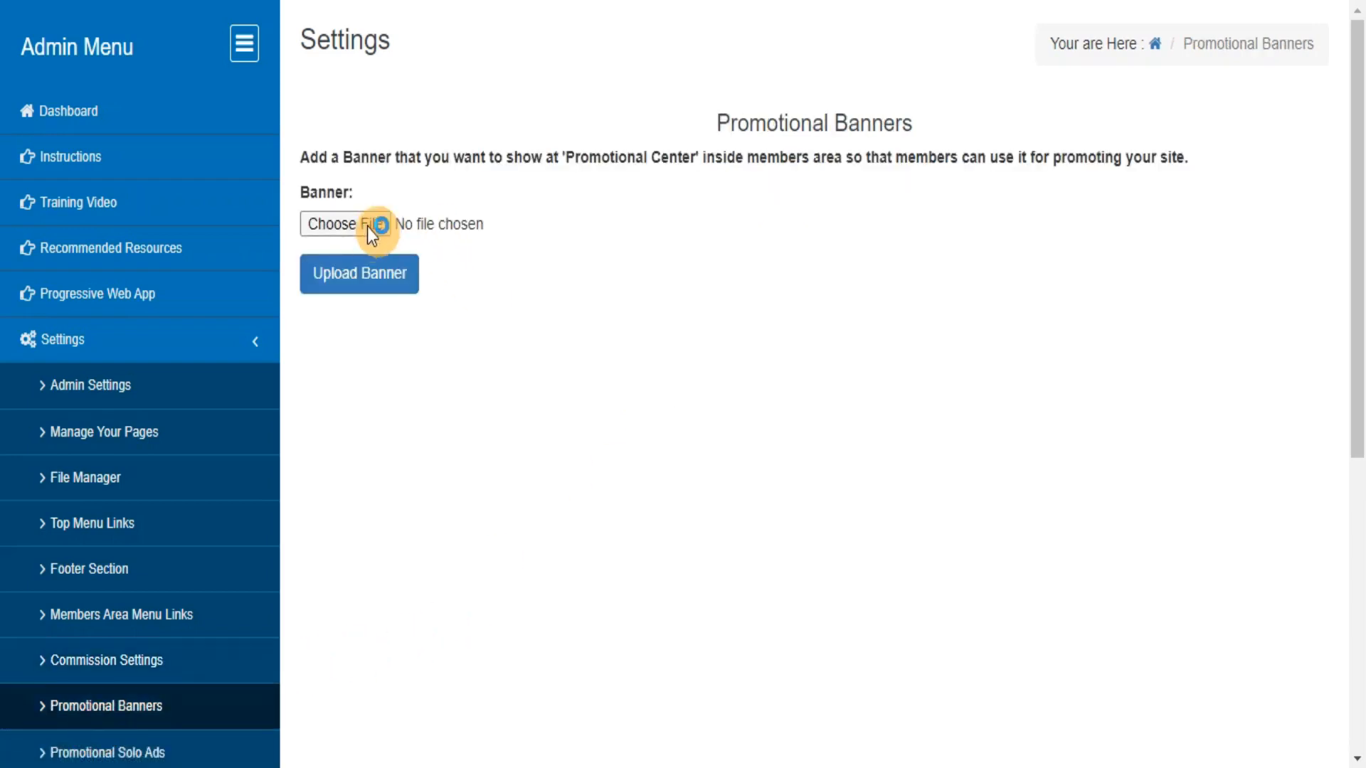
click(344, 223)
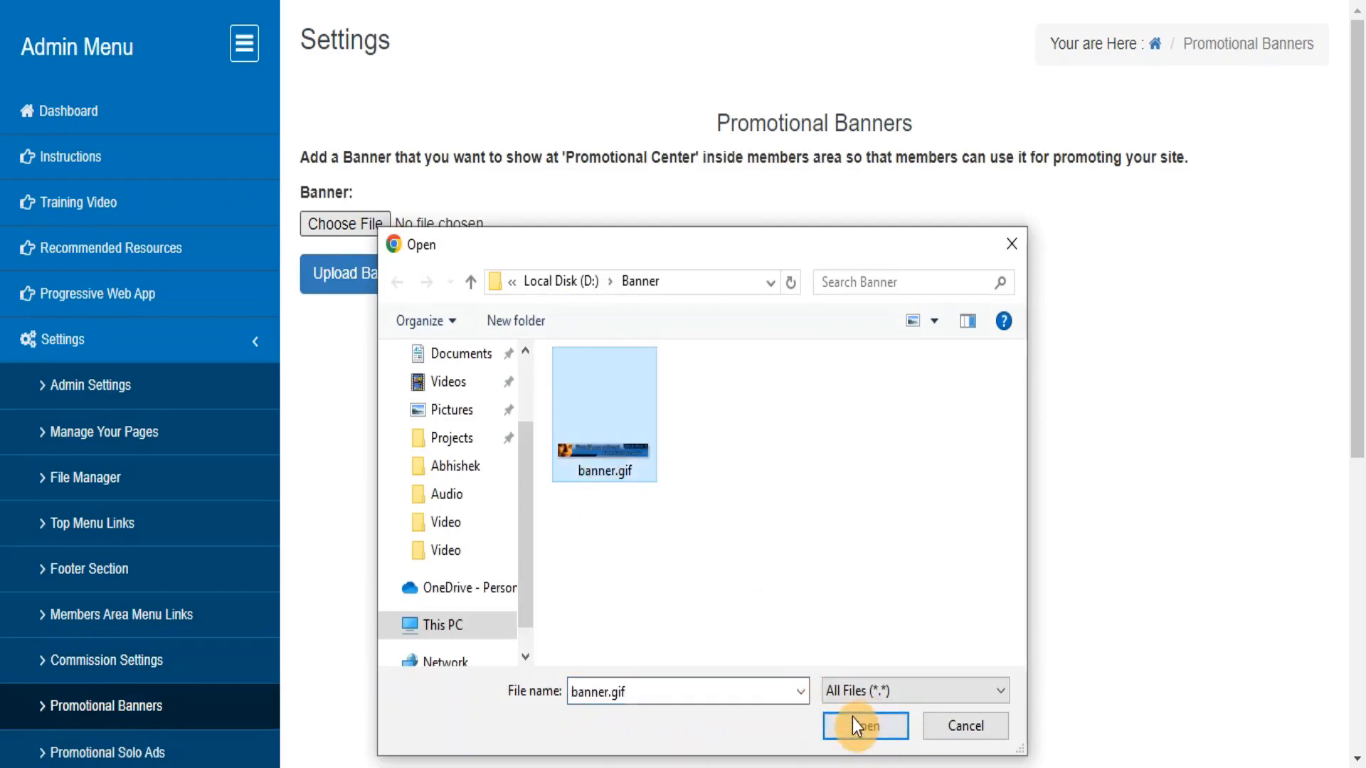
click(865, 745)
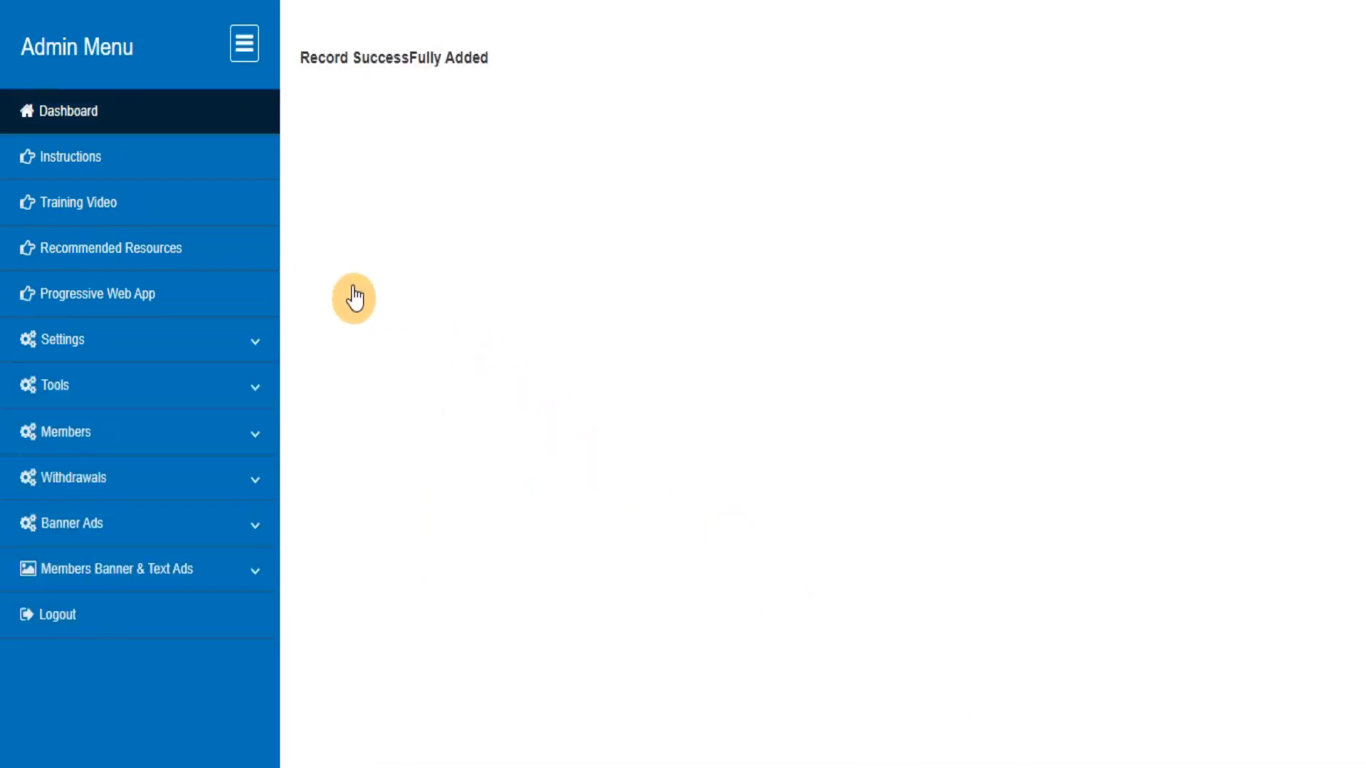
click(64, 340)
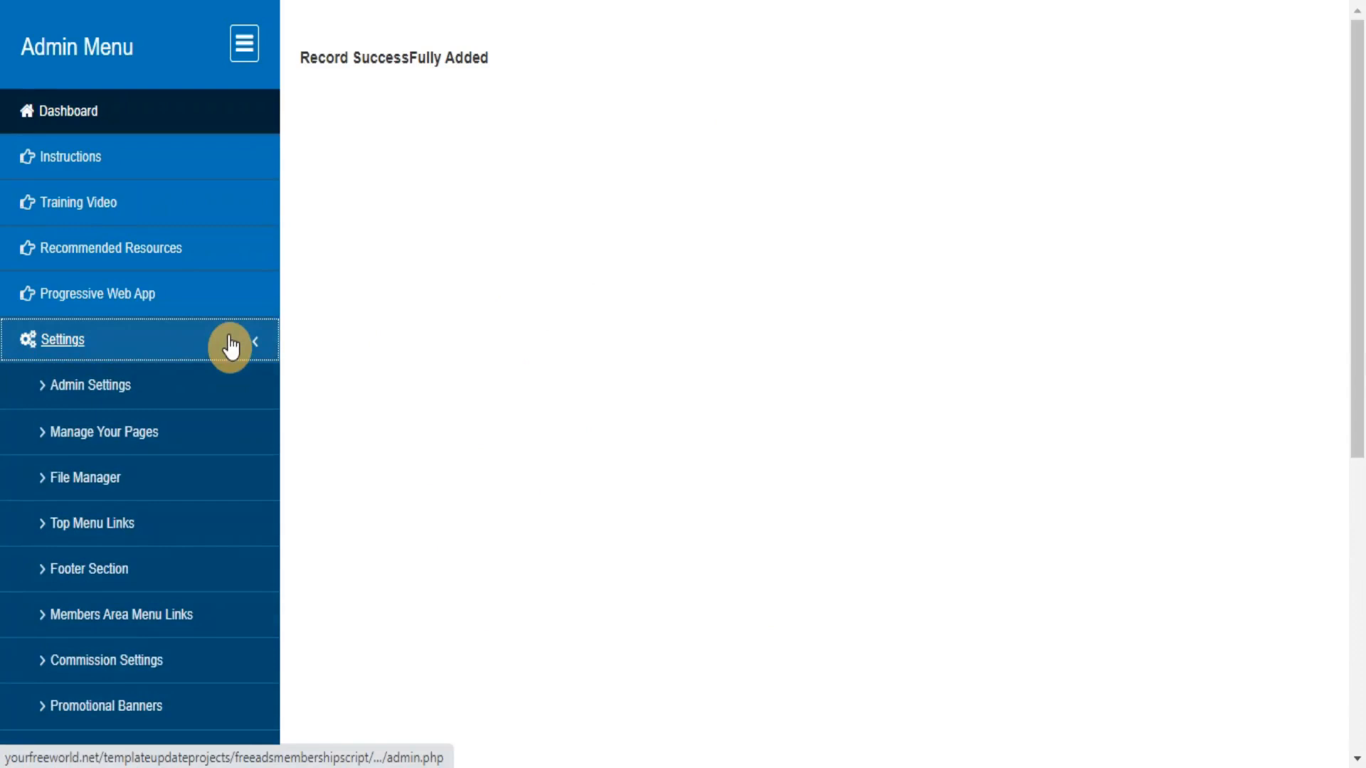
click(103, 706)
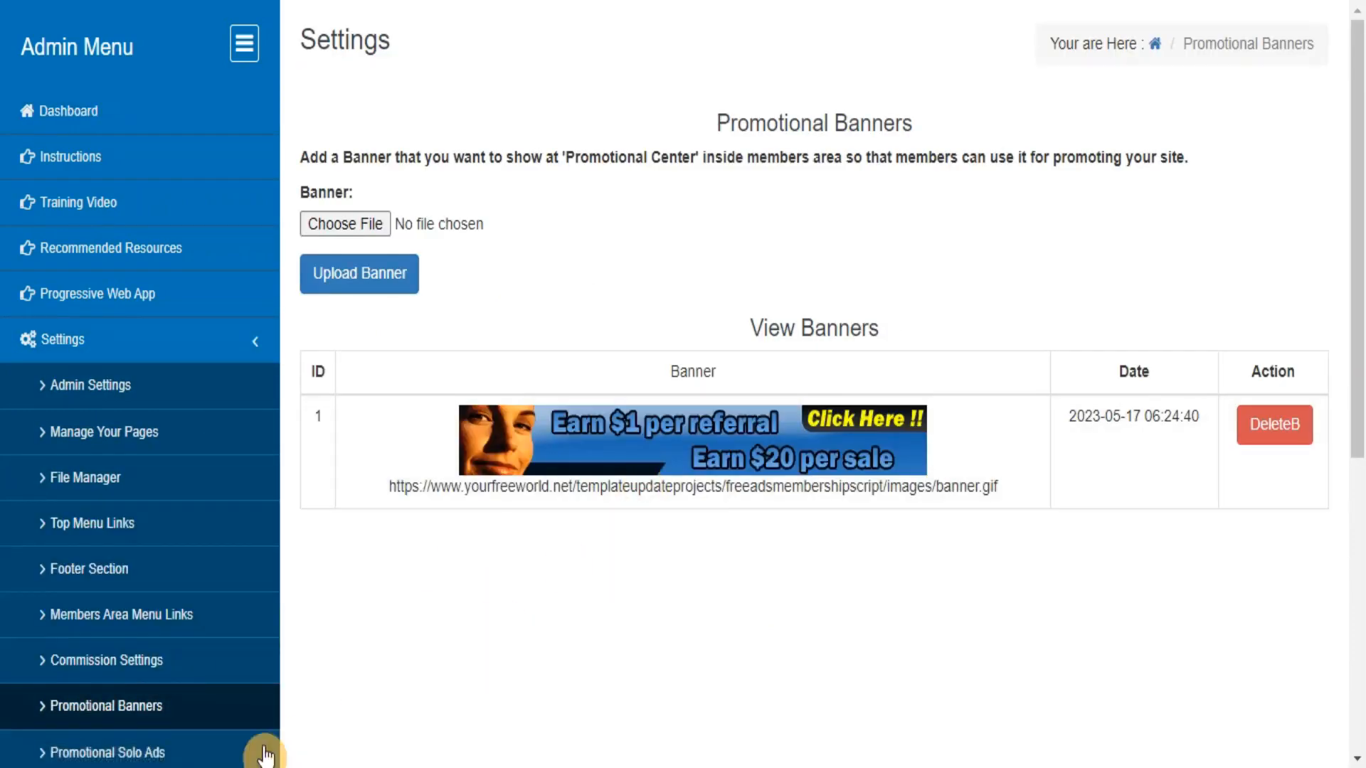
Add a solo ad with subject 'test solo ad' and a short message, then view it listed.
click(107, 752)
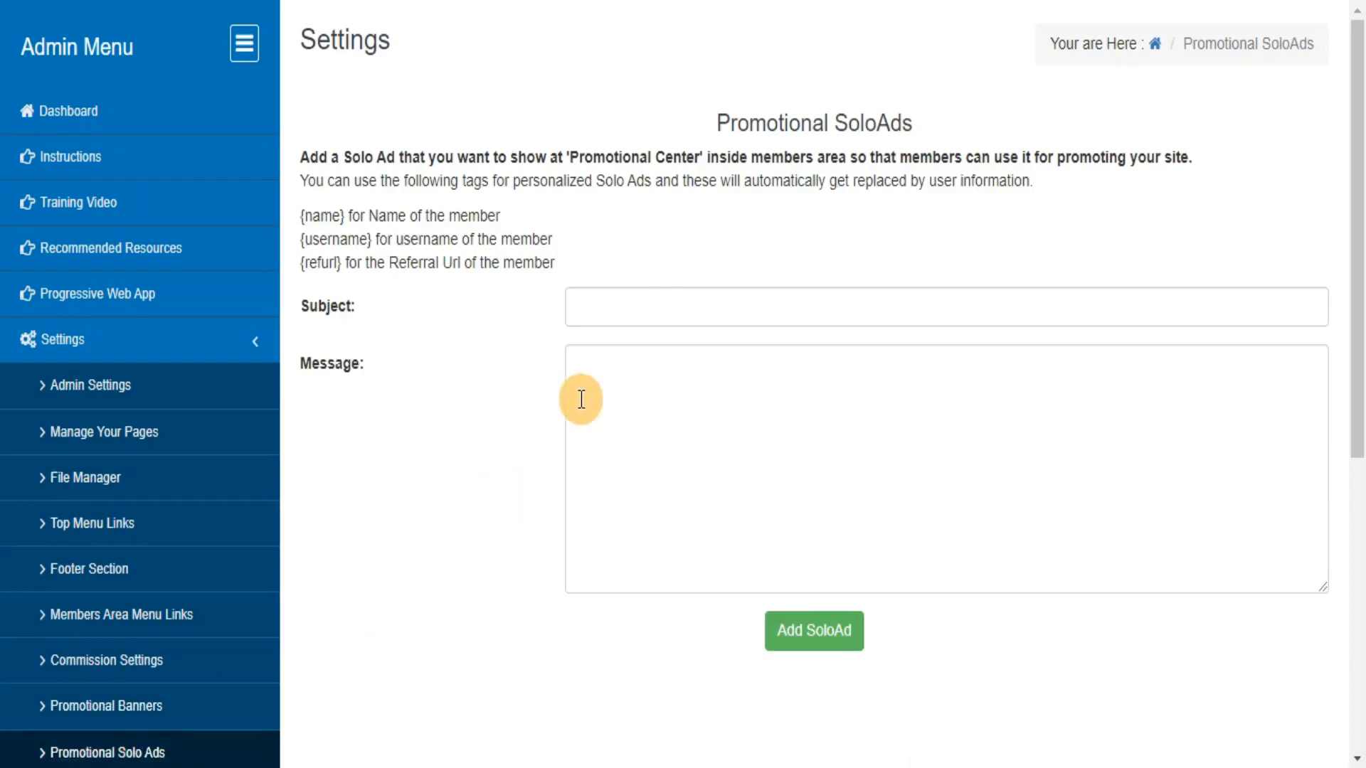
text(tes)
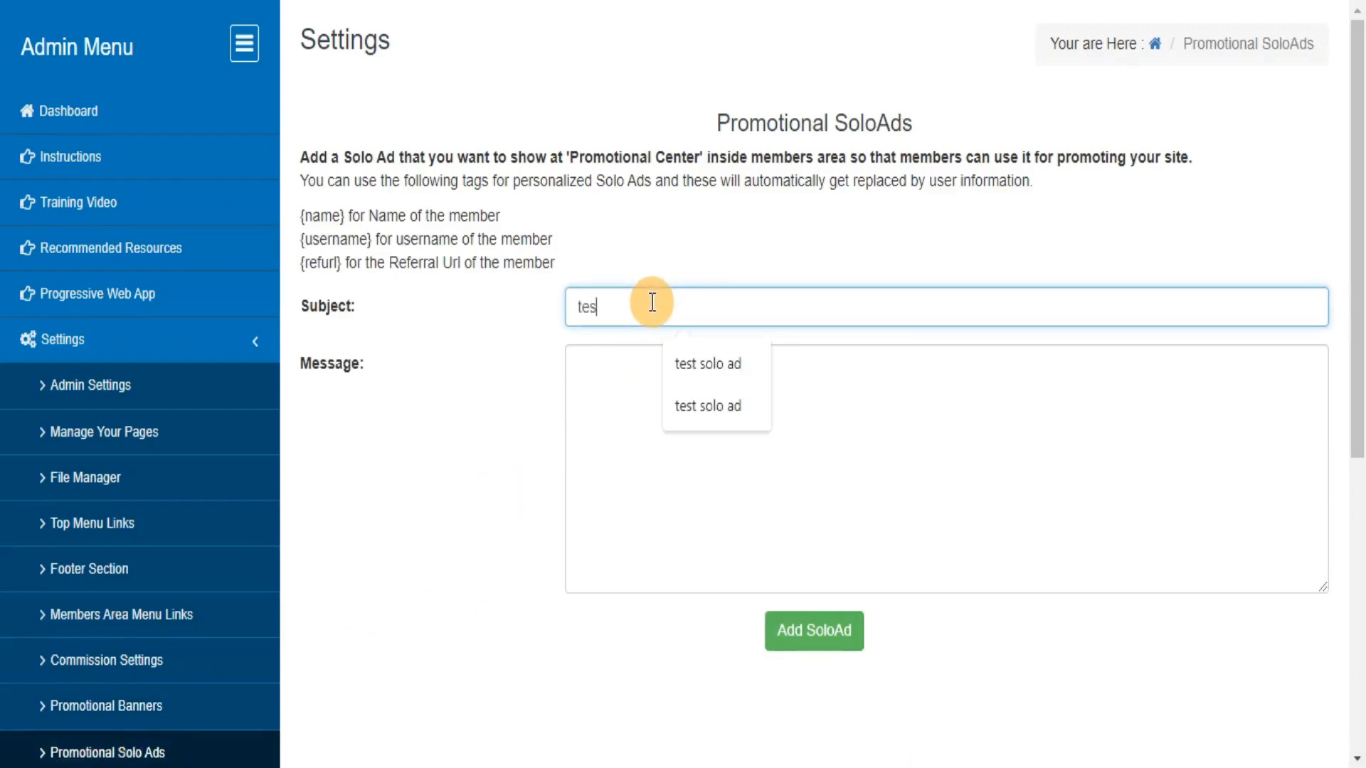
click(707, 364)
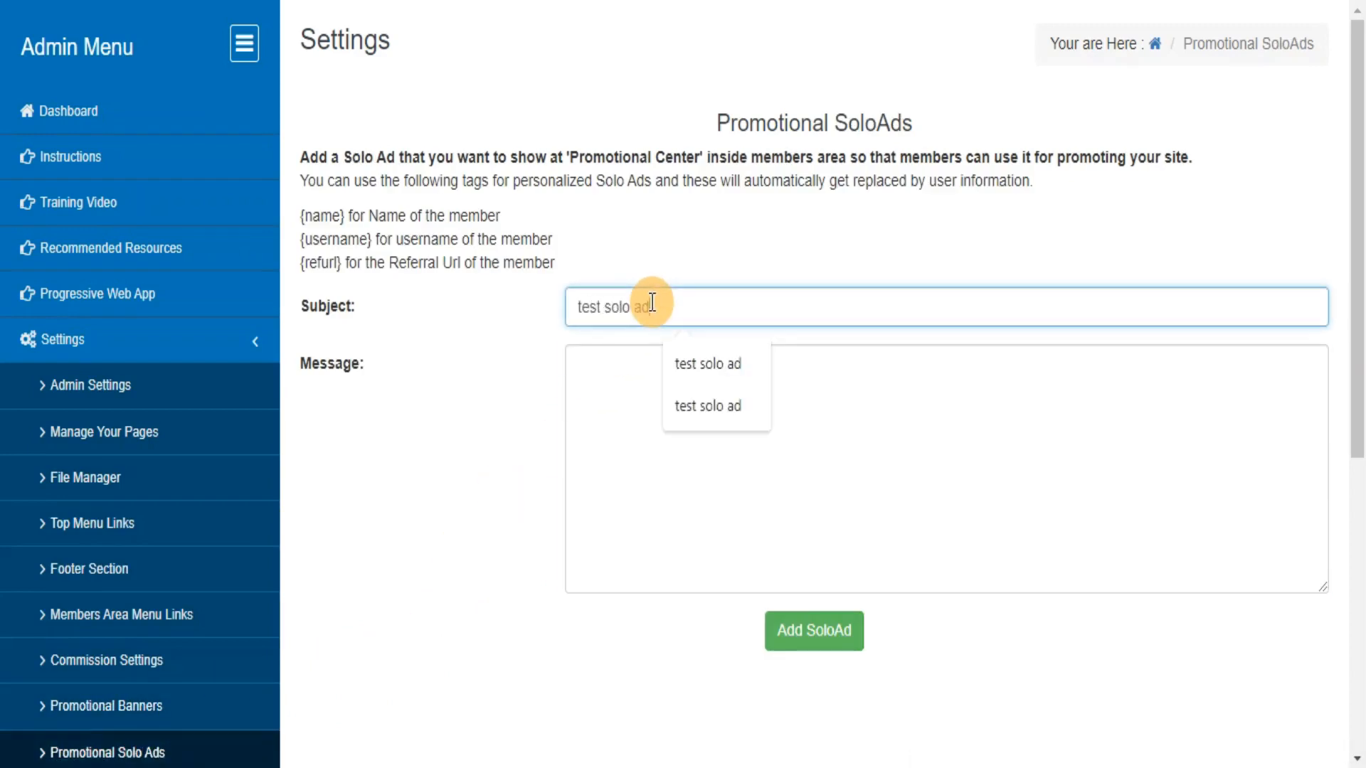
click(813, 651)
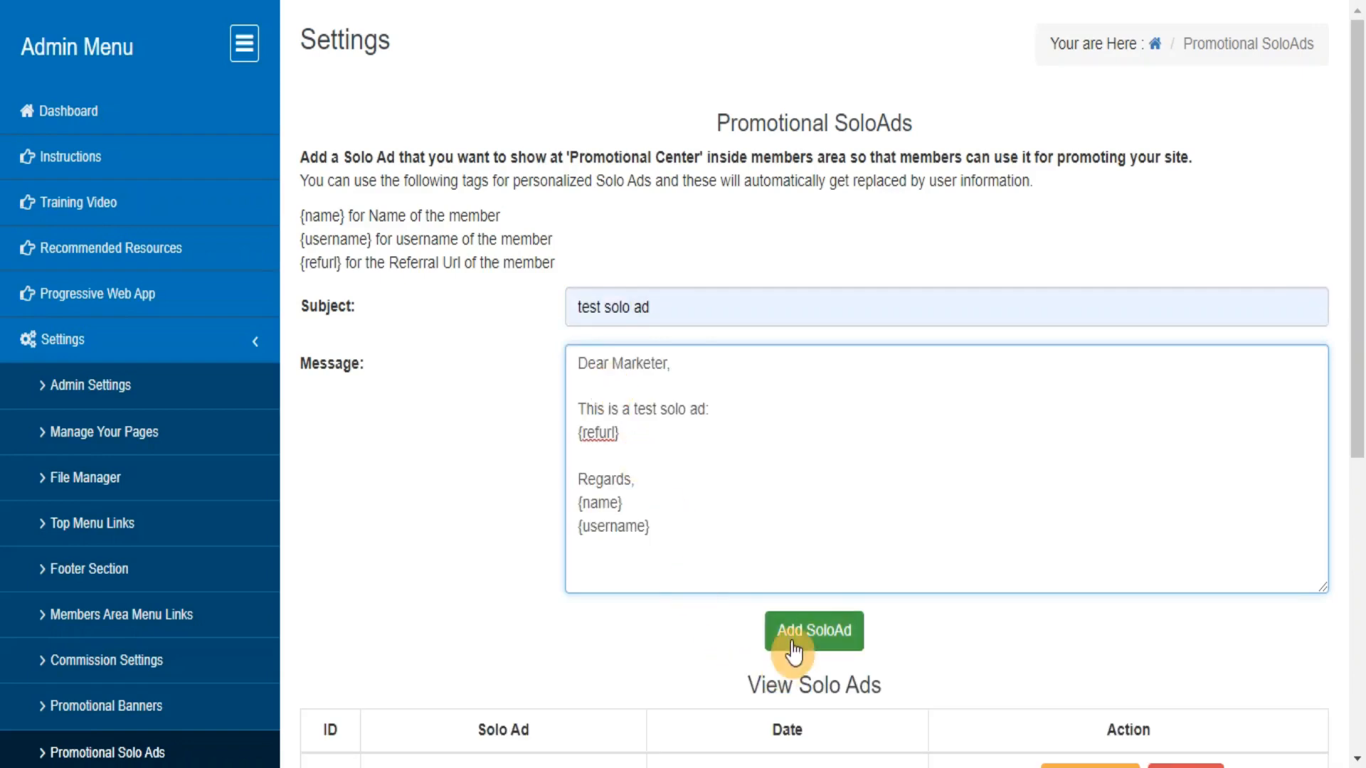
click(814, 630)
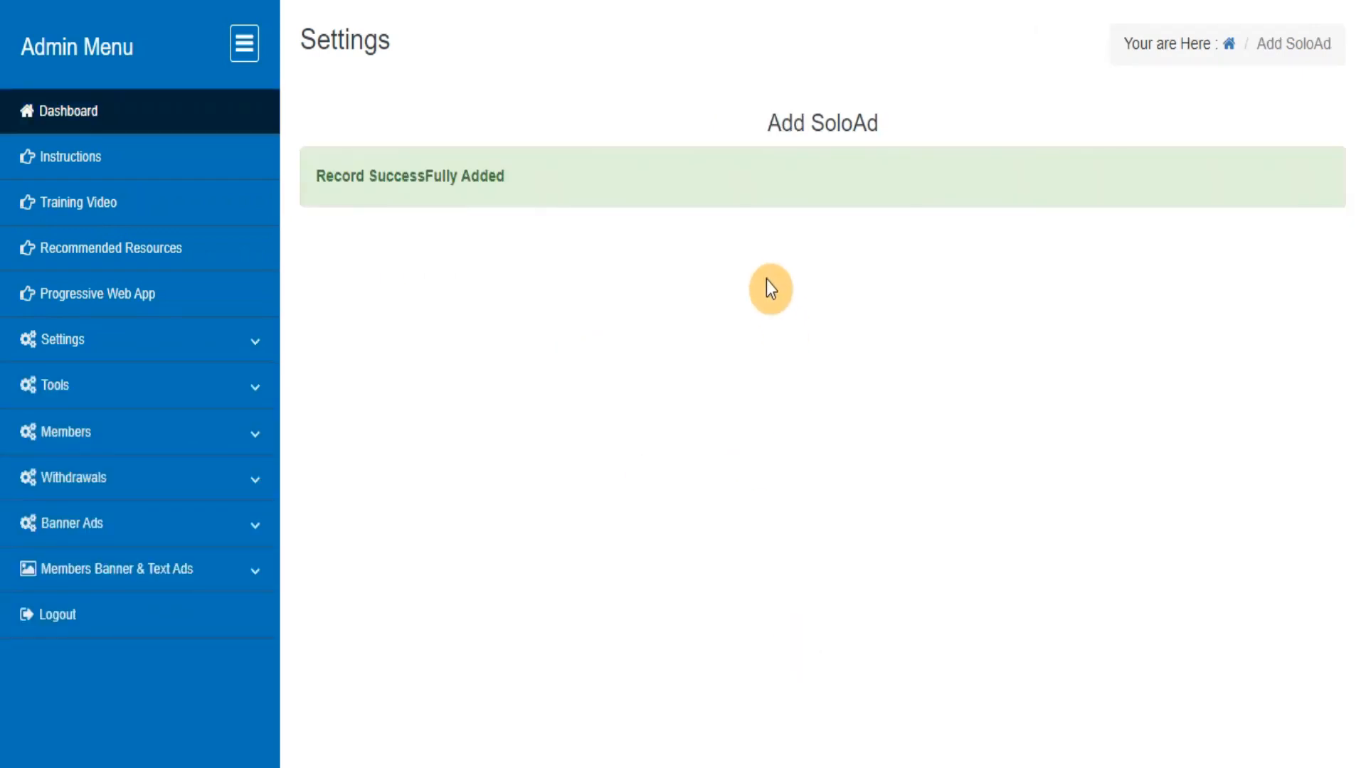
click(63, 339)
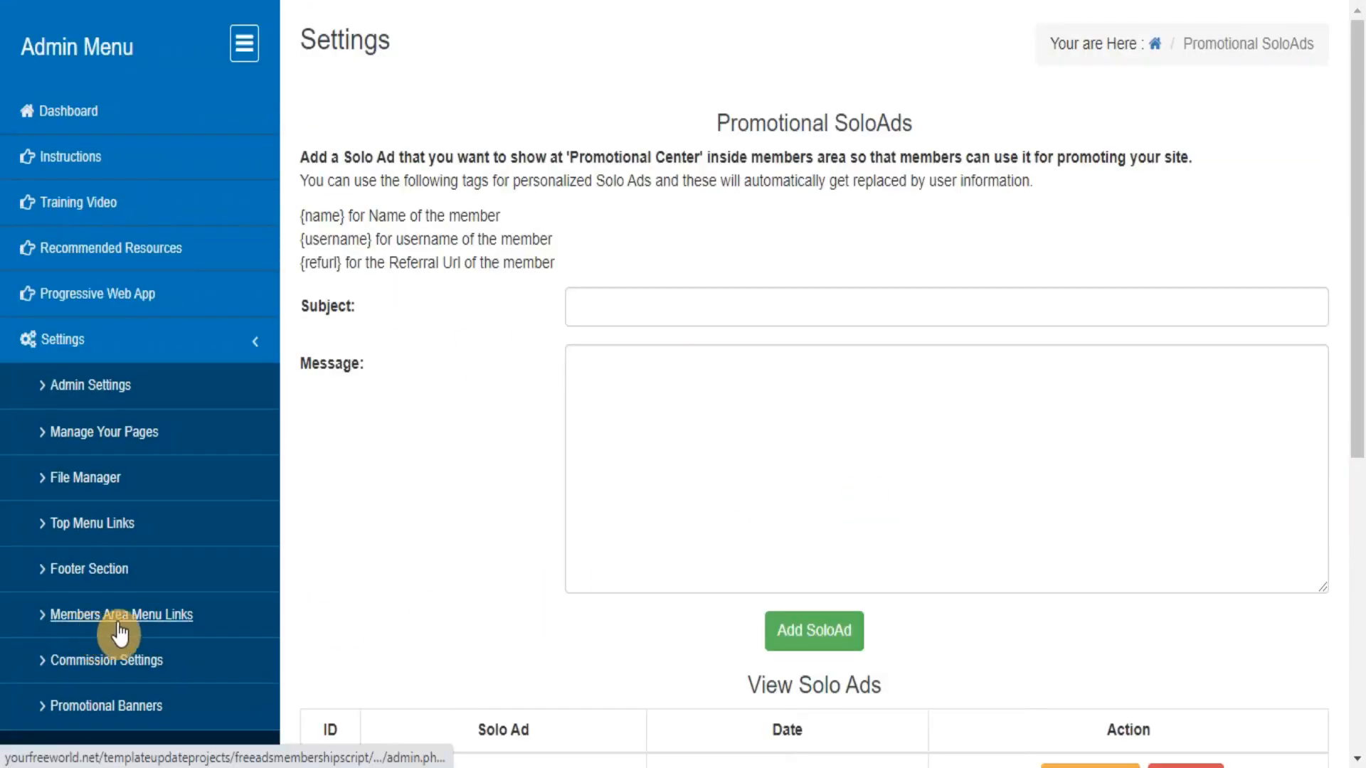
scroll(down, 3)
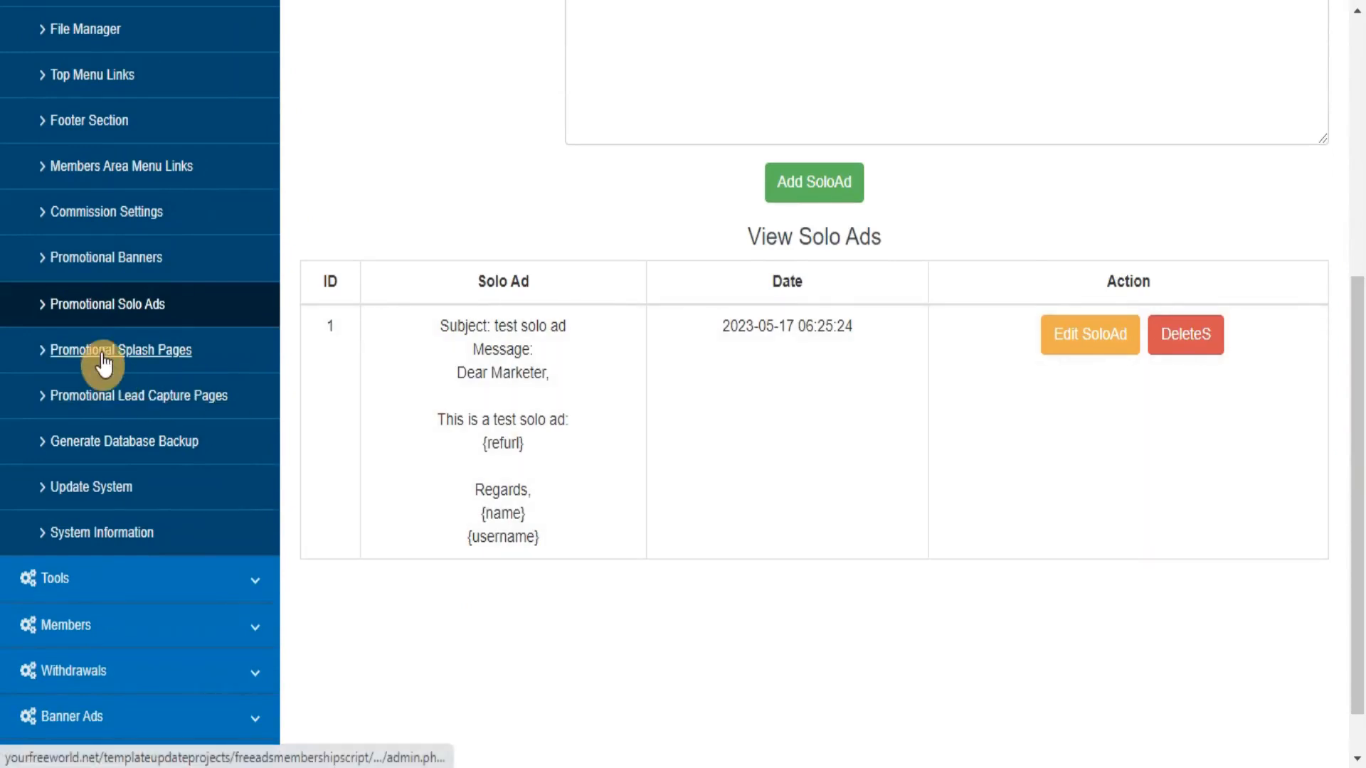
Review the Promotional Splash Pages form, then the Promotional Lead Capture Pages form.
click(123, 350)
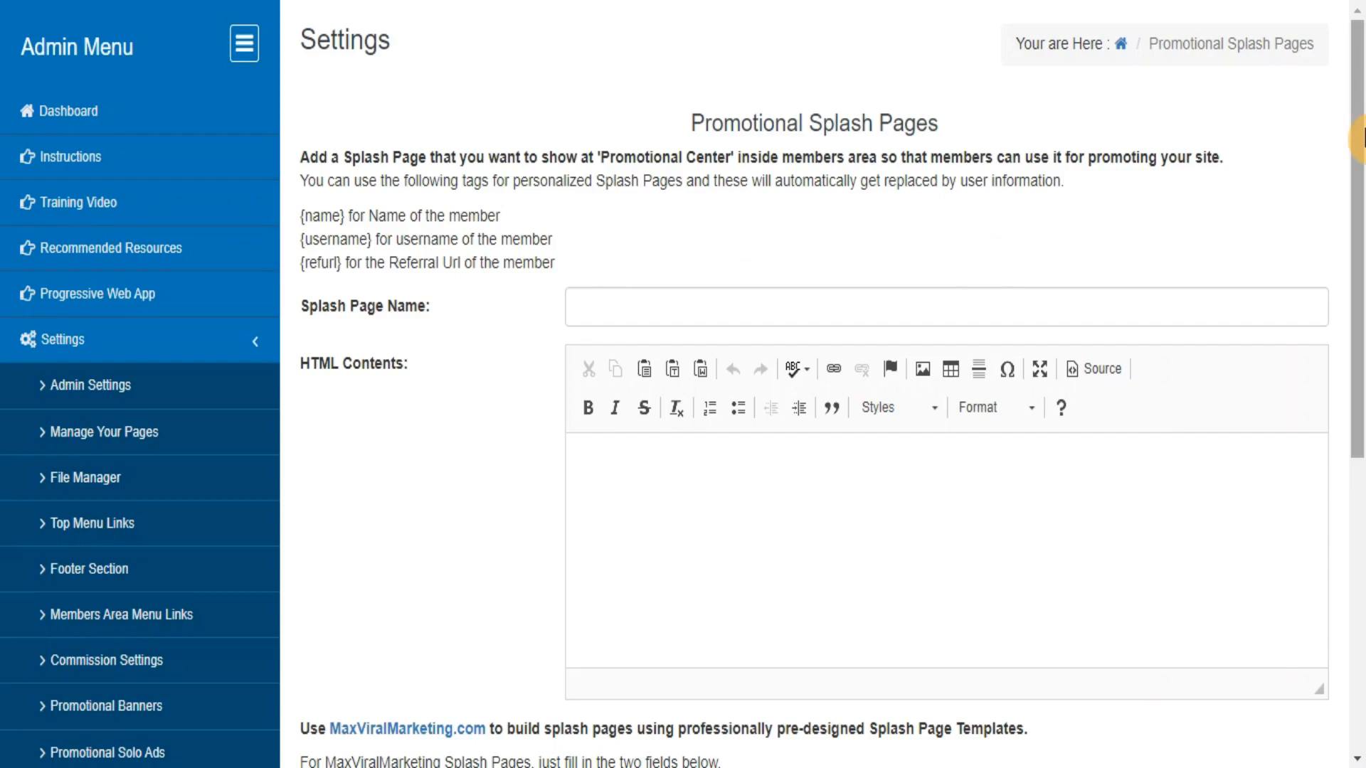
scroll(down, 3)
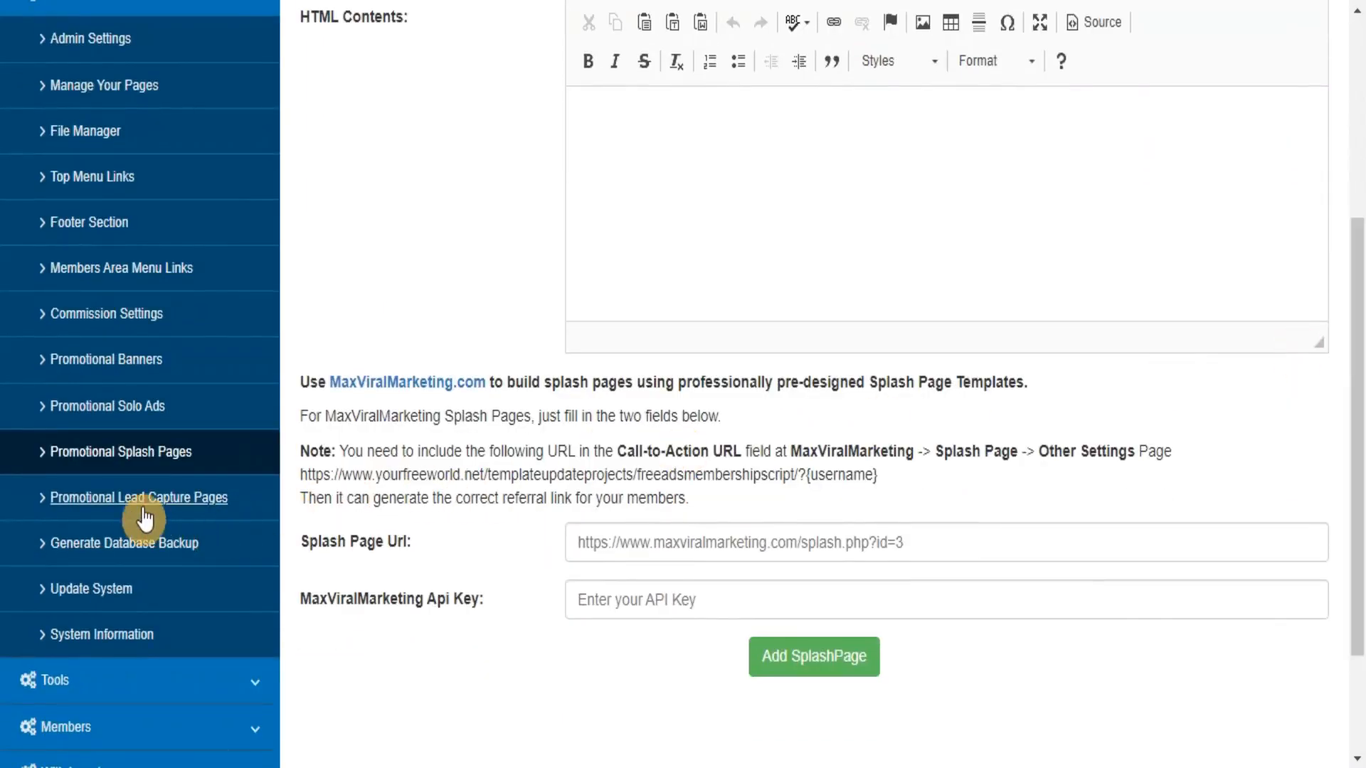
click(138, 498)
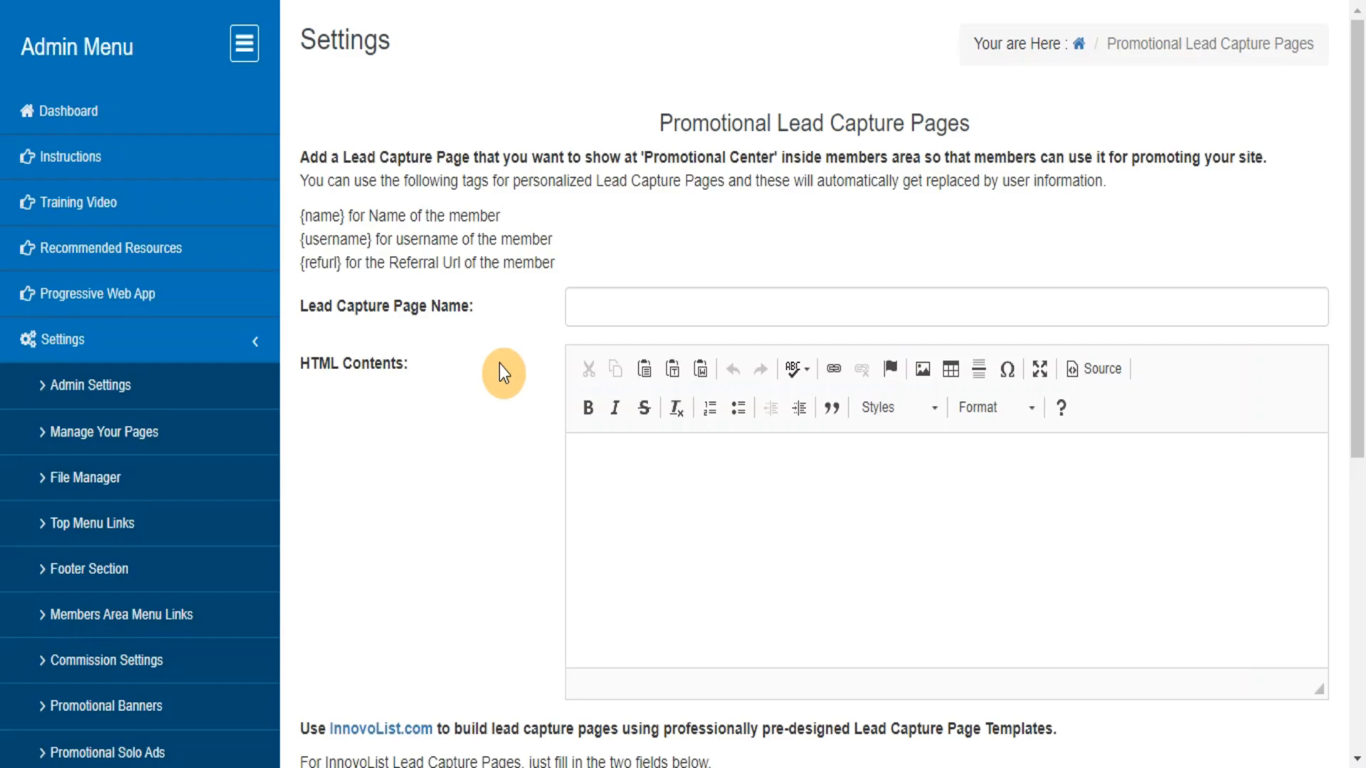
scroll(down, 3)
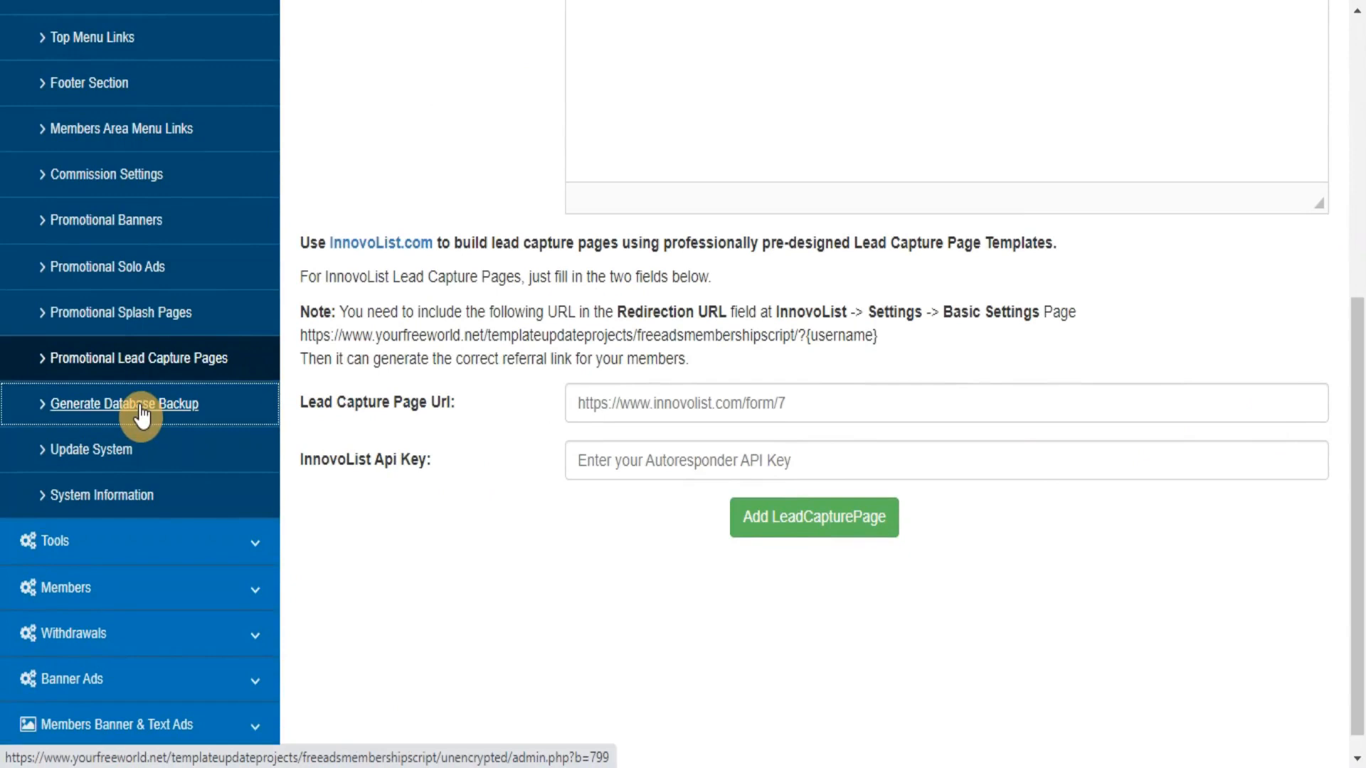
Generate a database backup, then run Update System, which reports no updates available.
click(125, 404)
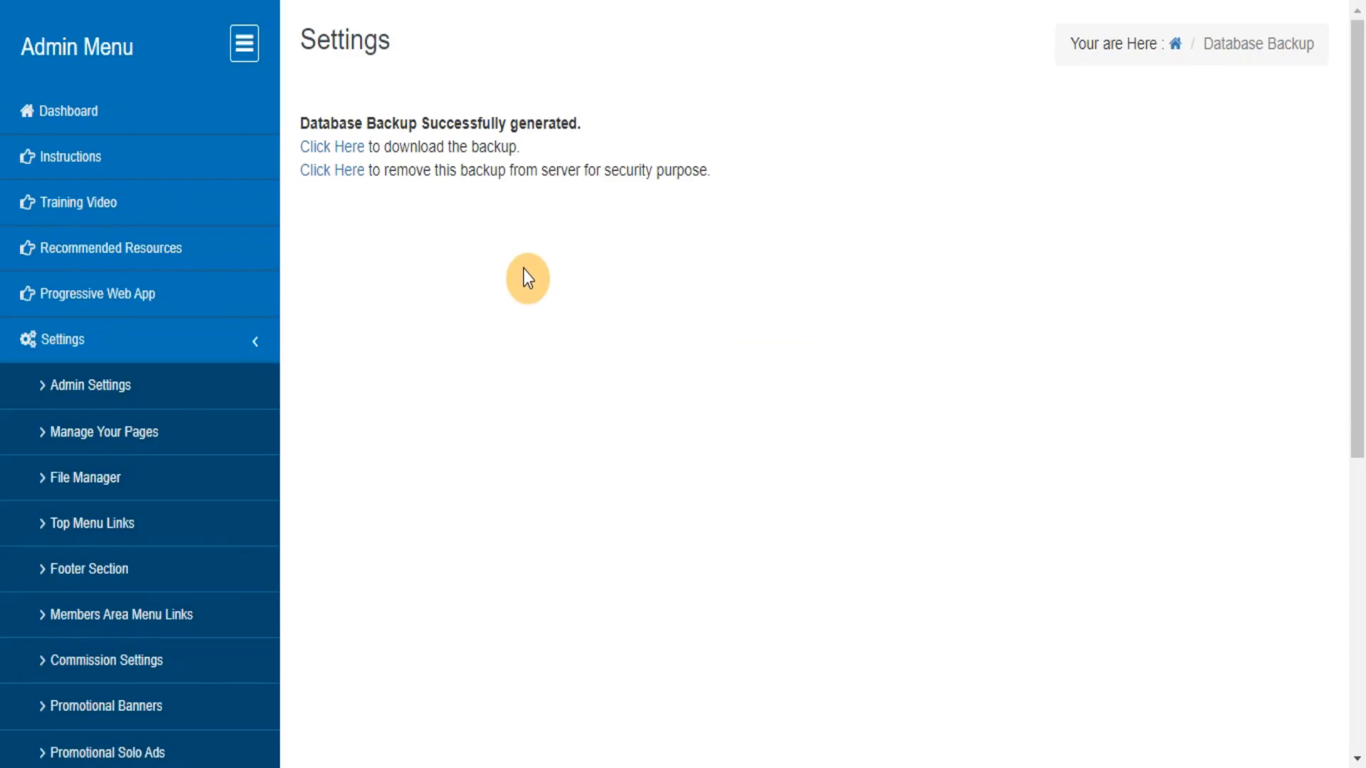
scroll(down, 3)
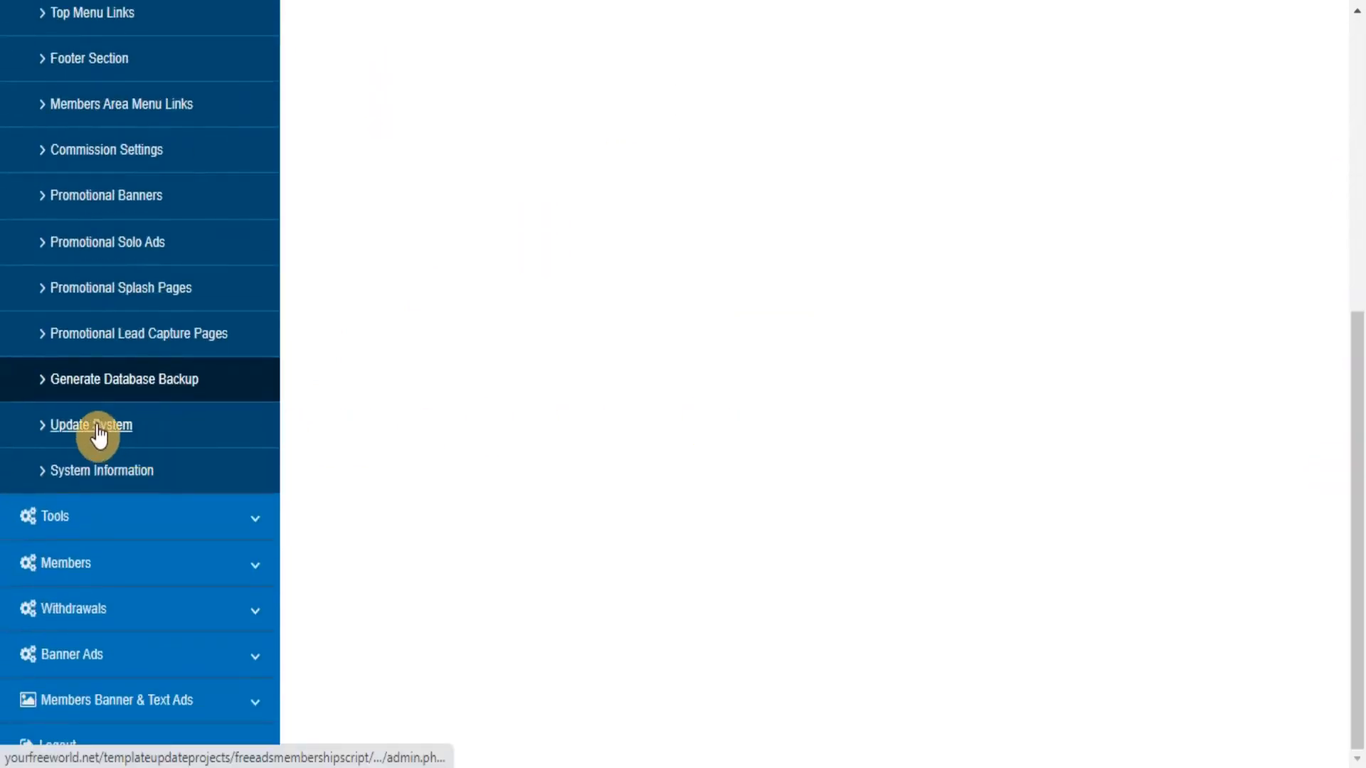
click(91, 425)
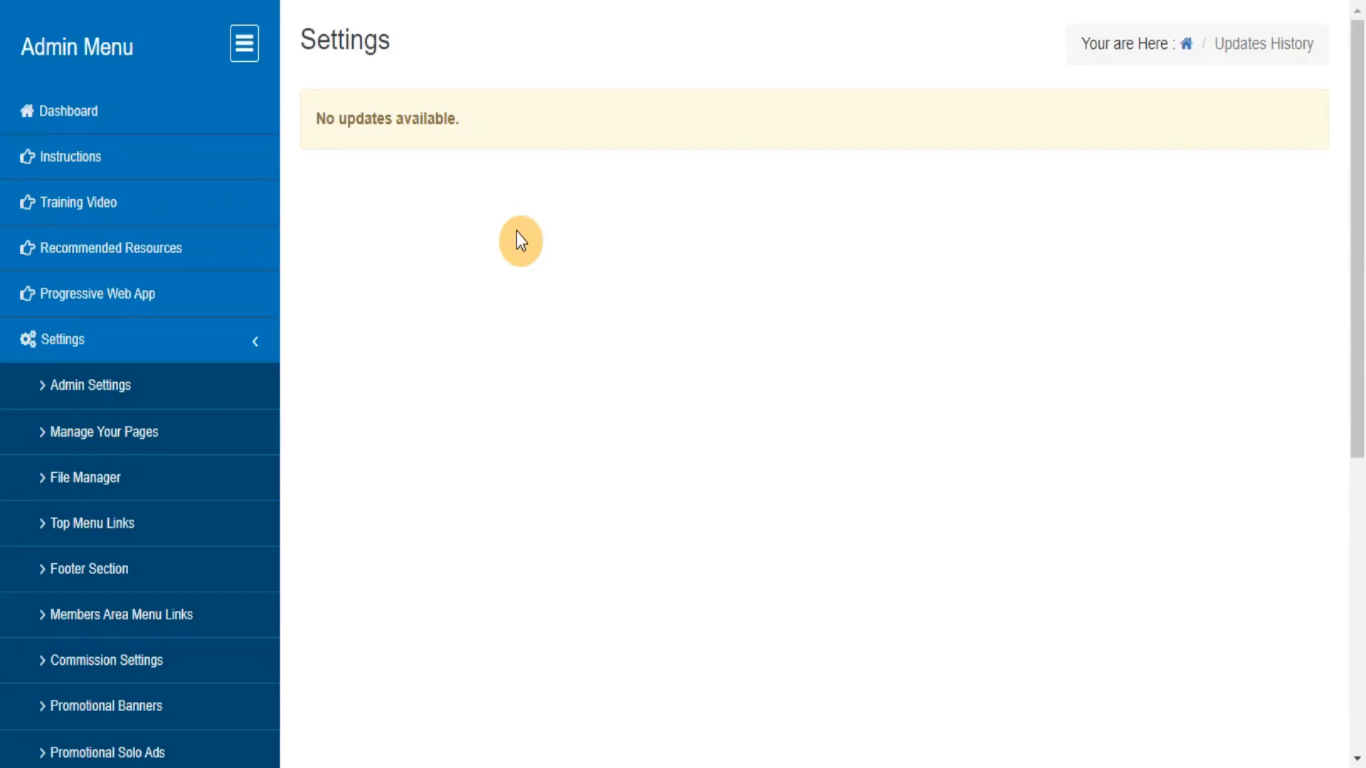
scroll(down, 3)
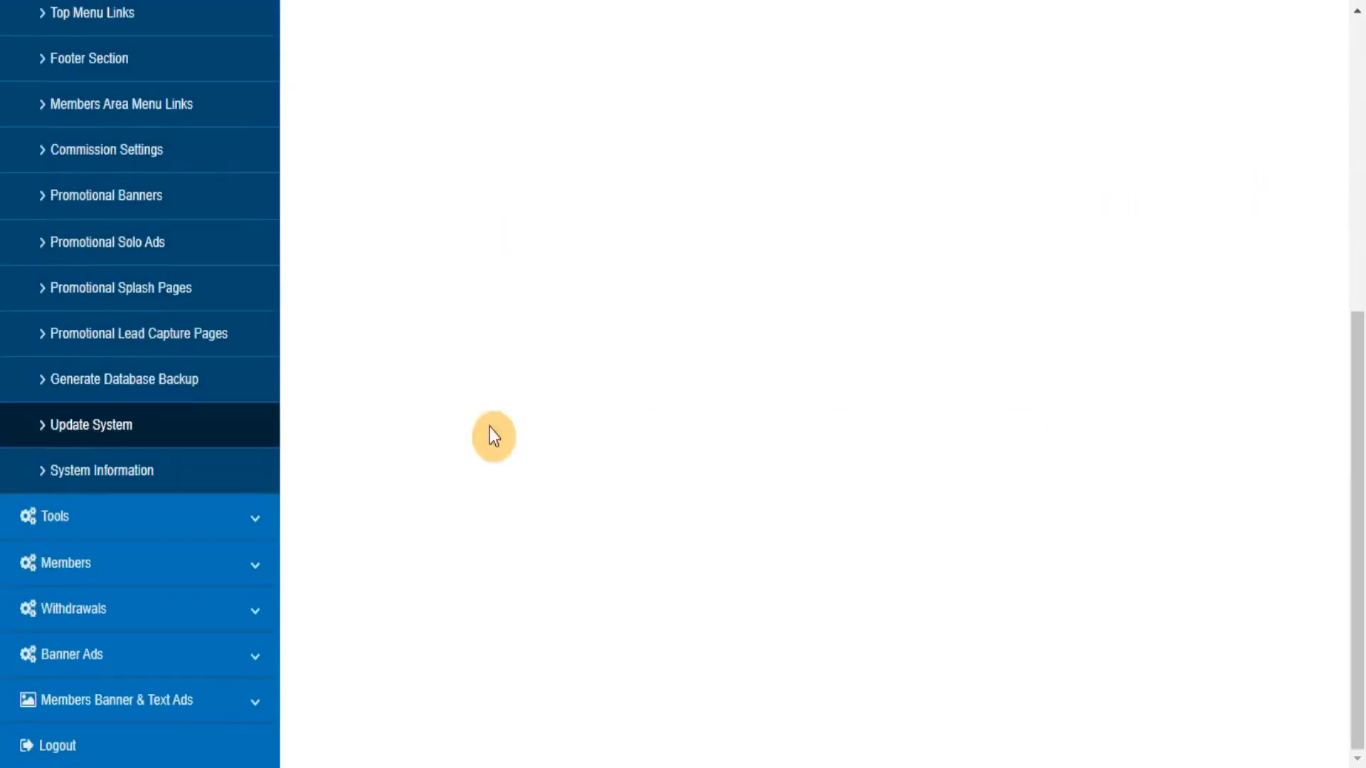
mouse_move(82, 474)
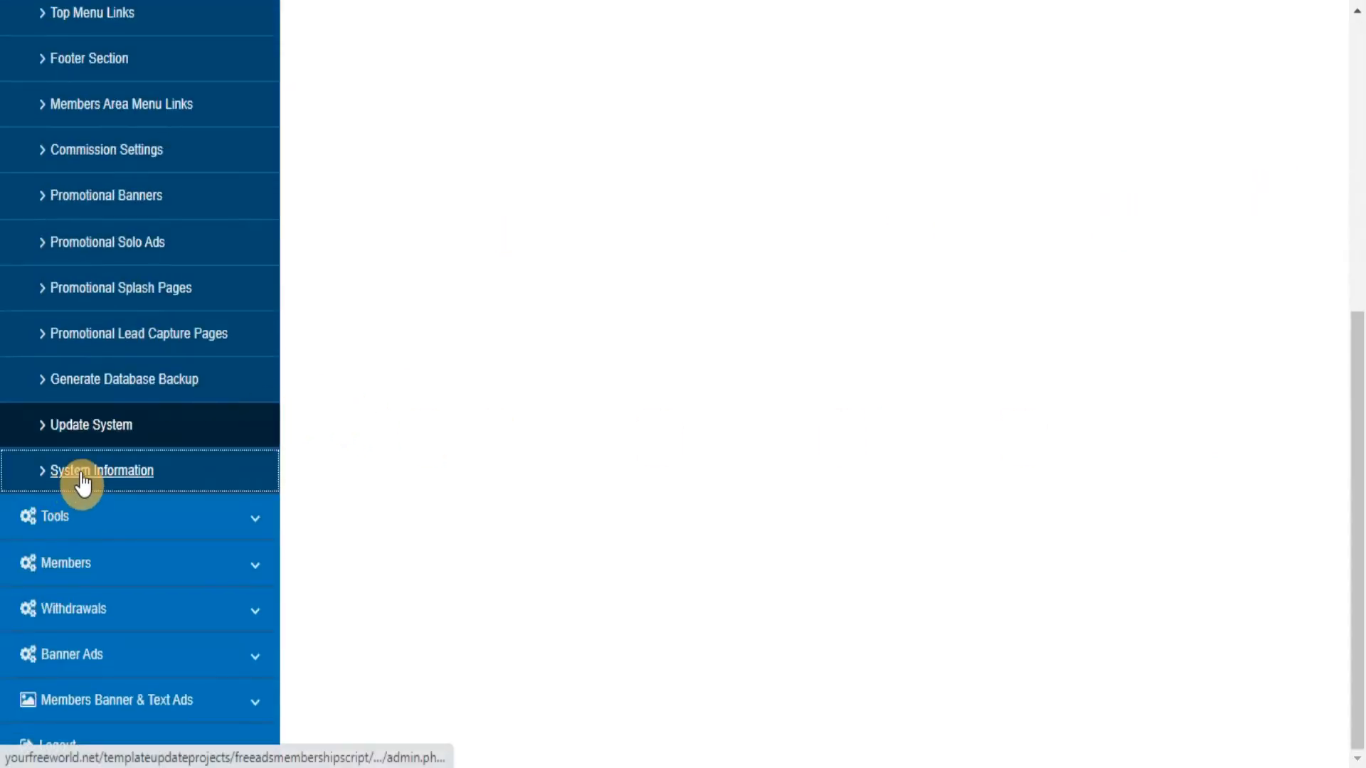
View System Information, Marketing Tools, then the Send Push Notifications setup page.
click(103, 469)
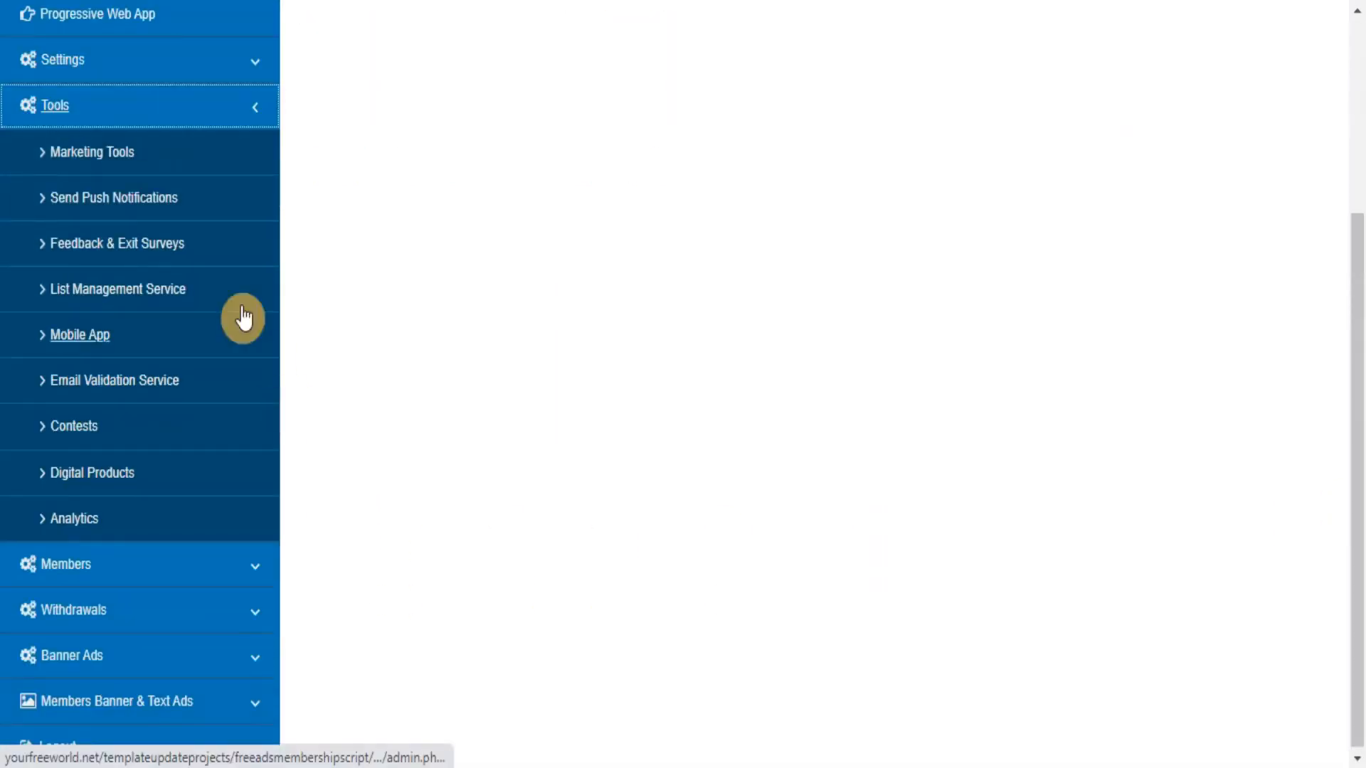
mouse_move(100, 162)
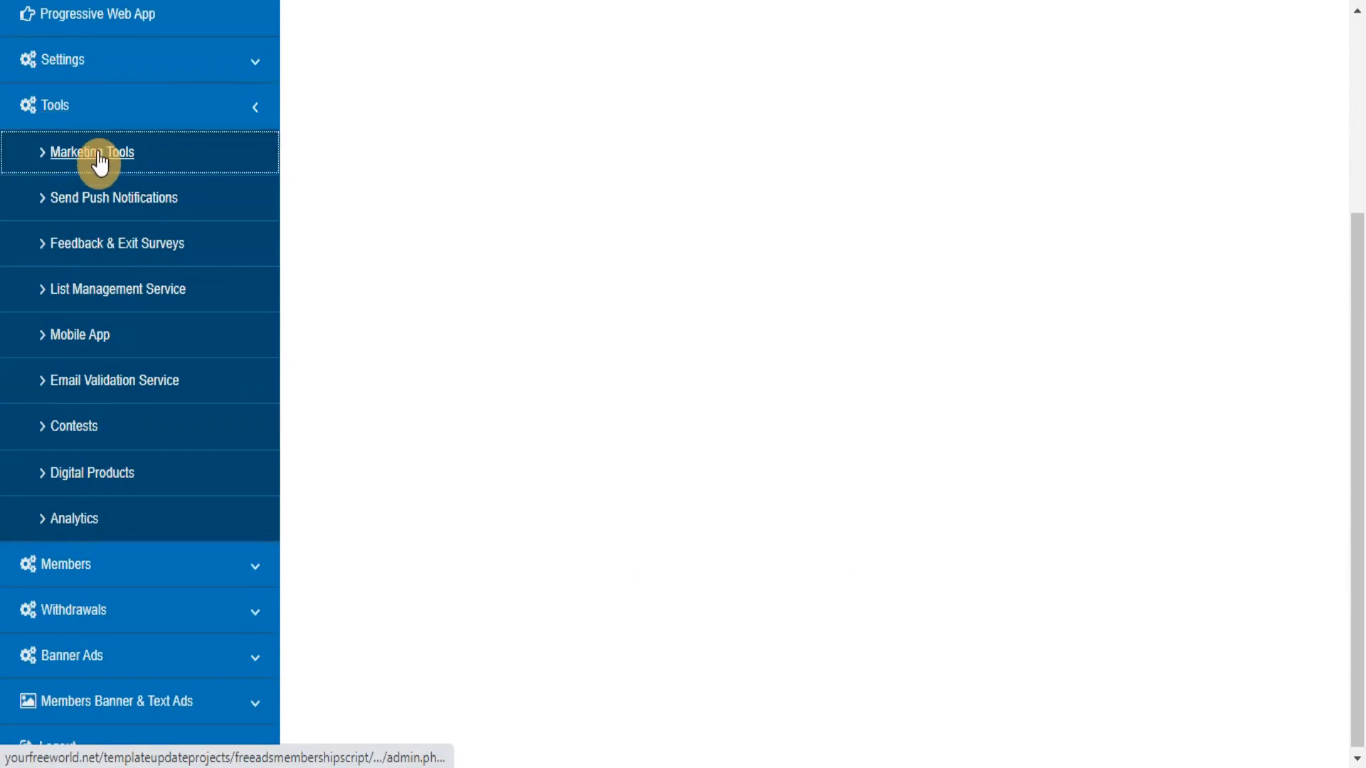
click(88, 152)
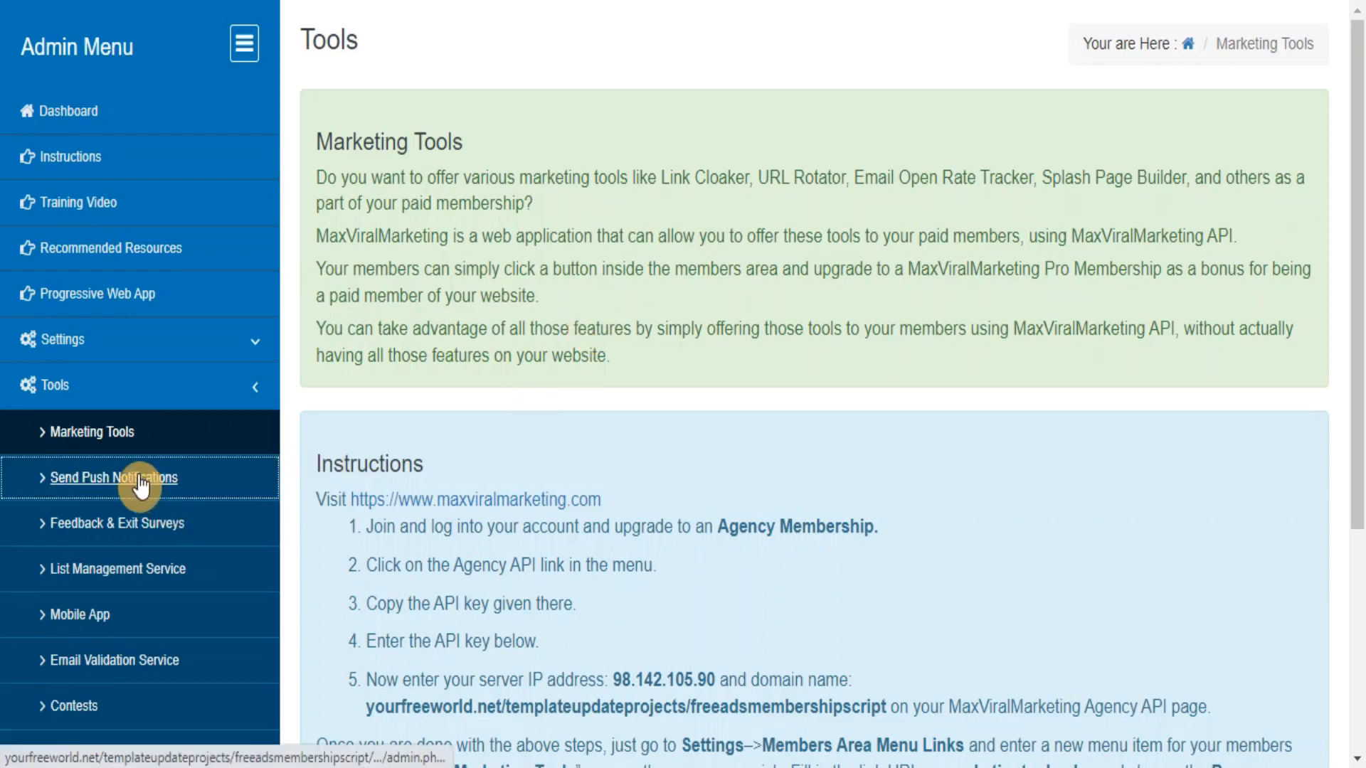
click(114, 478)
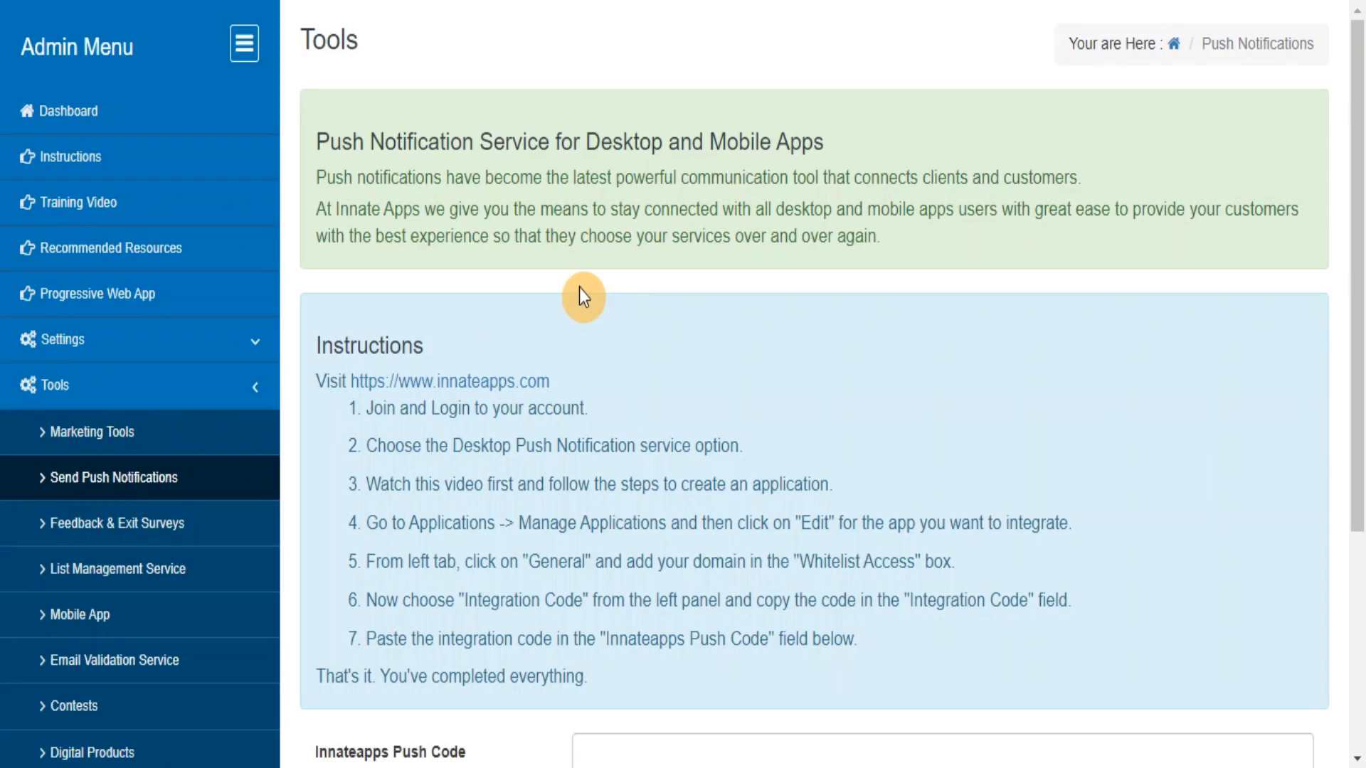
mouse_move(310, 463)
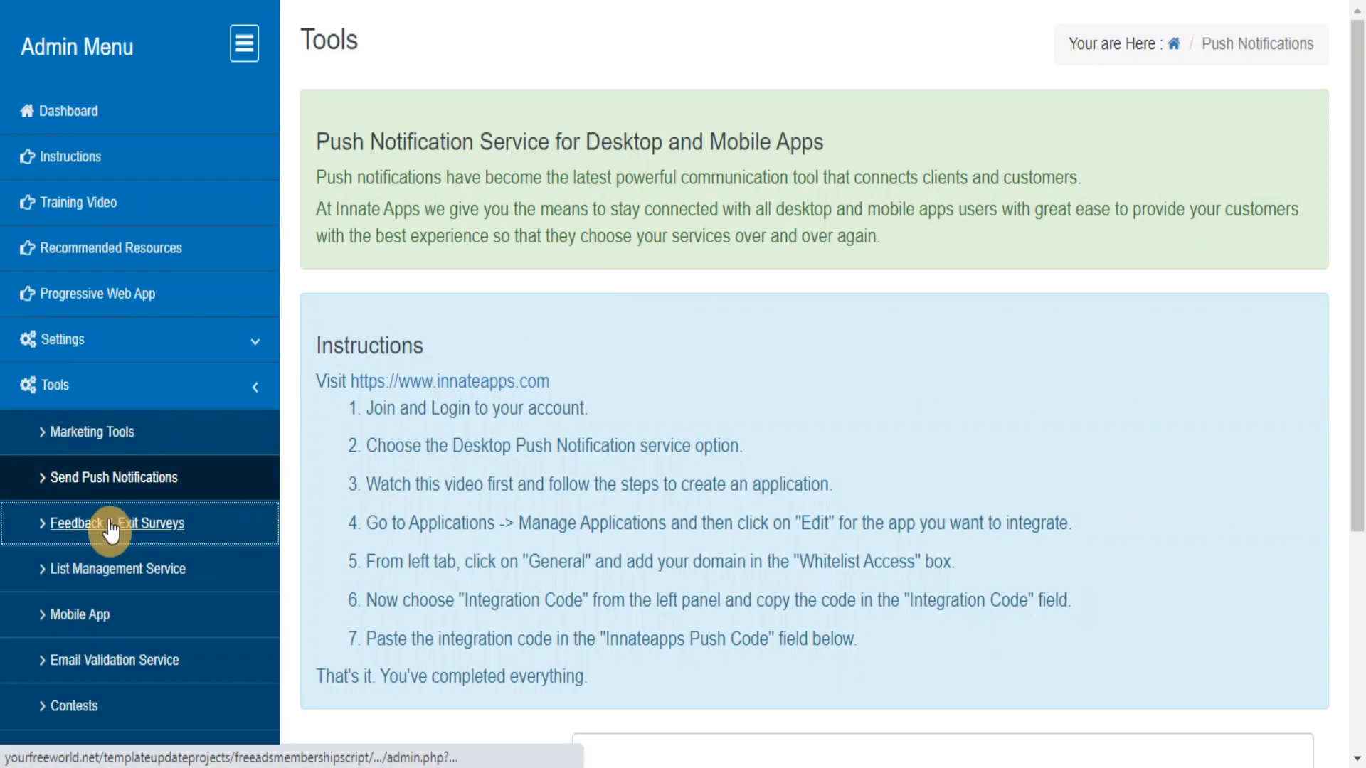
Visit Feedback & Exit Surveys, List Management Service, Mobile App and Email Validation Service pages.
click(106, 523)
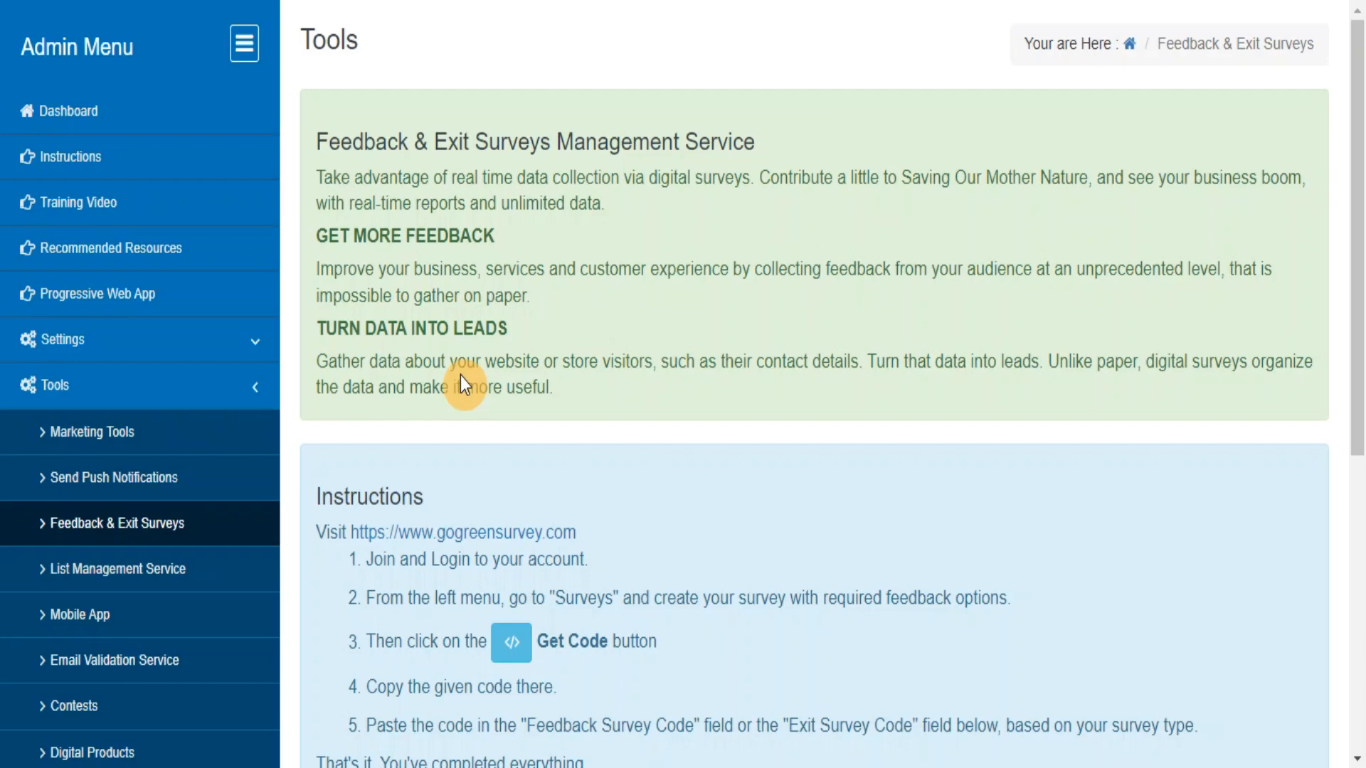
mouse_move(293, 572)
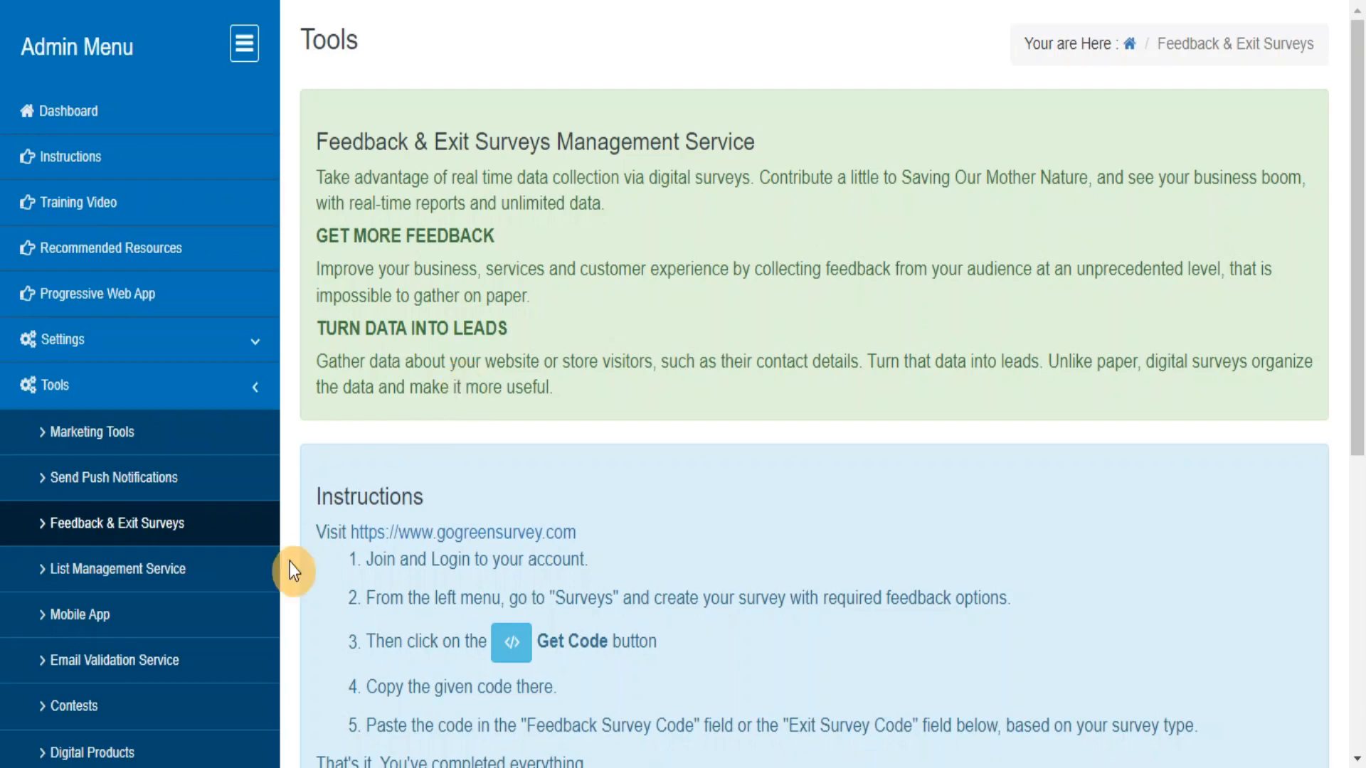
click(118, 569)
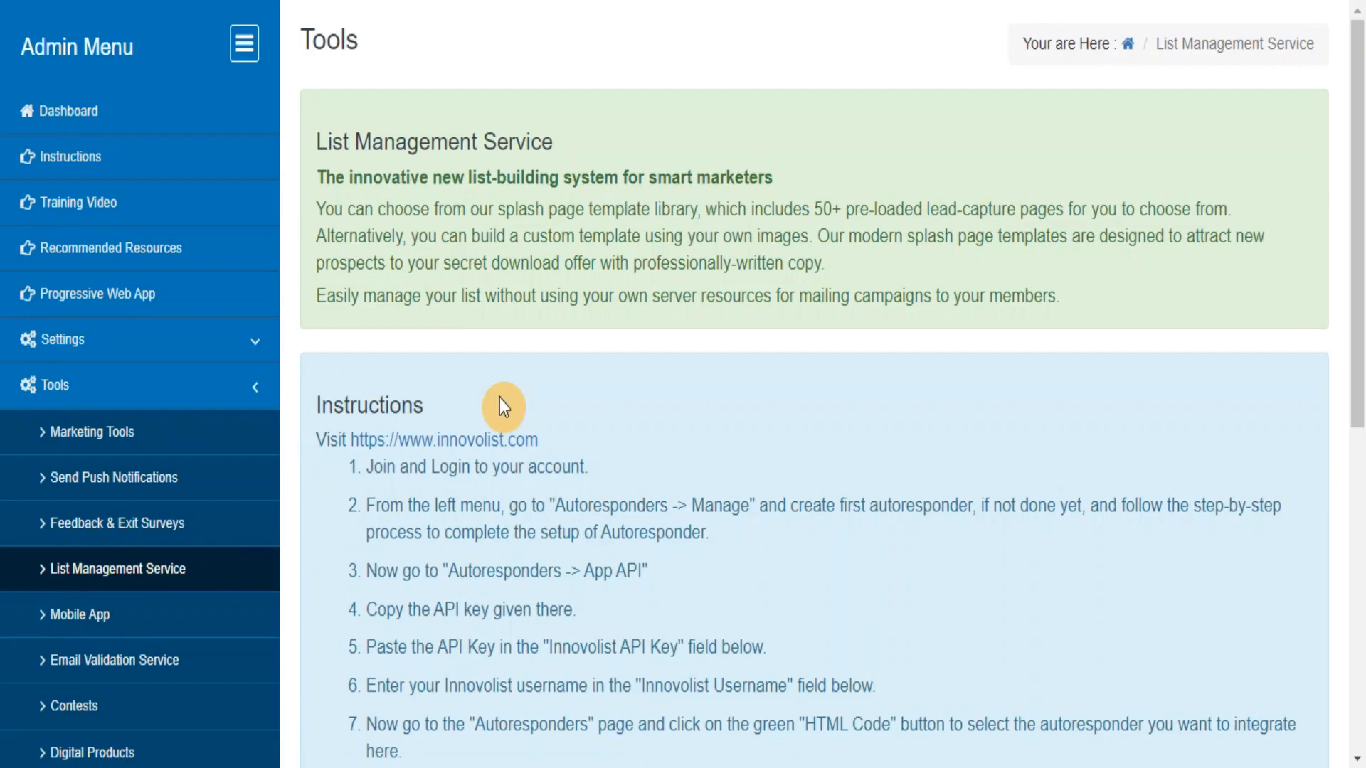
mouse_move(219, 646)
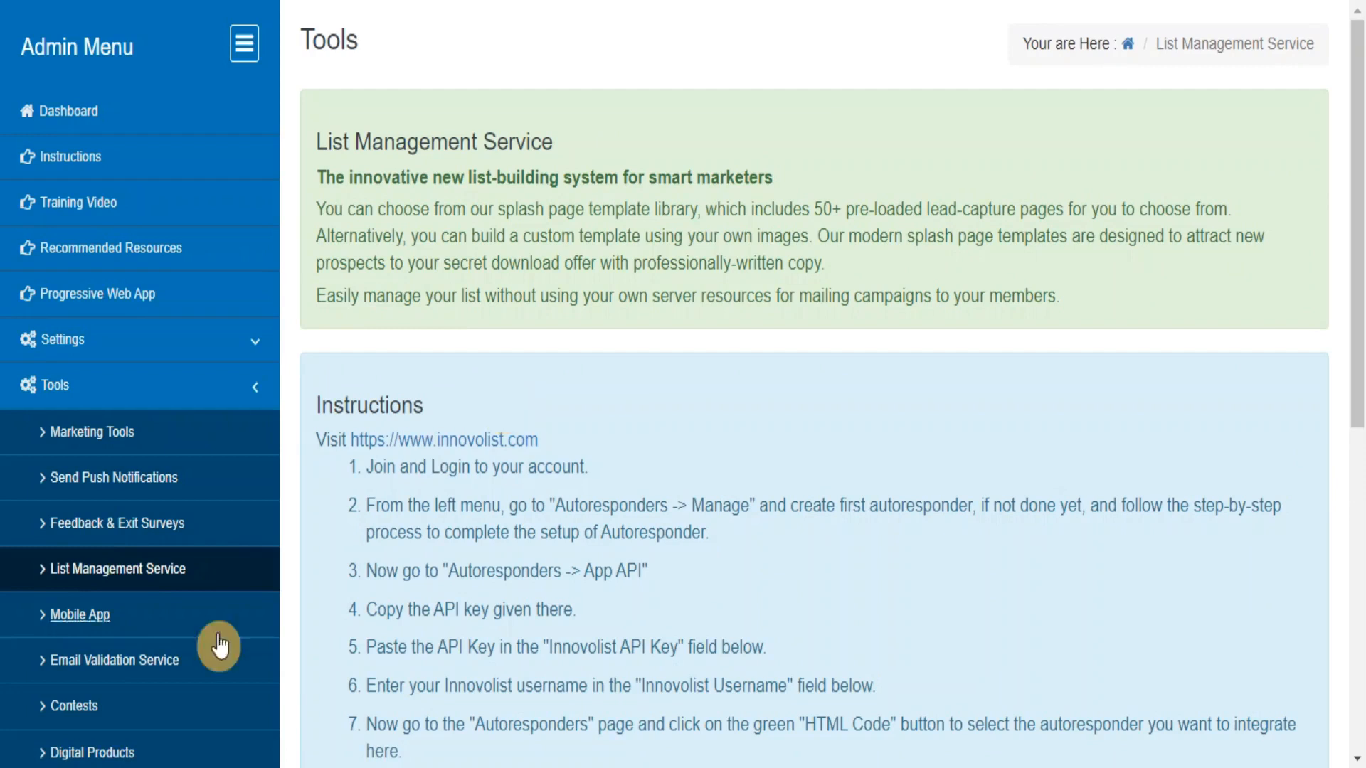
click(80, 615)
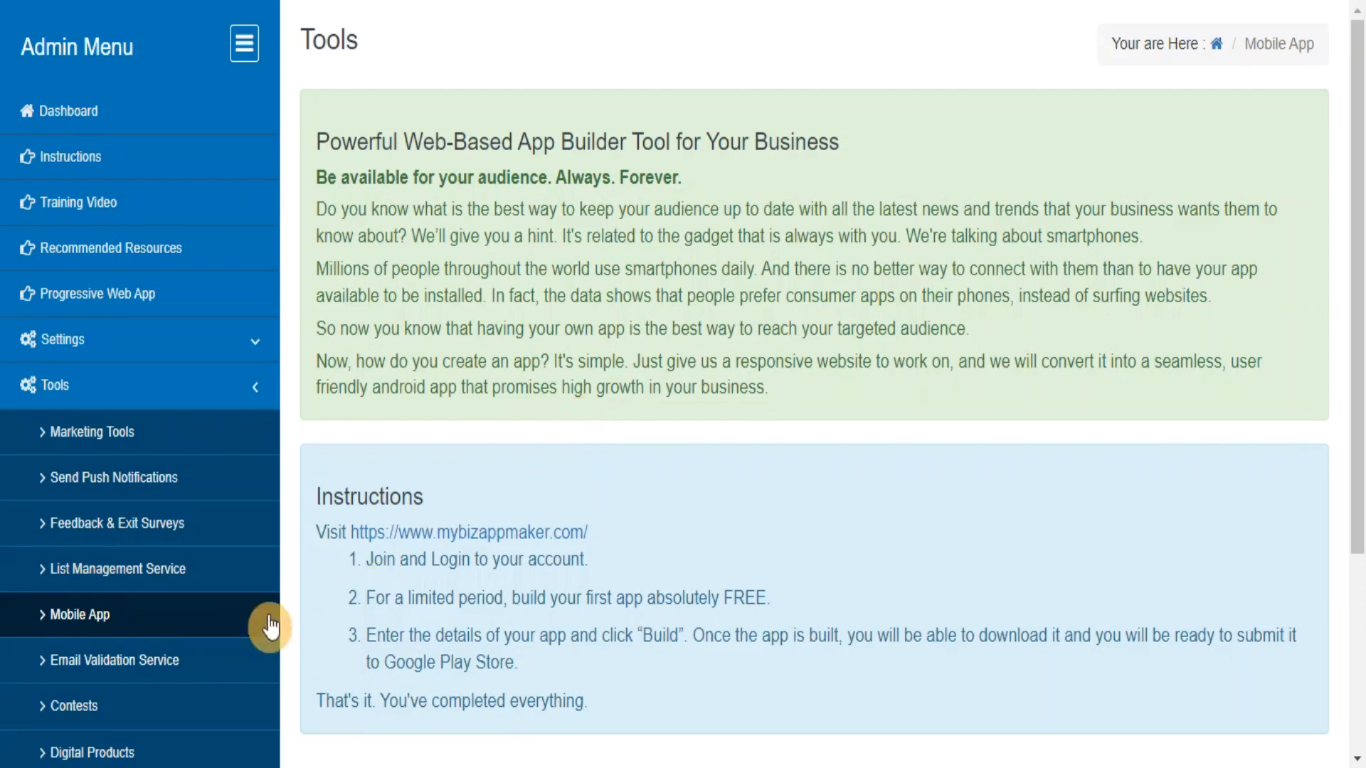
click(113, 660)
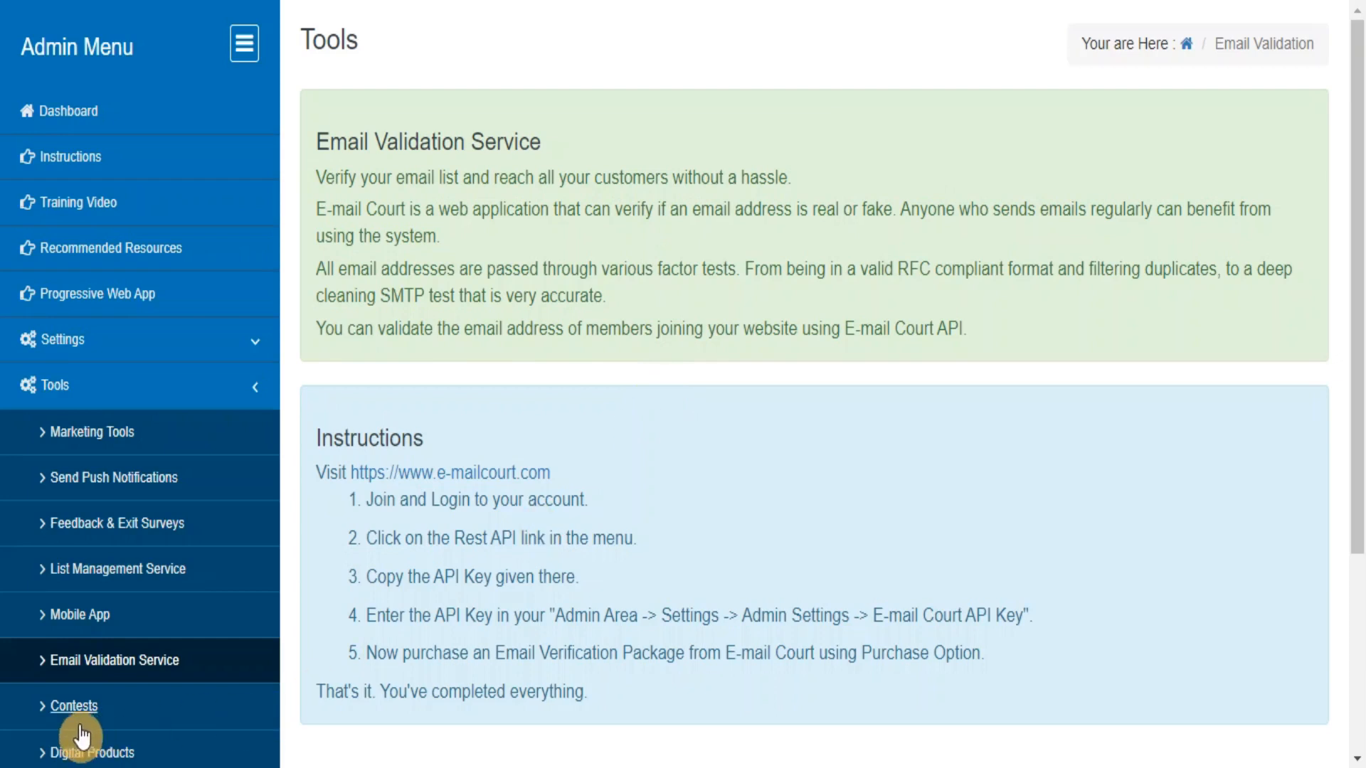
Visit the Contests integration page, then the Digital Products page and scroll through it.
click(71, 706)
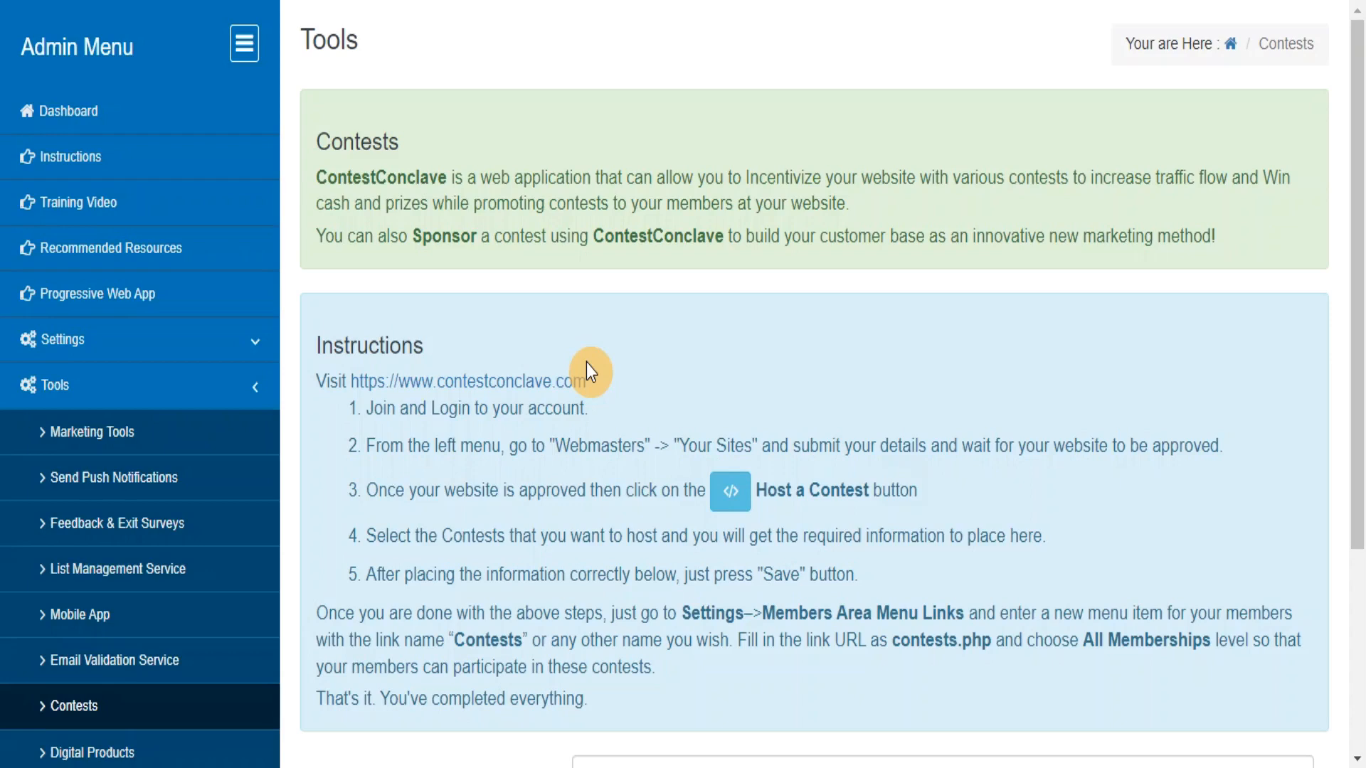
mouse_move(82, 751)
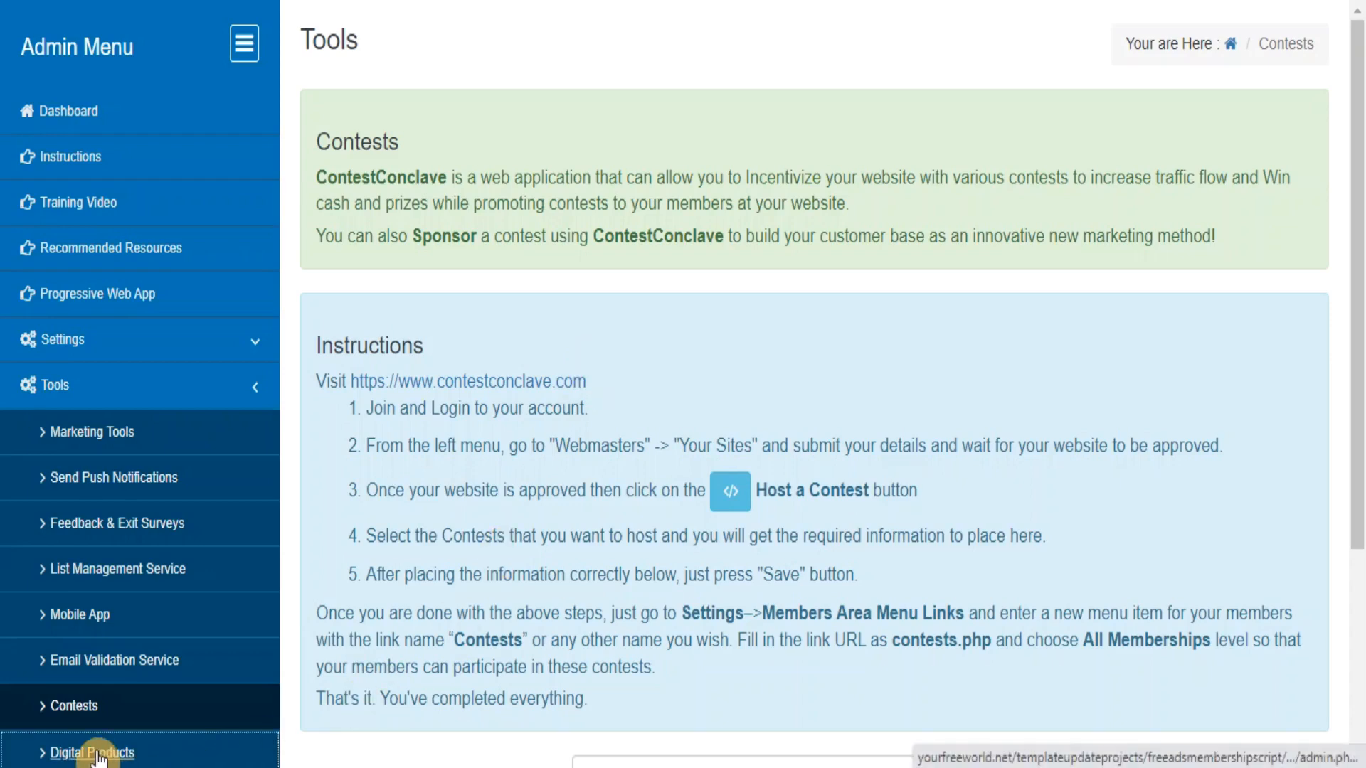
click(89, 754)
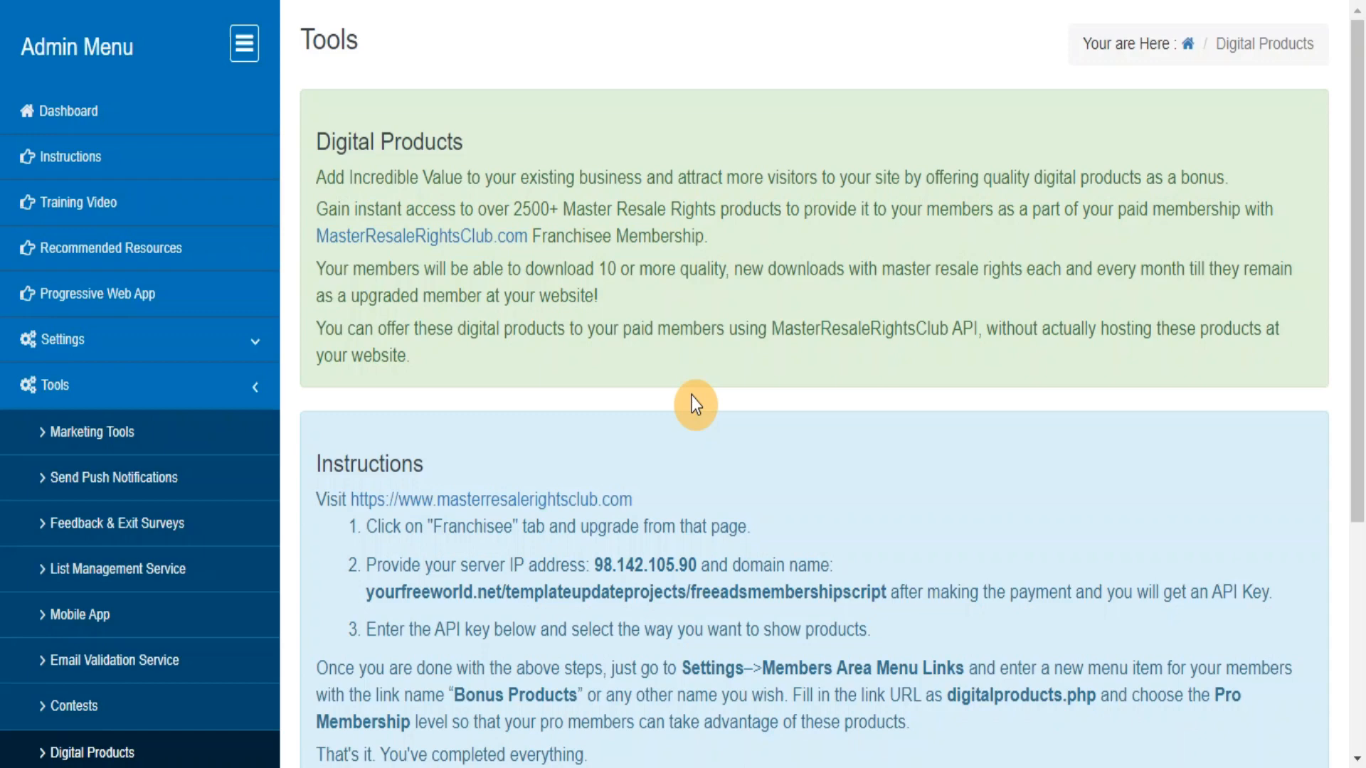
scroll(down, 3)
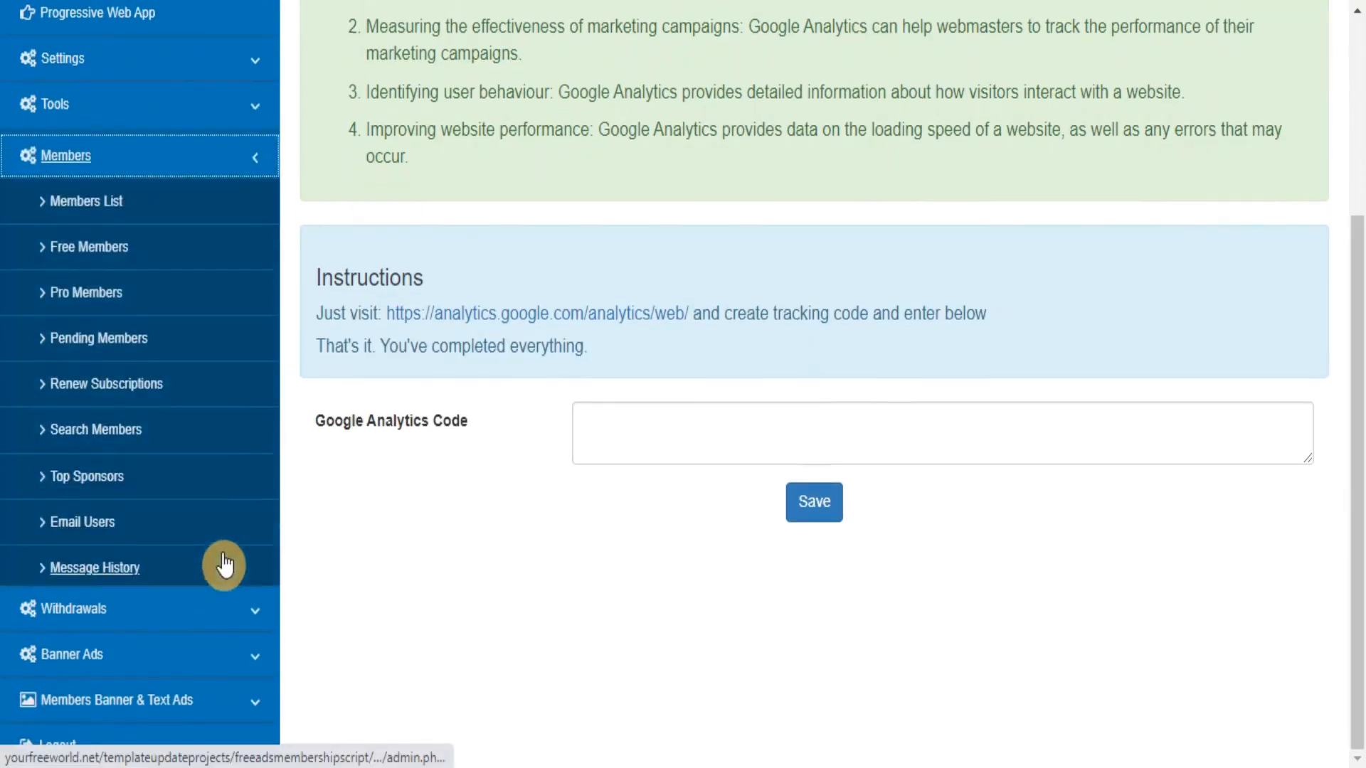
mouse_move(69, 207)
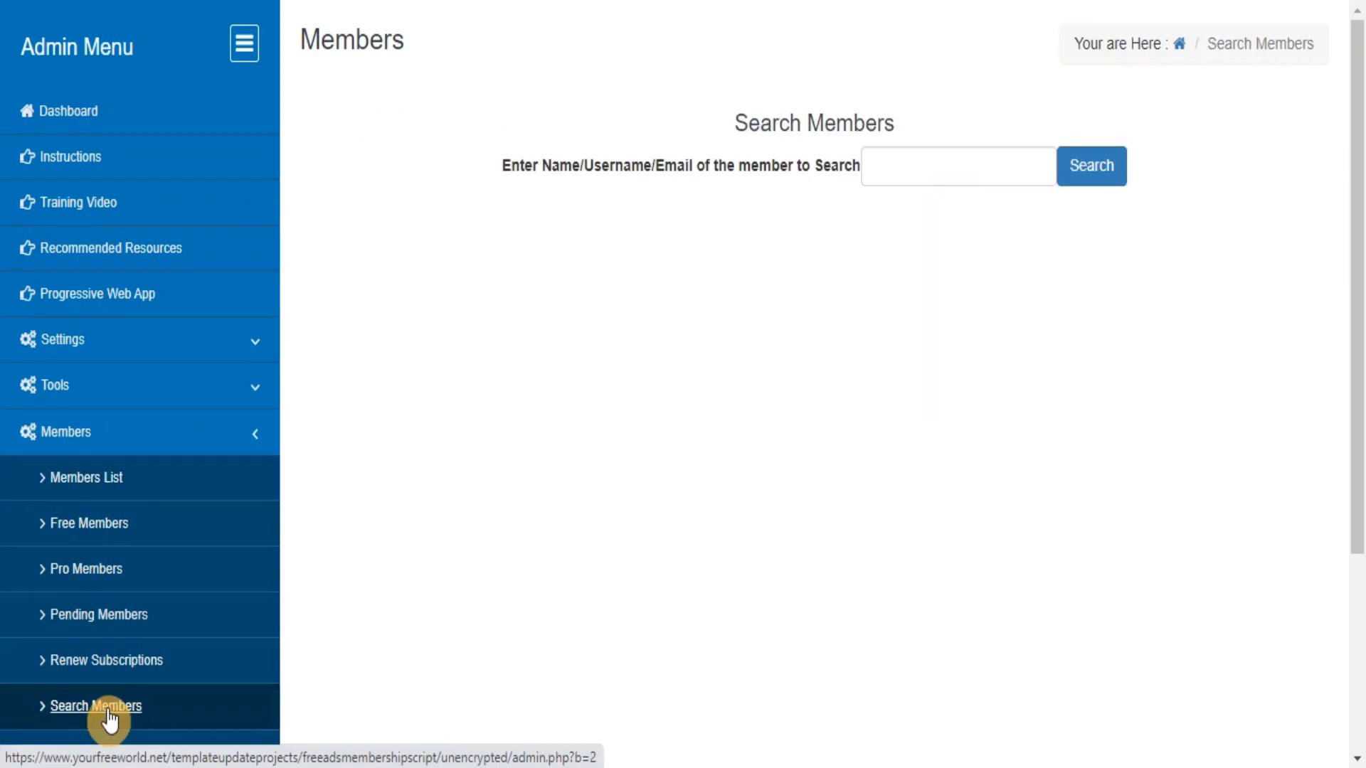
Browse all members, the member search page, then the free, pro and pending member lists.
click(87, 478)
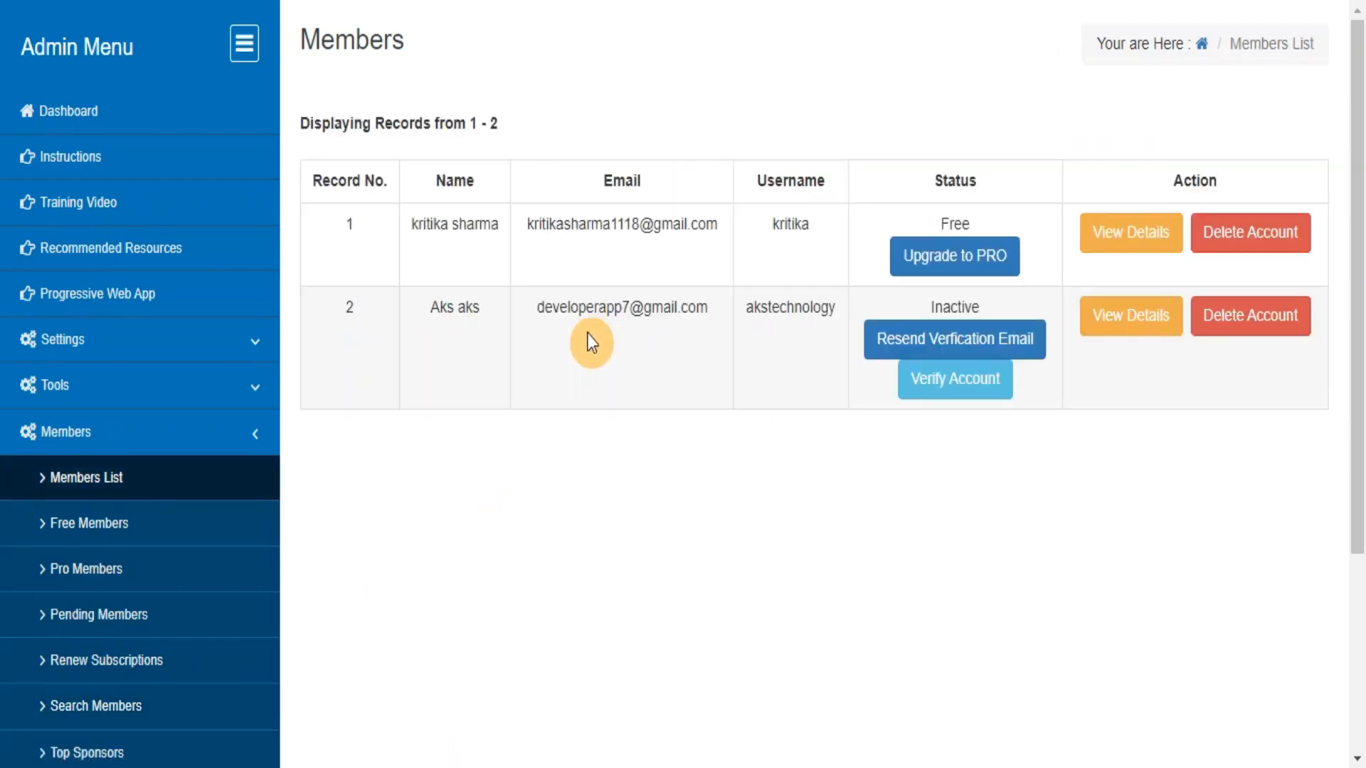
click(97, 706)
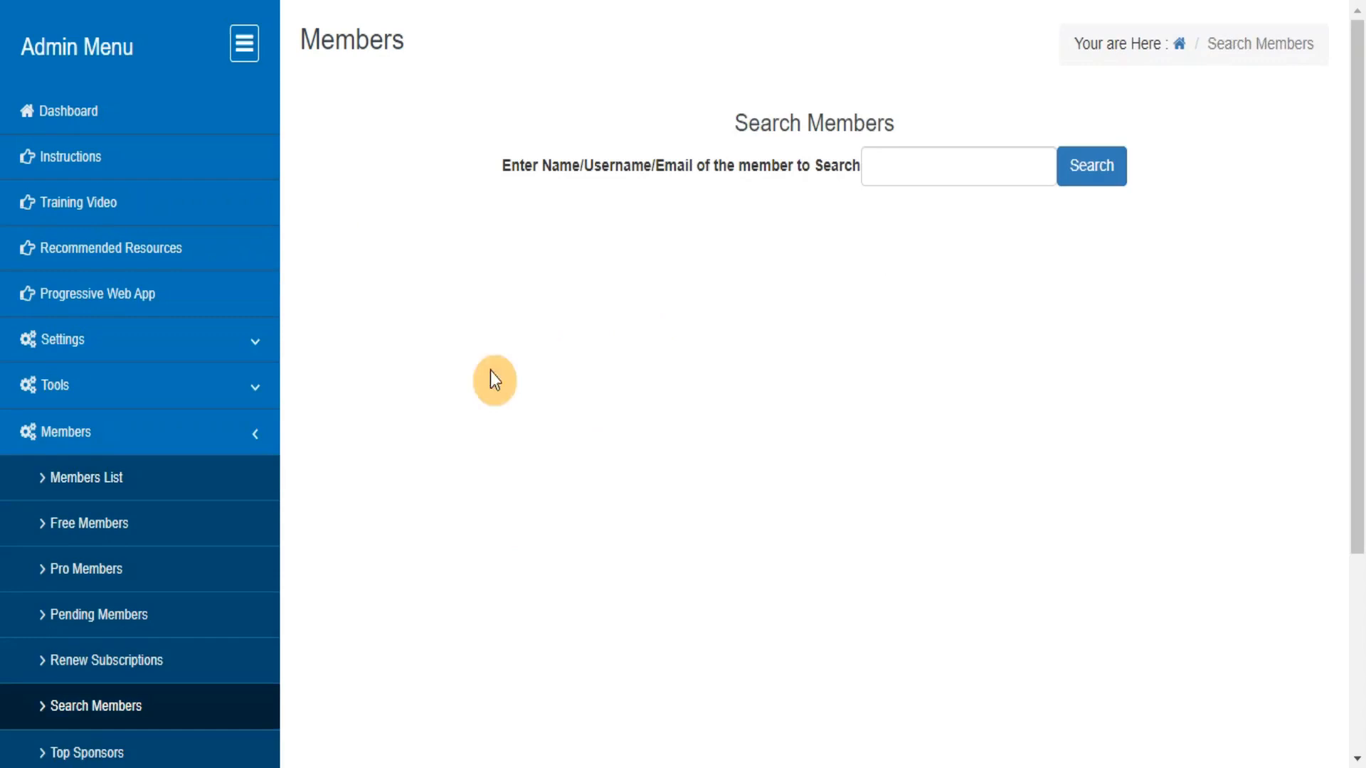
click(91, 524)
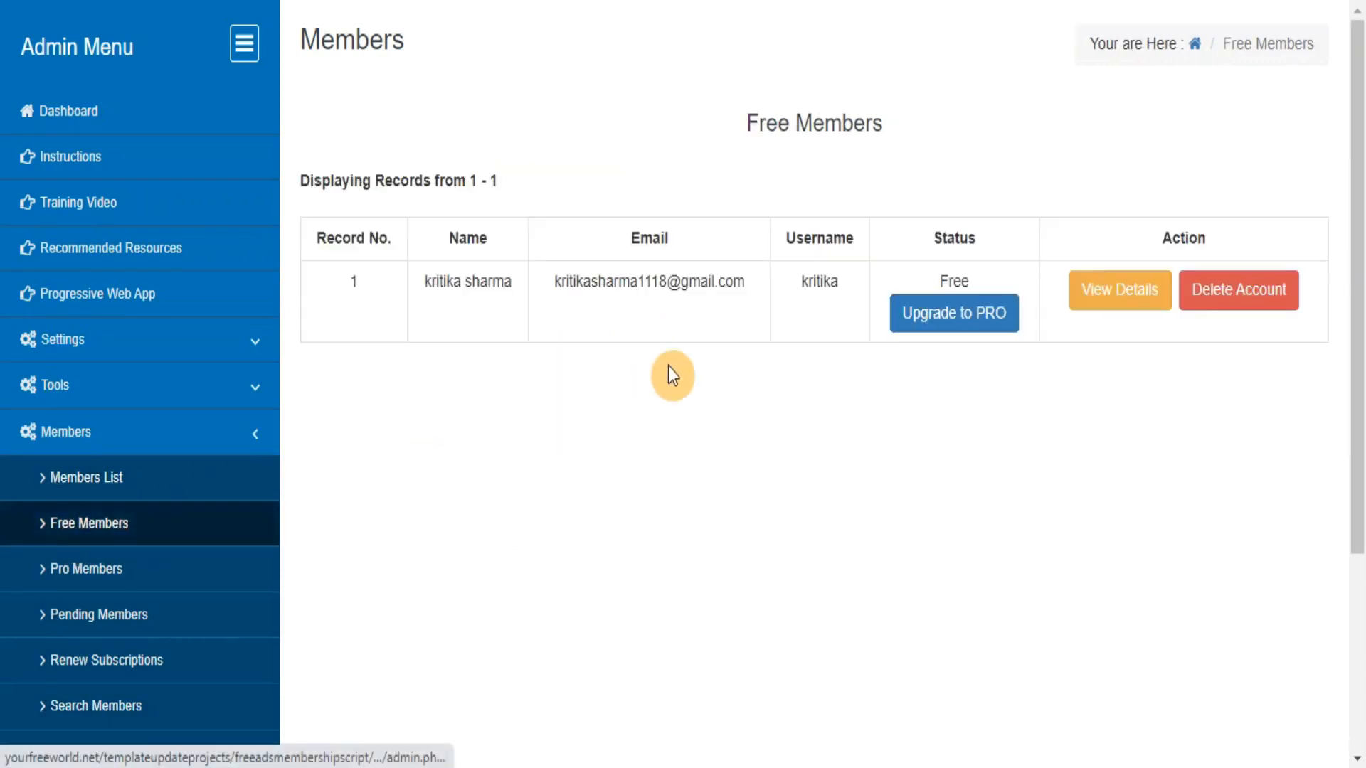
click(85, 569)
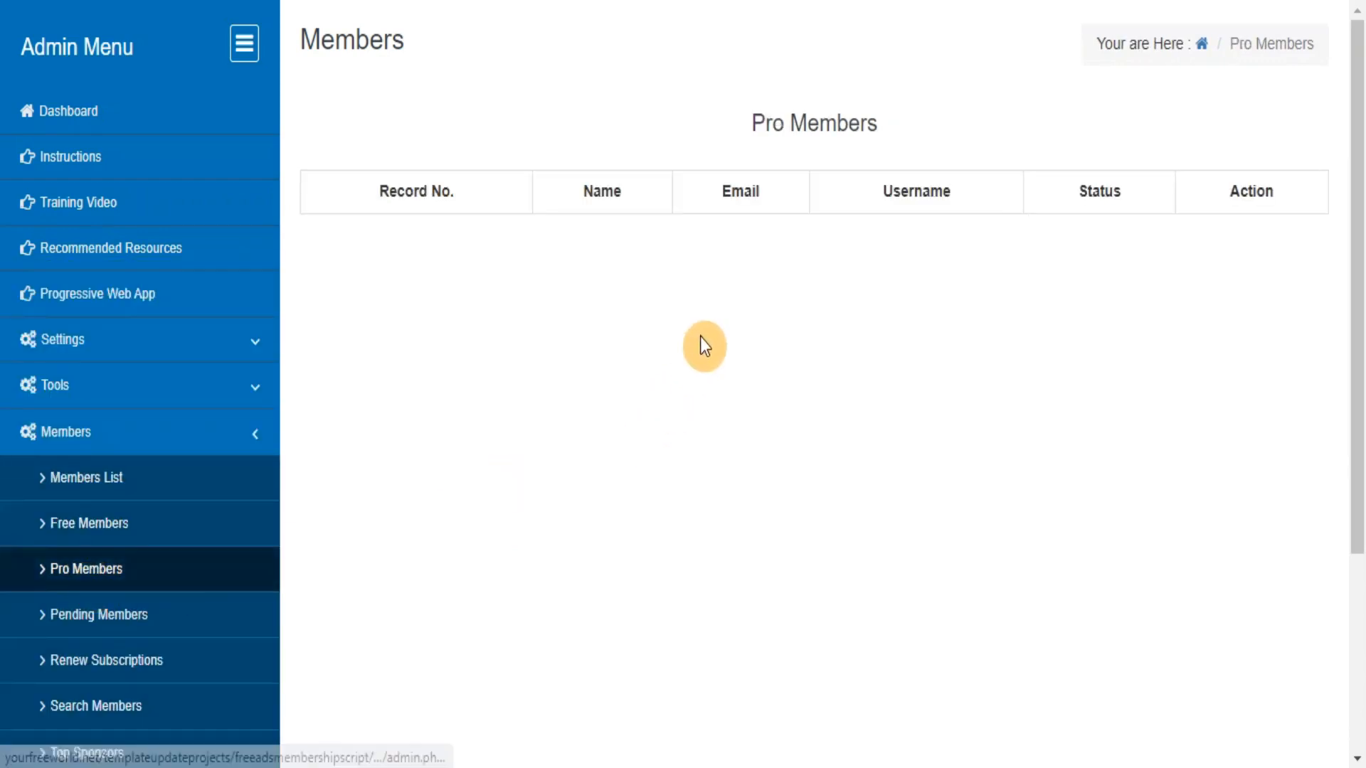
click(100, 614)
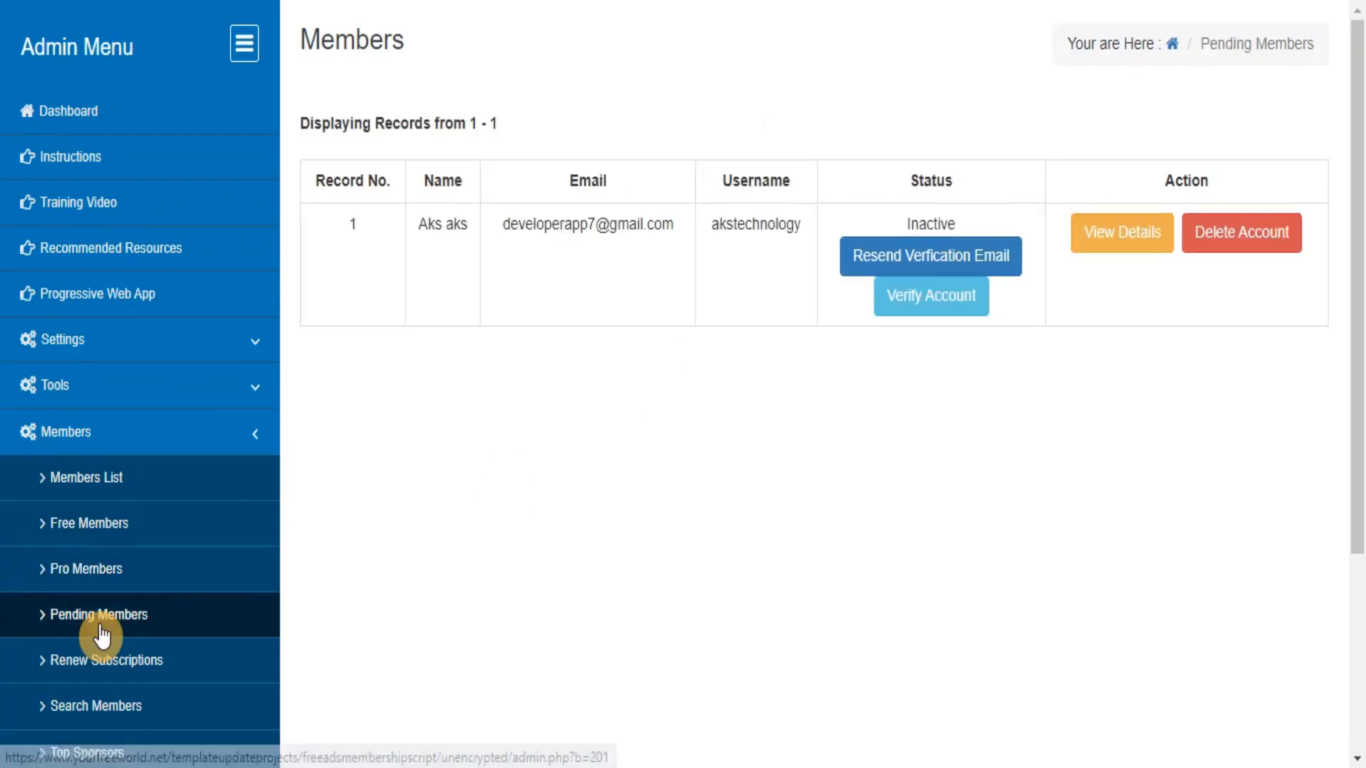
mouse_move(700, 407)
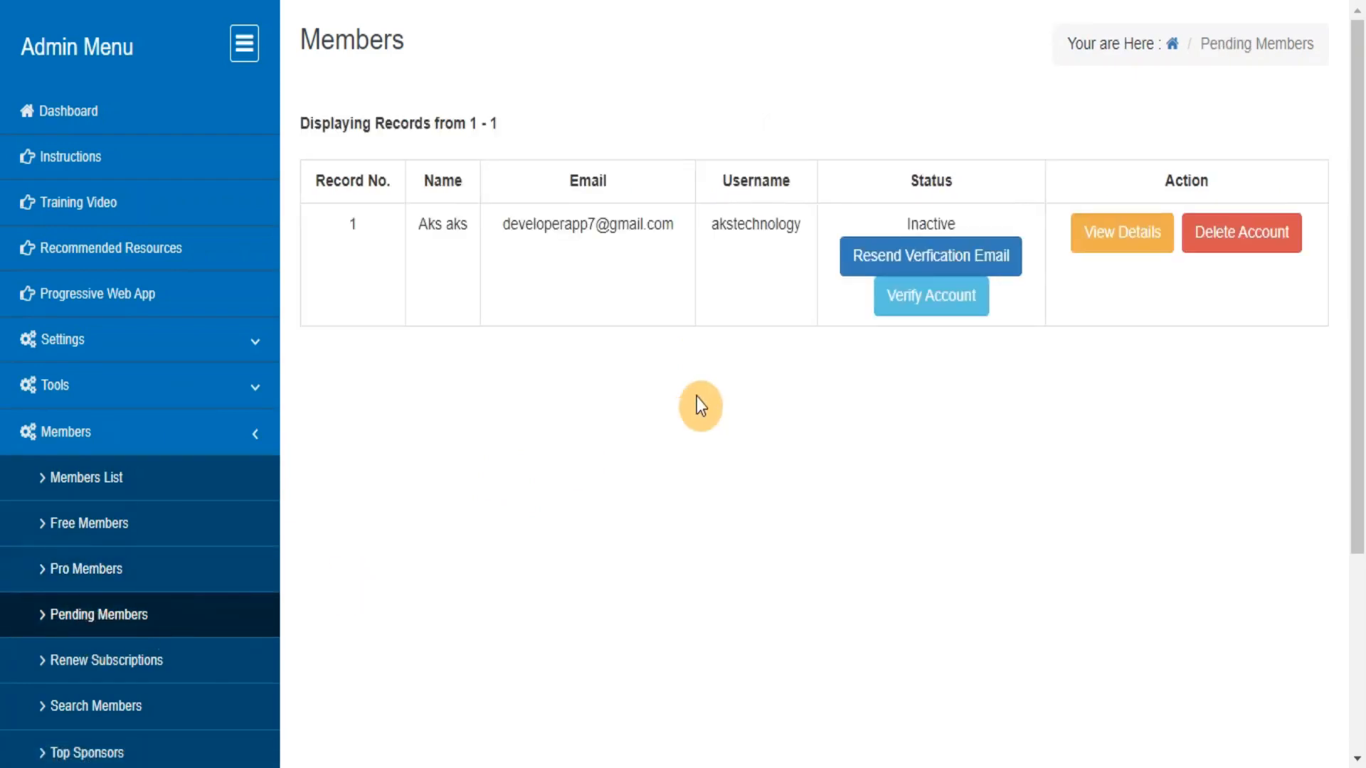
Revisit the free, pro and pending lists, then subscriptions awaiting renewal and Top Sponsors.
click(90, 524)
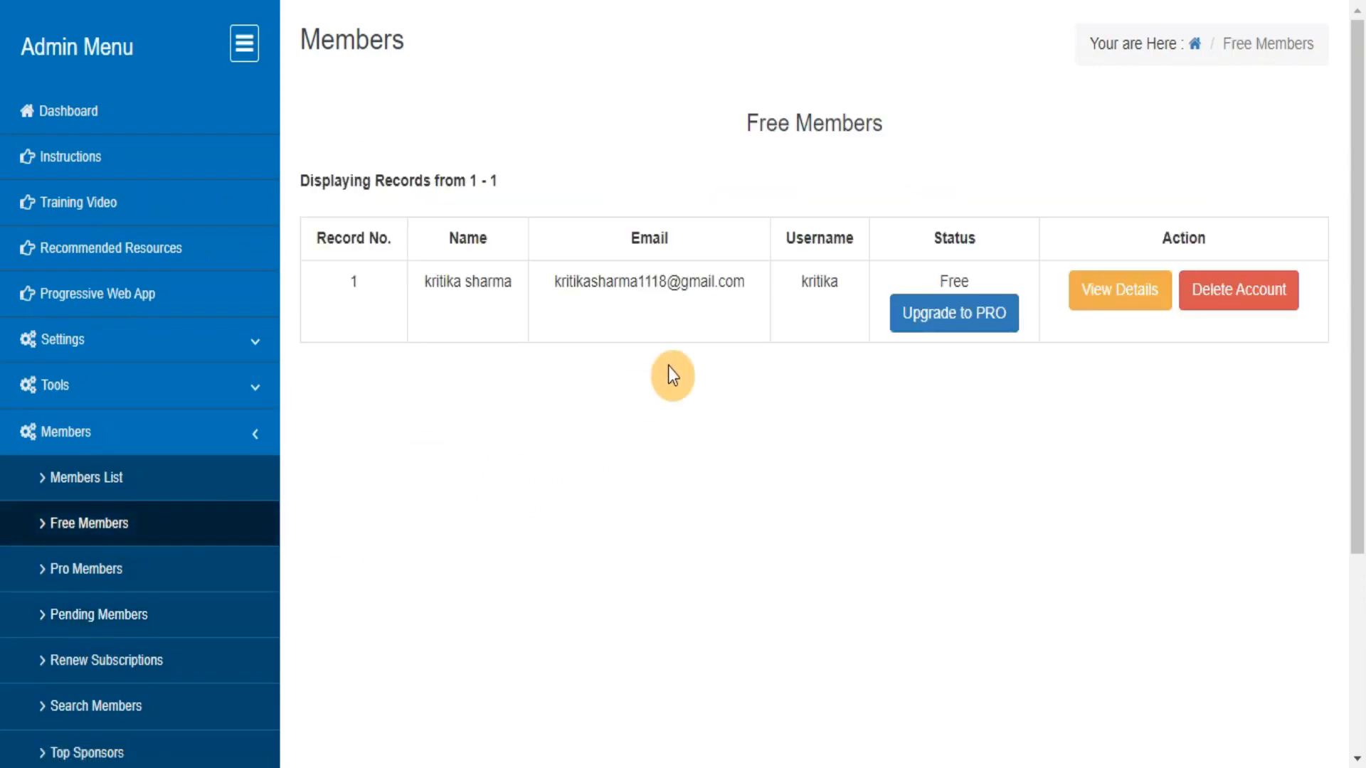
click(85, 569)
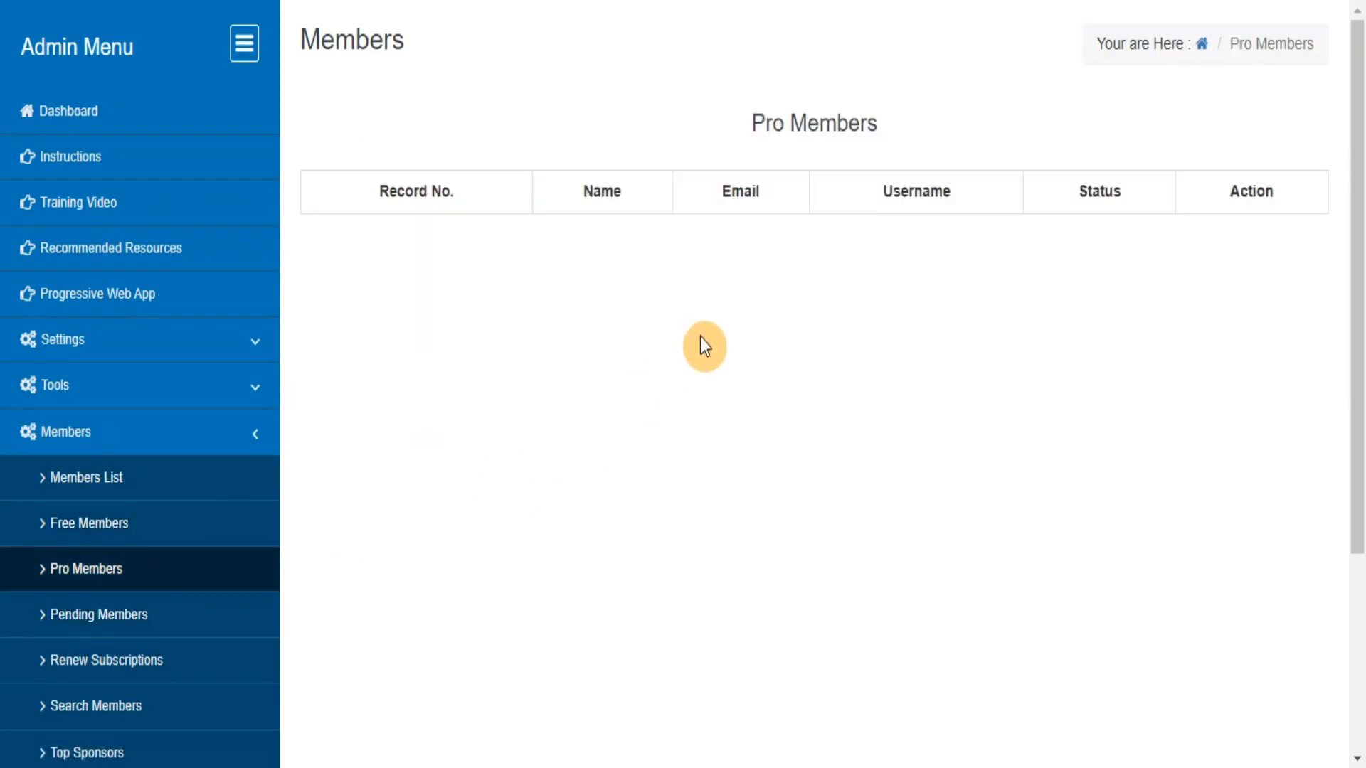
click(98, 615)
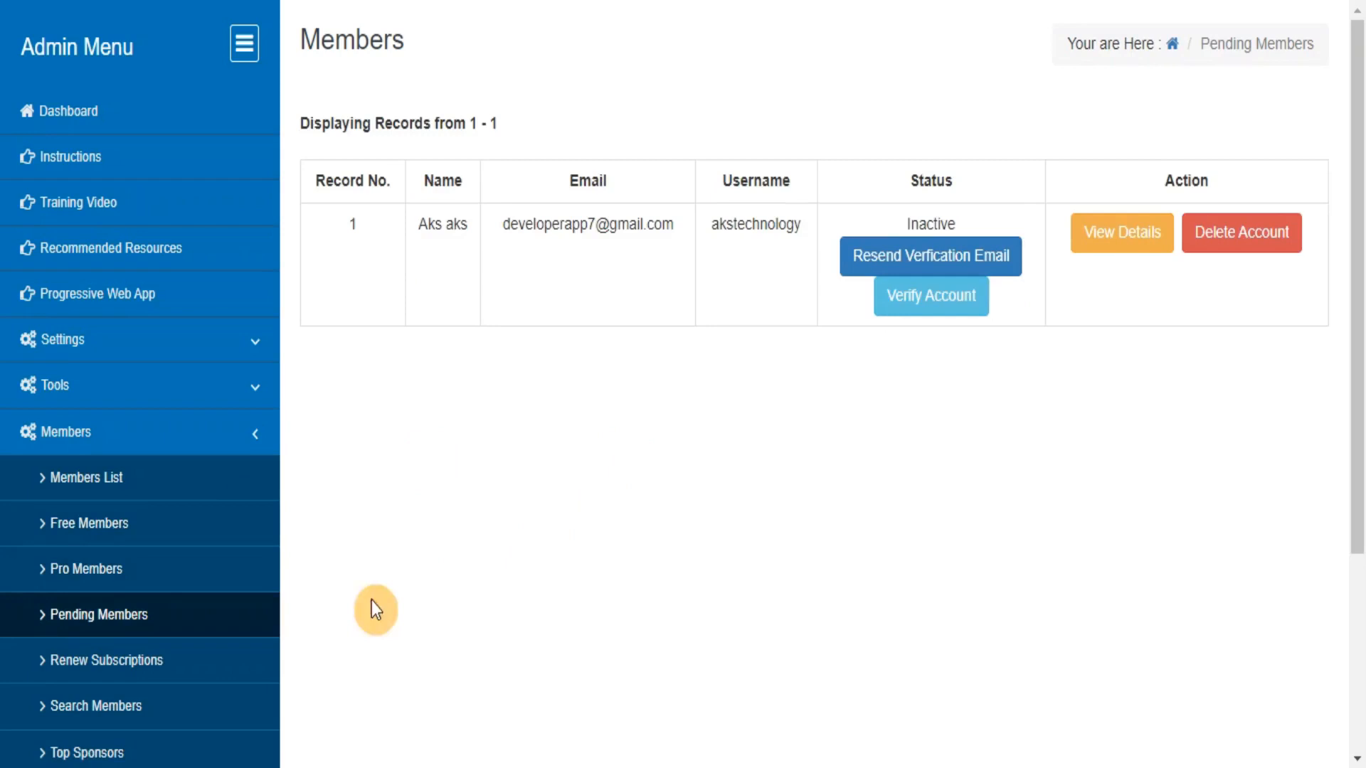
click(105, 660)
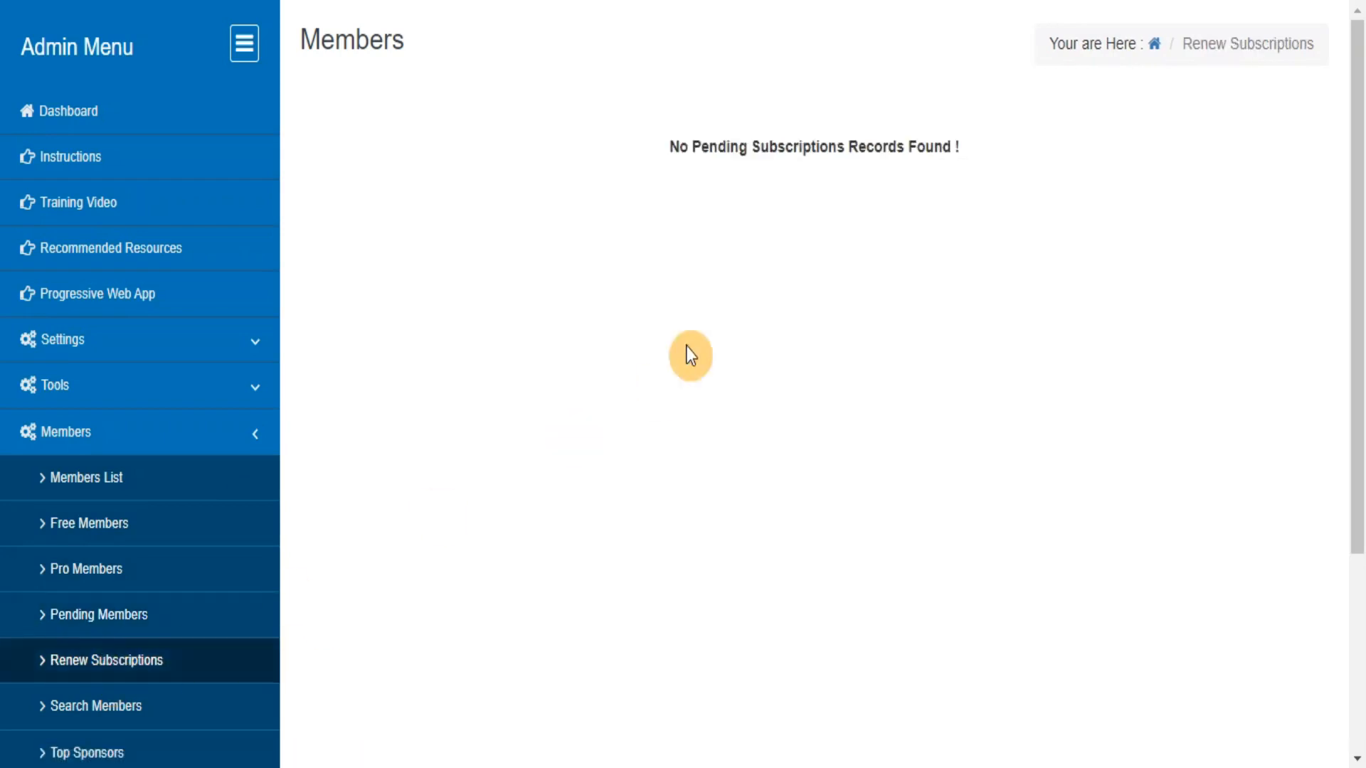
mouse_move(775, 222)
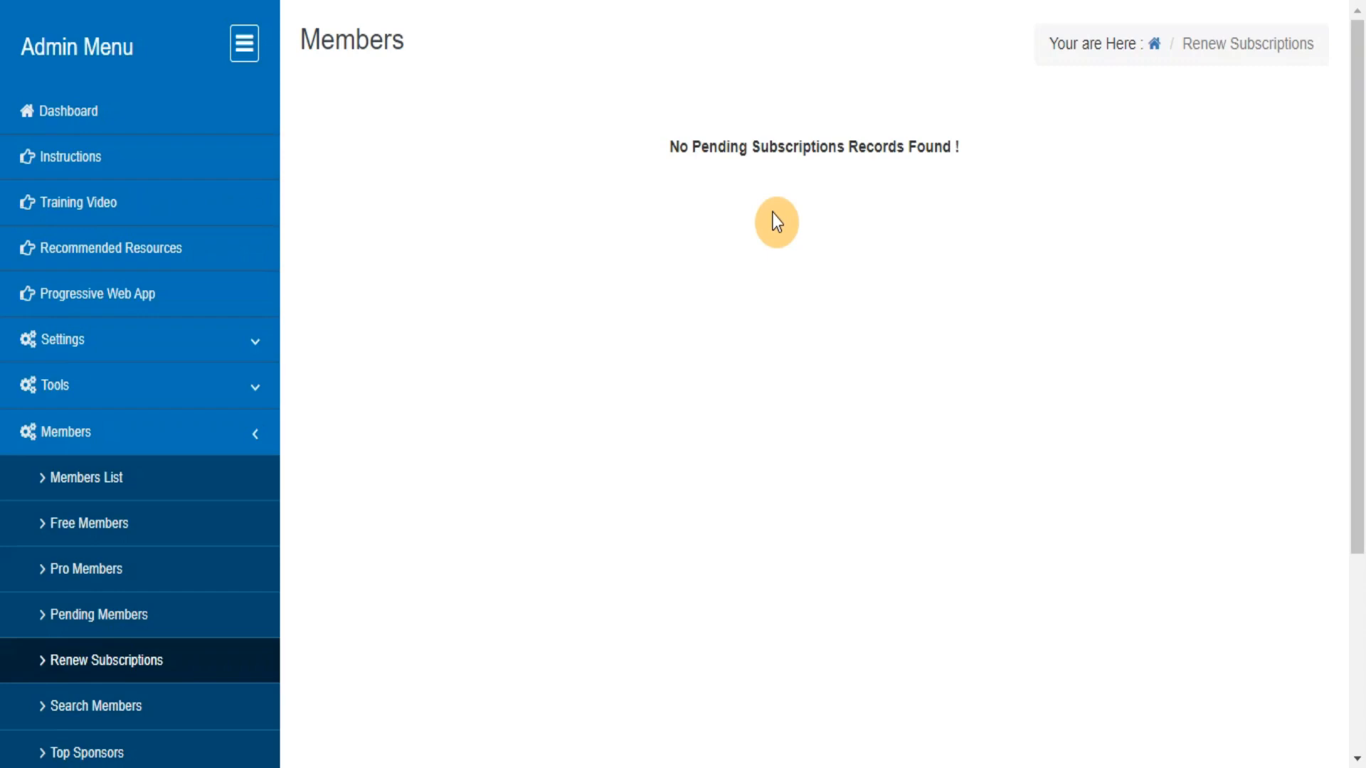
mouse_move(743, 279)
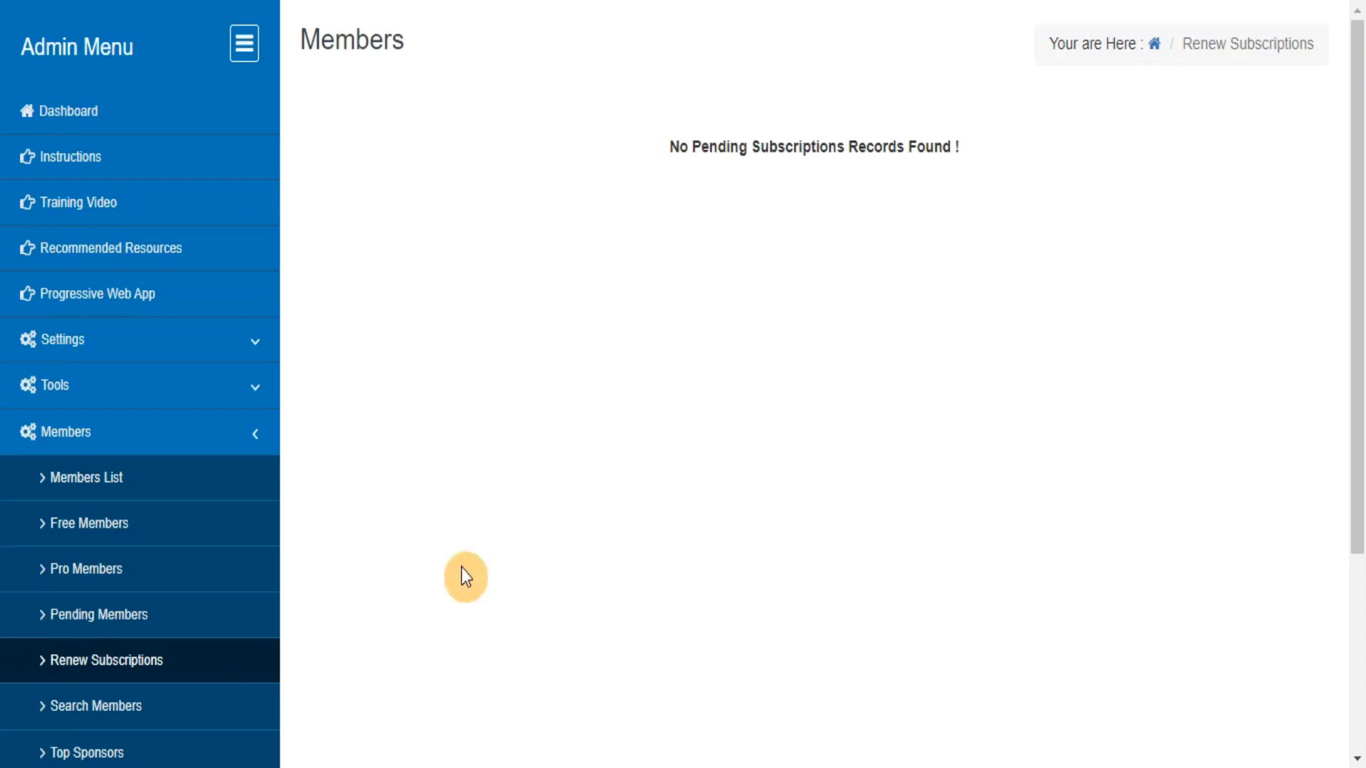
click(86, 753)
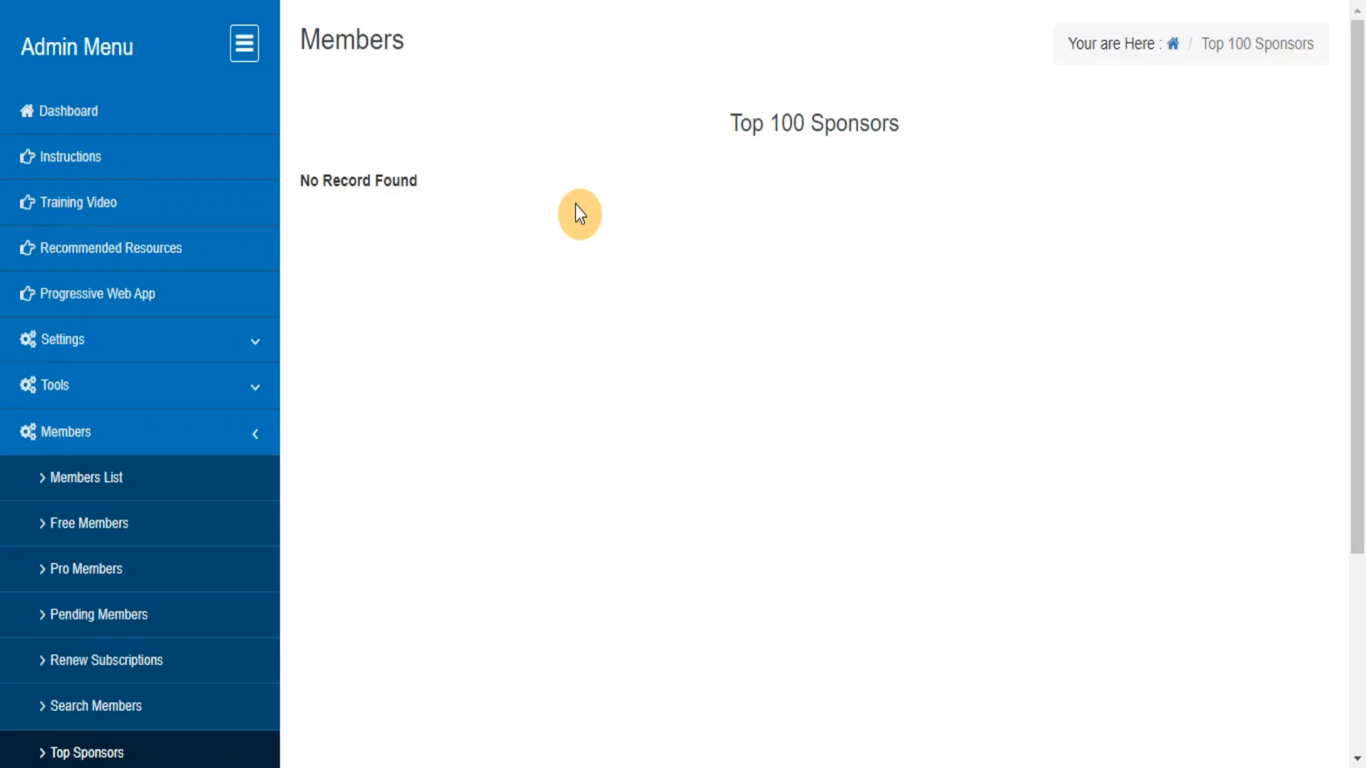
mouse_move(1363, 154)
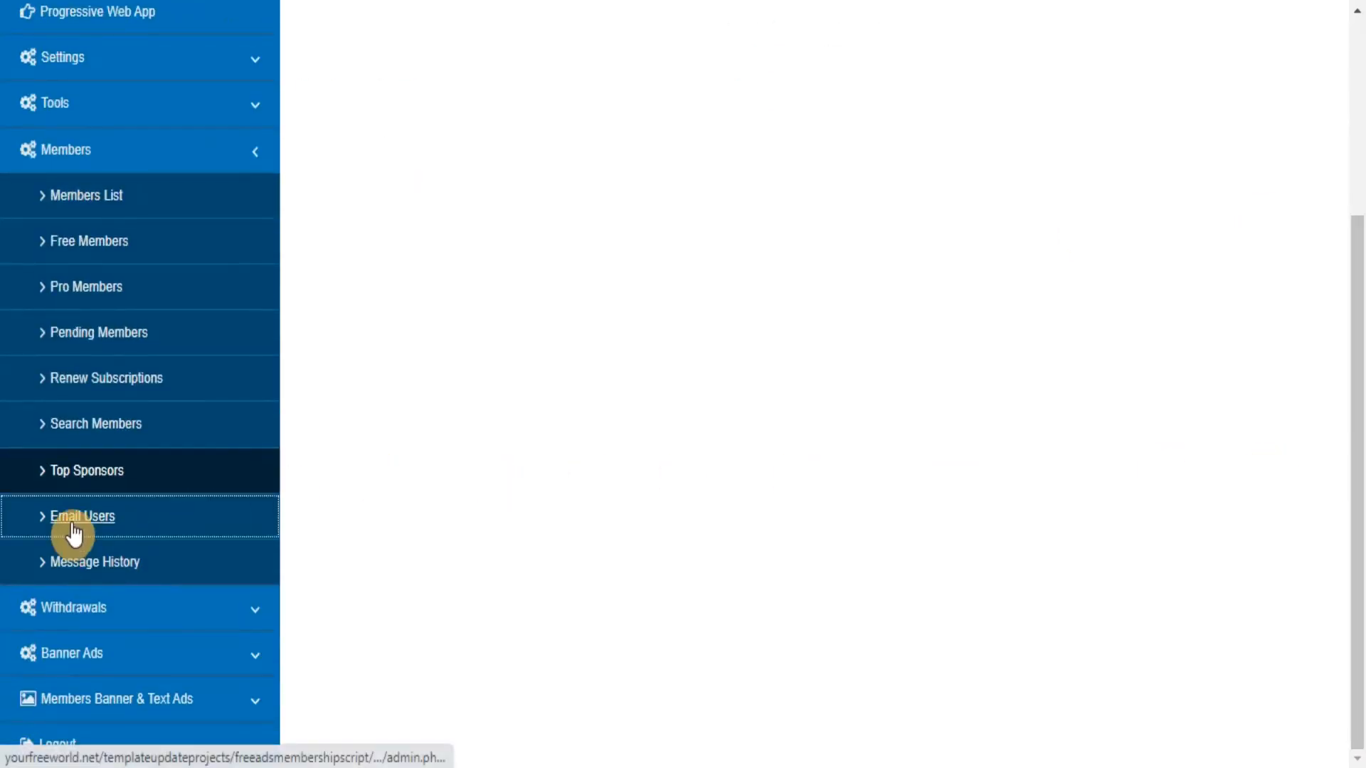
Review the Email Users form and the empty Message History, then go to Completed Withdrawals.
click(83, 517)
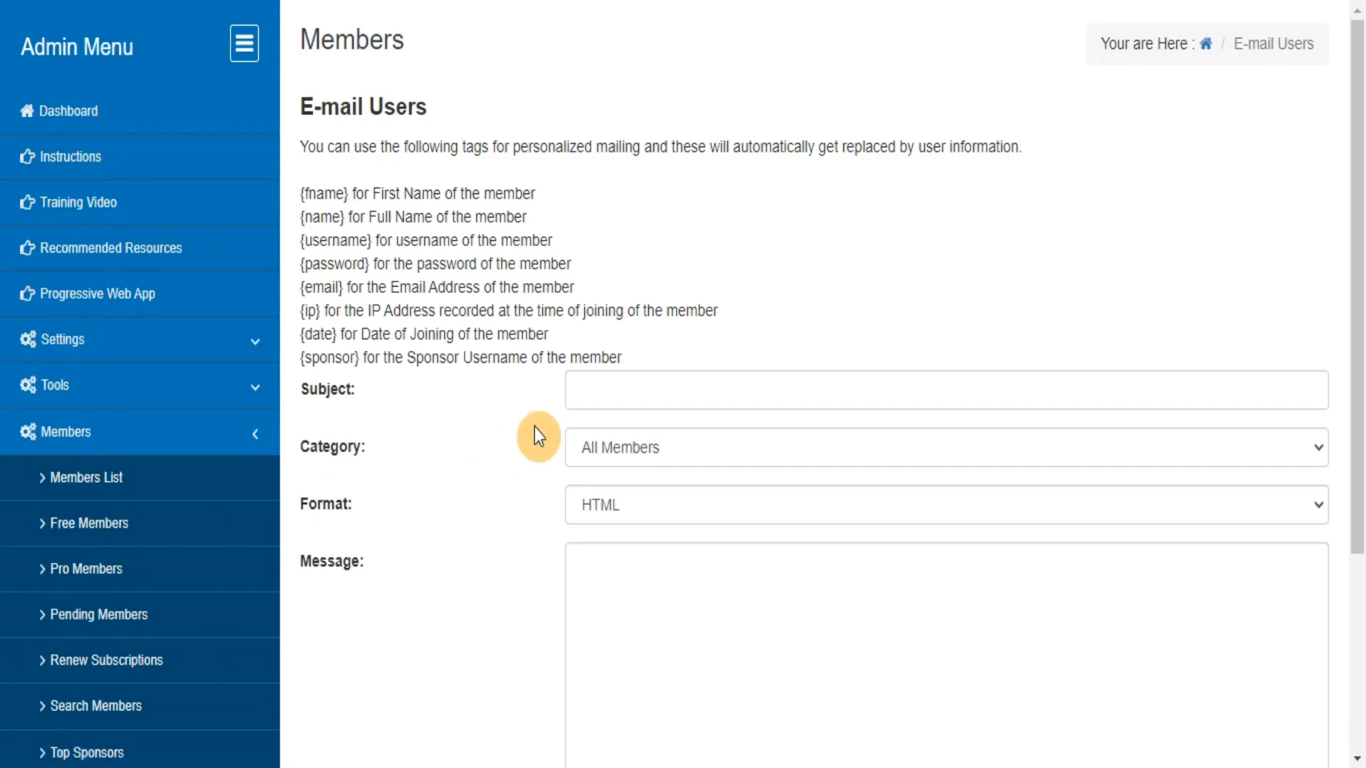
scroll(down, 3)
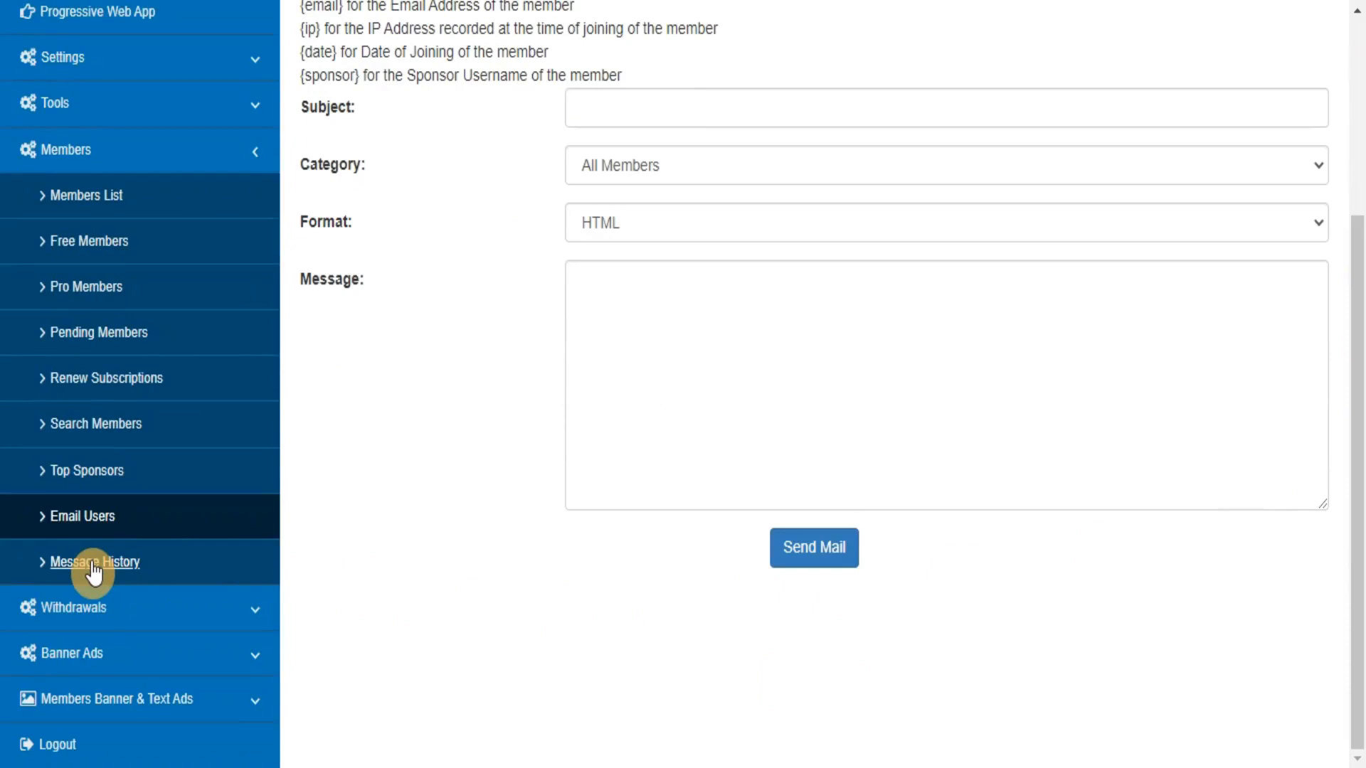
click(97, 562)
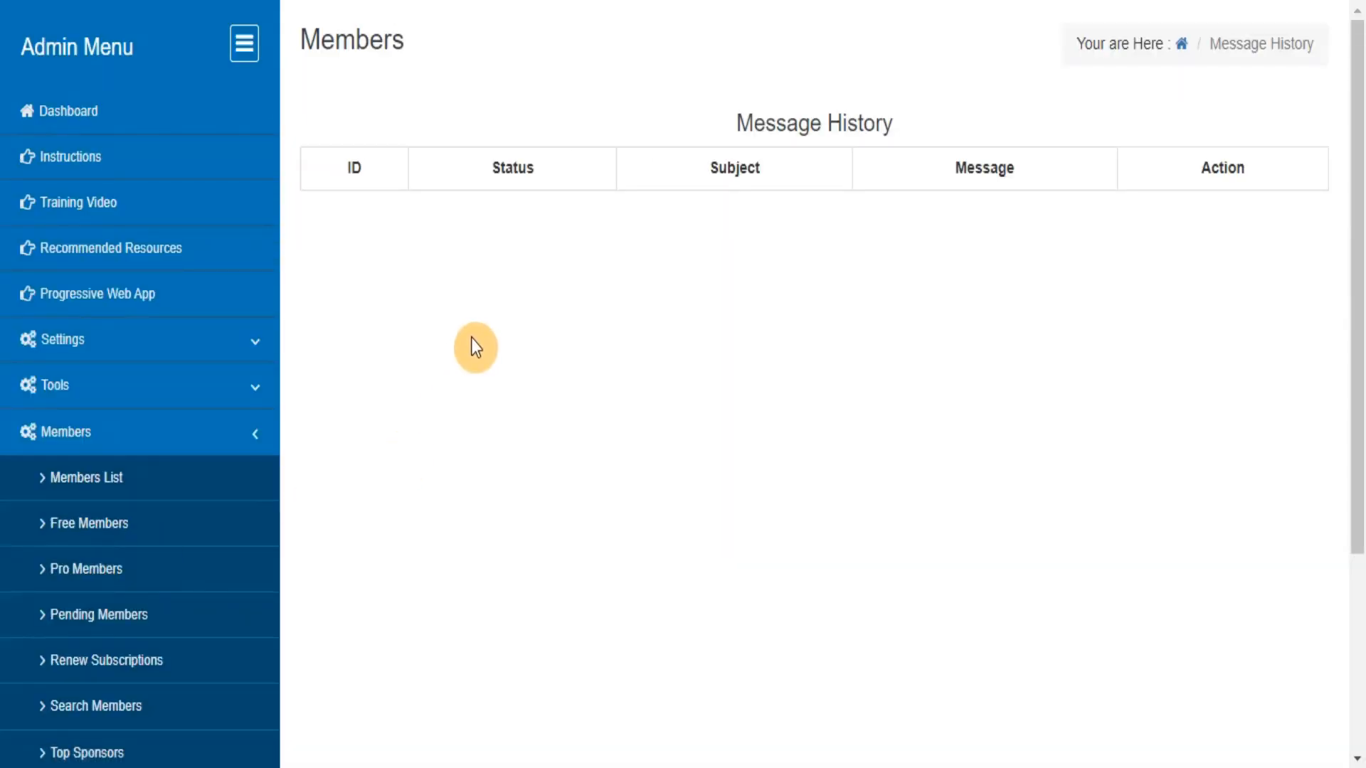
scroll(down, 3)
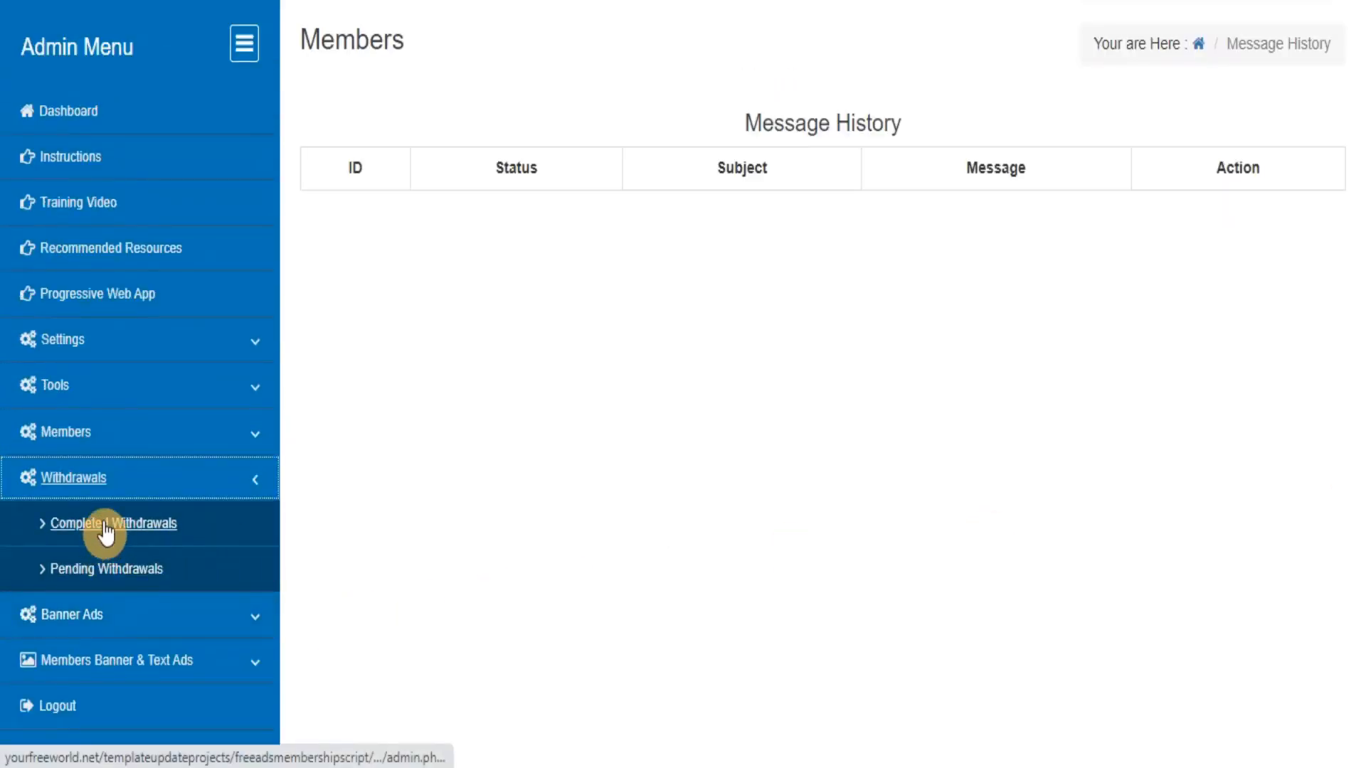
click(109, 524)
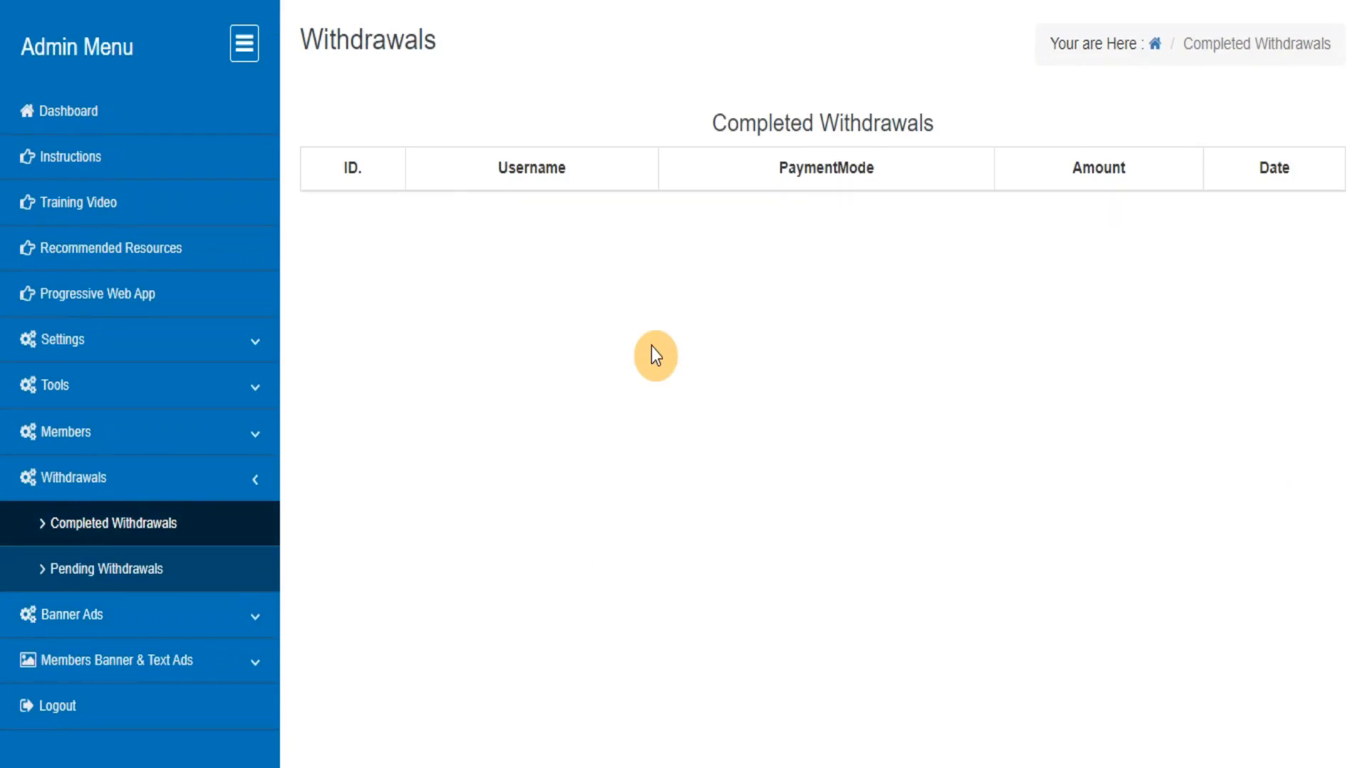
mouse_move(114, 589)
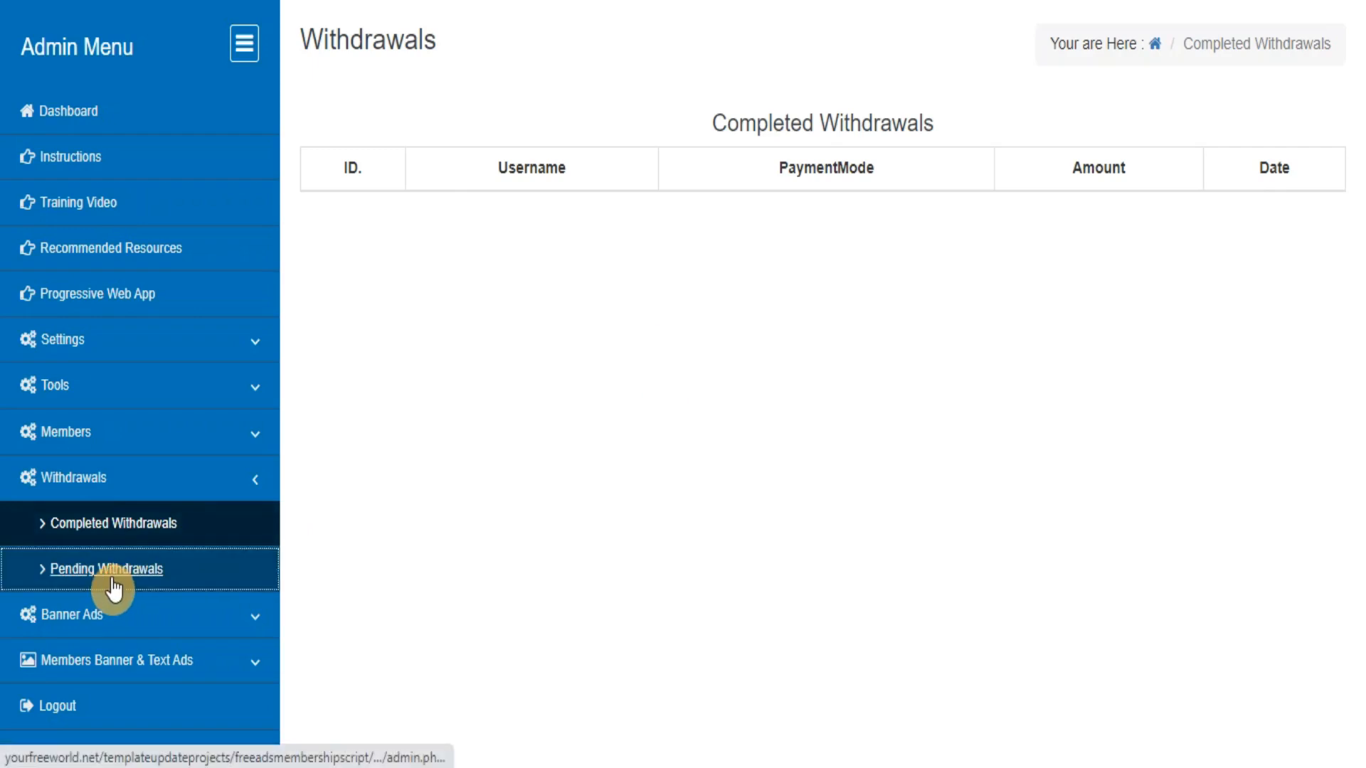
View the empty Pending Withdrawals list and expand the Banner Ads menu.
click(106, 569)
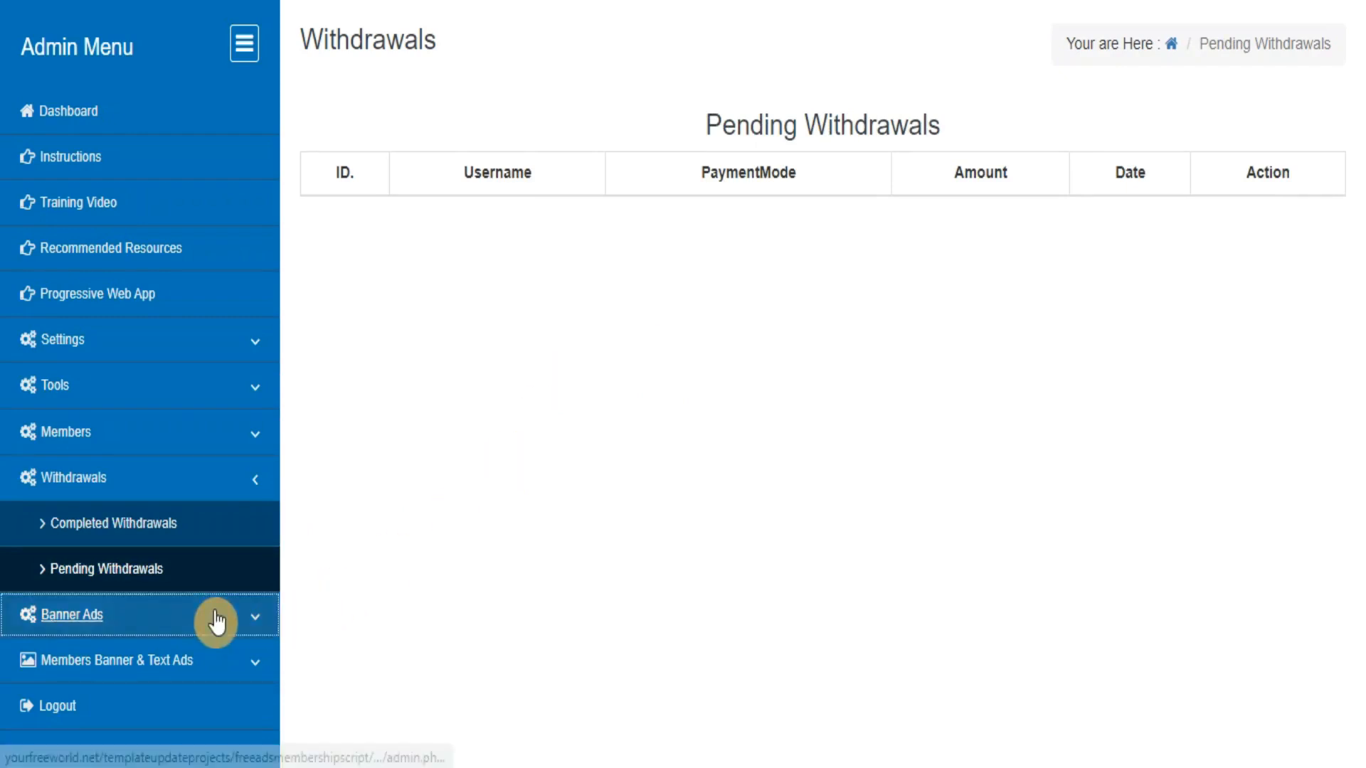
click(72, 615)
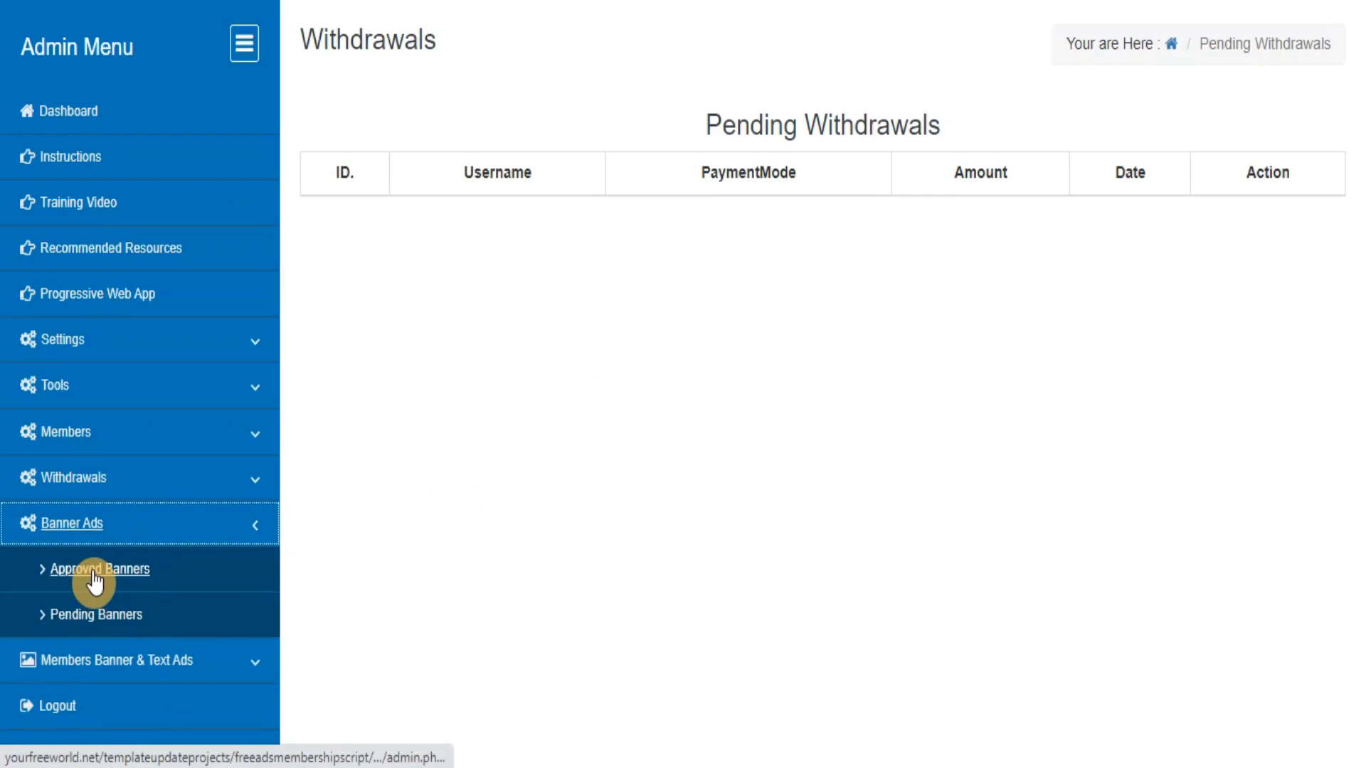
View the empty Approved Banners list, then Pending Banners with its one banner awaiting approval.
click(100, 569)
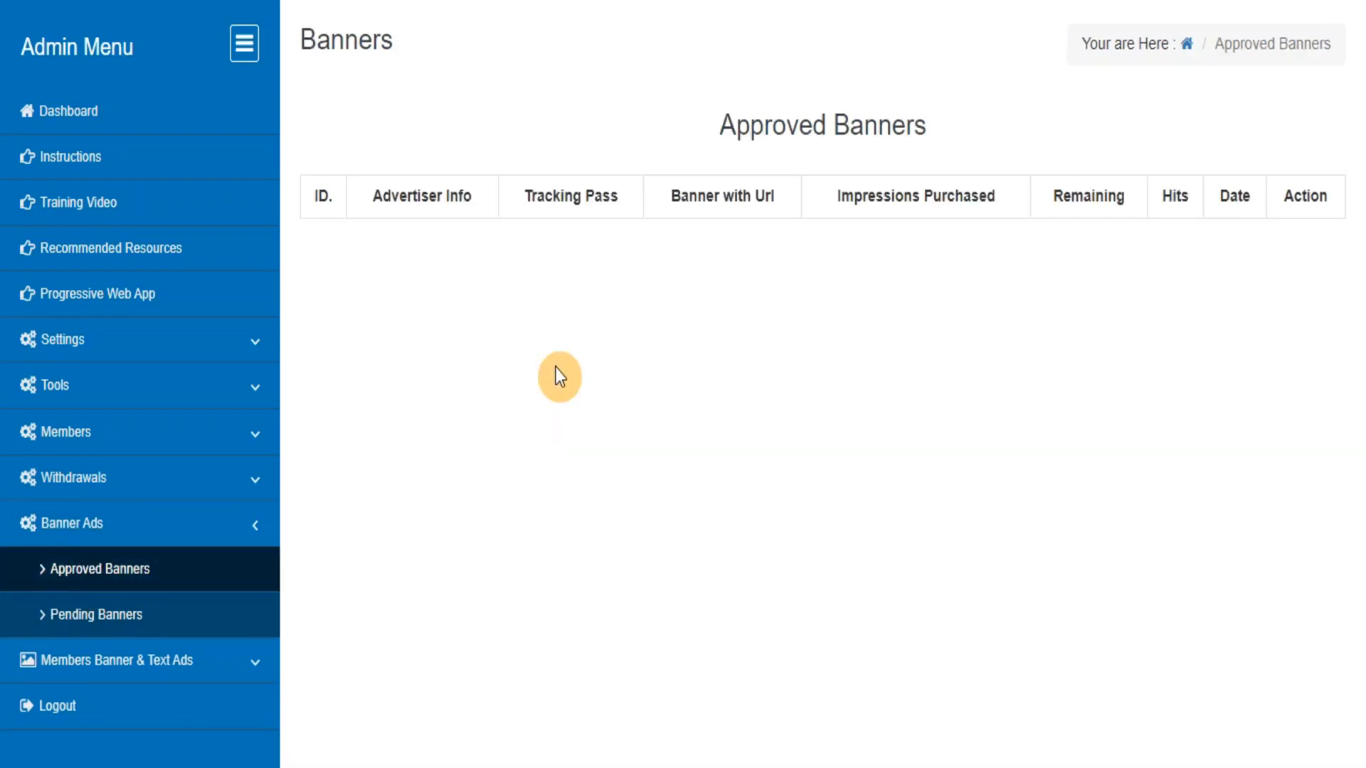
mouse_move(319, 564)
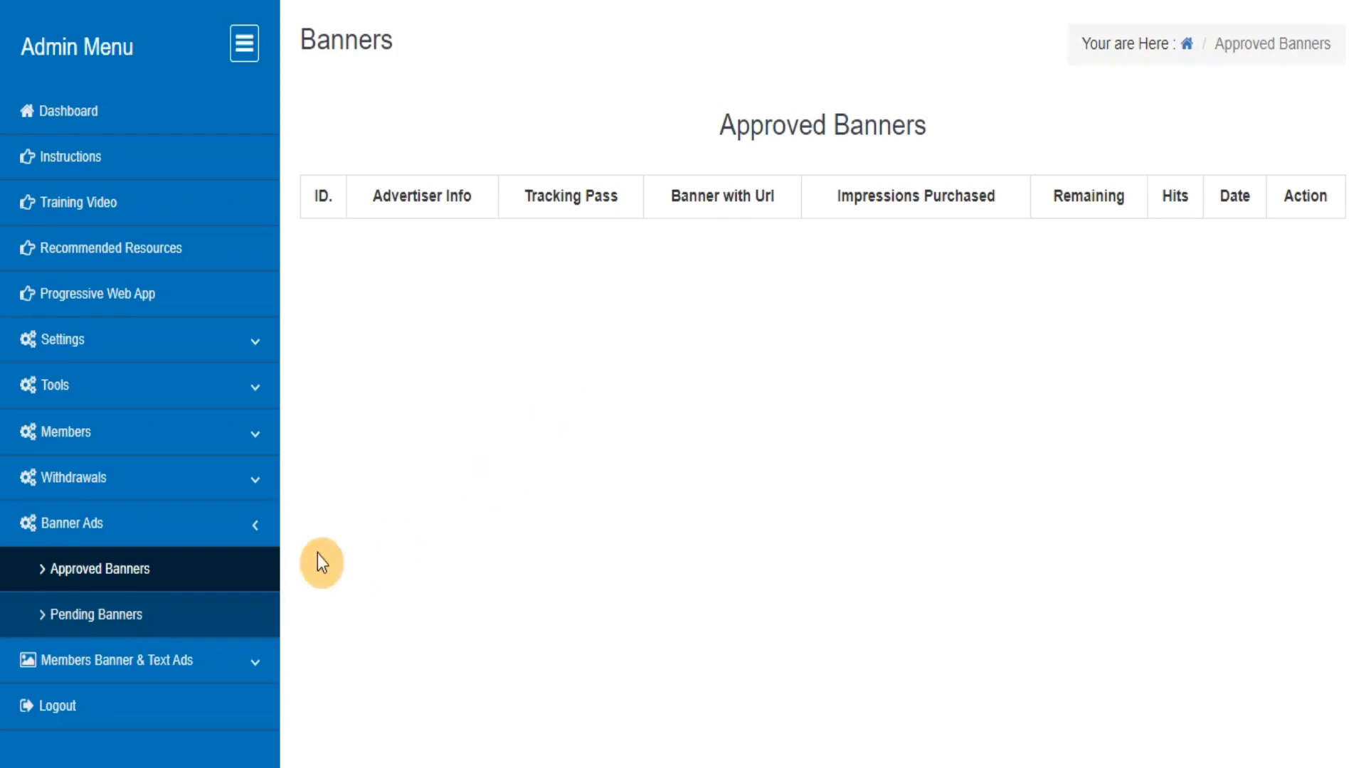
click(94, 614)
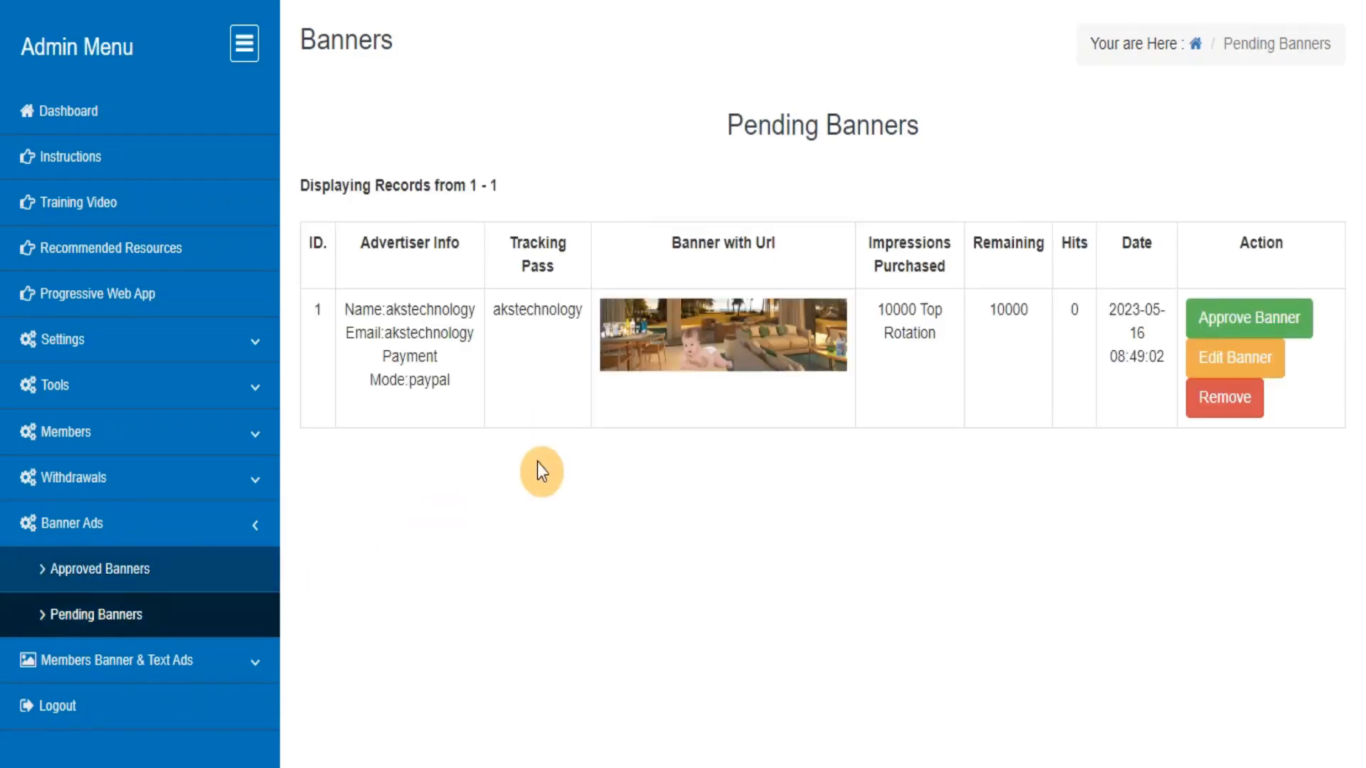
mouse_move(640, 415)
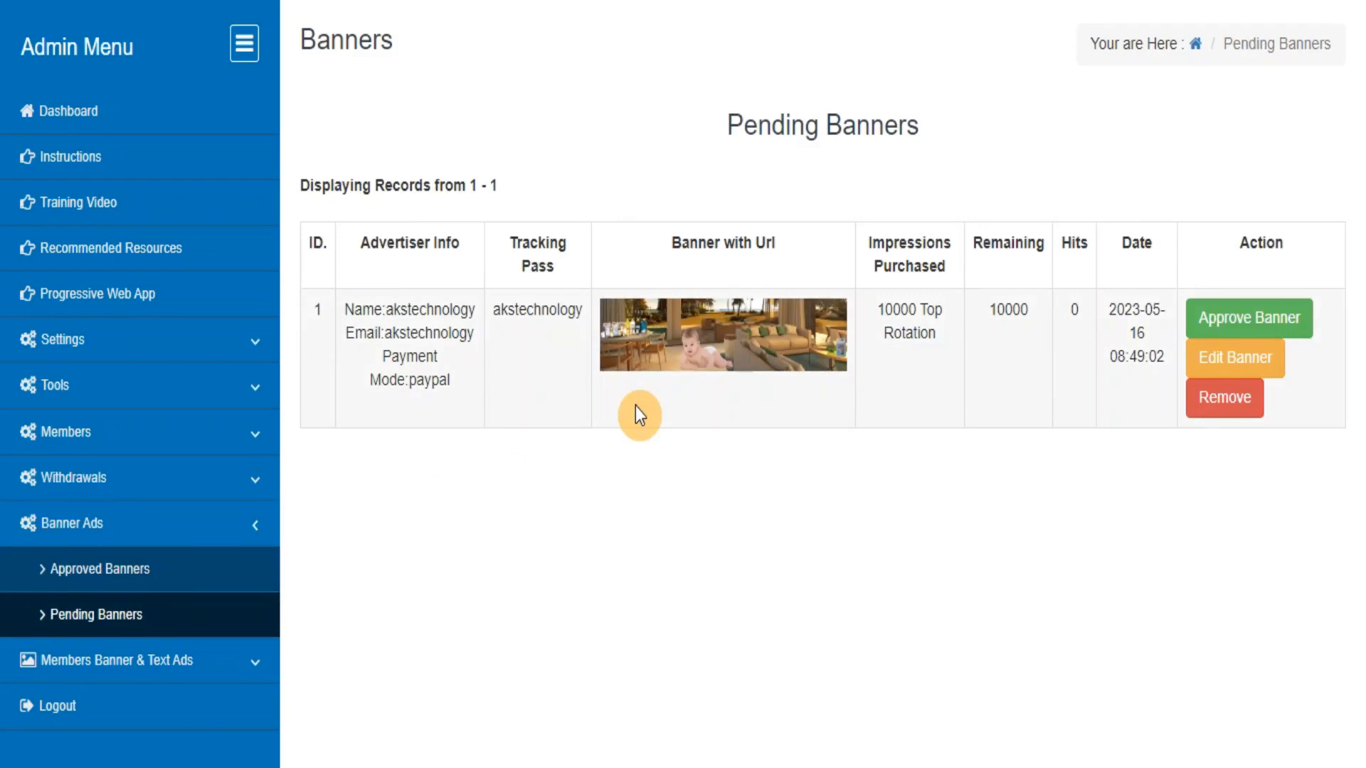
mouse_move(449, 647)
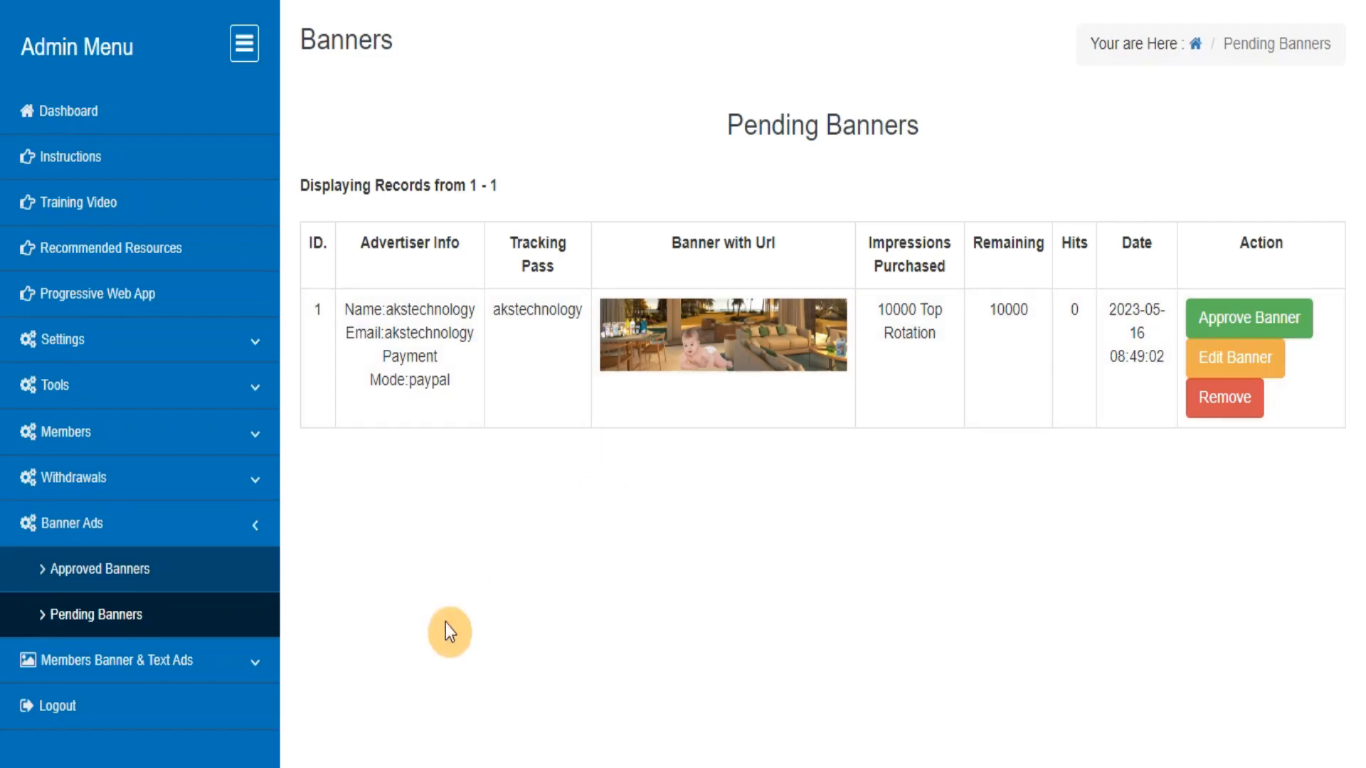
click(118, 569)
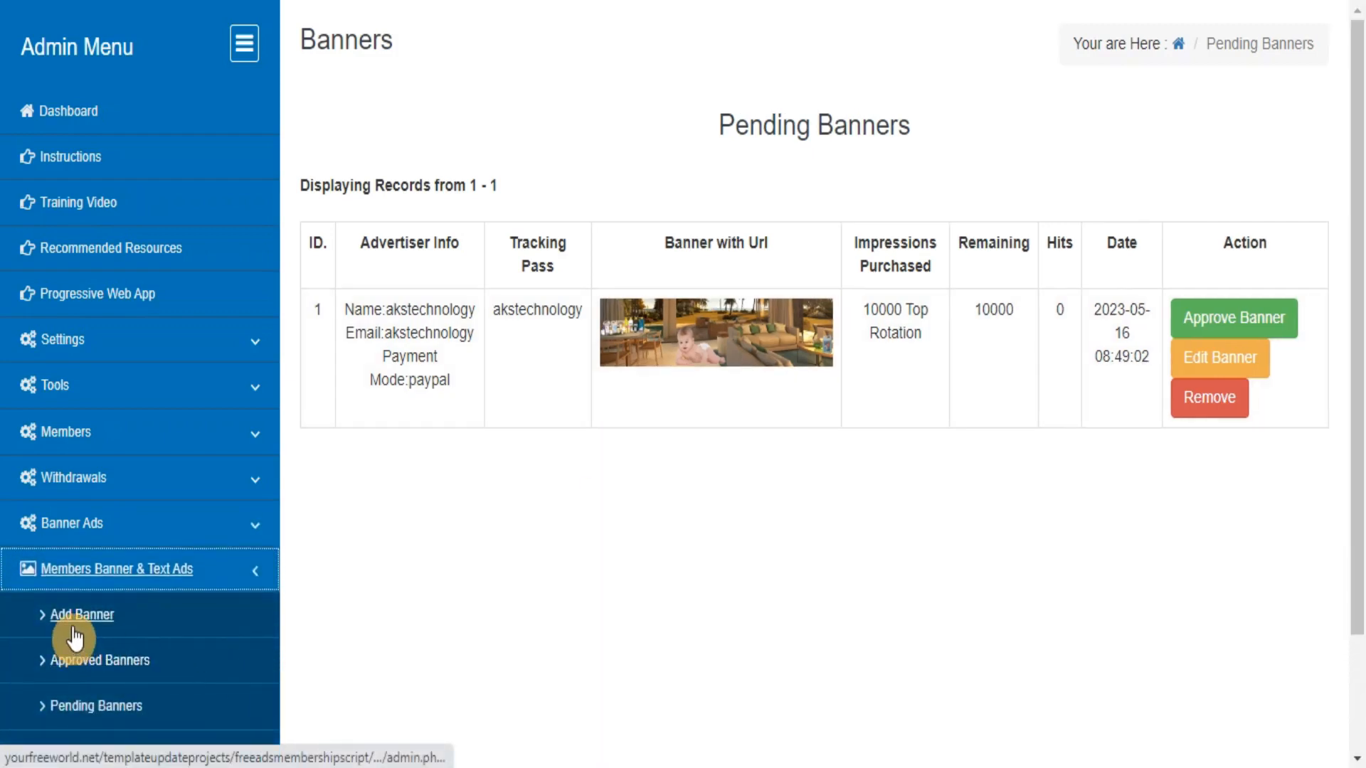
Visit Add Banner, Approved Banners and Pending Banners for members, then the Add TextAd form.
click(83, 615)
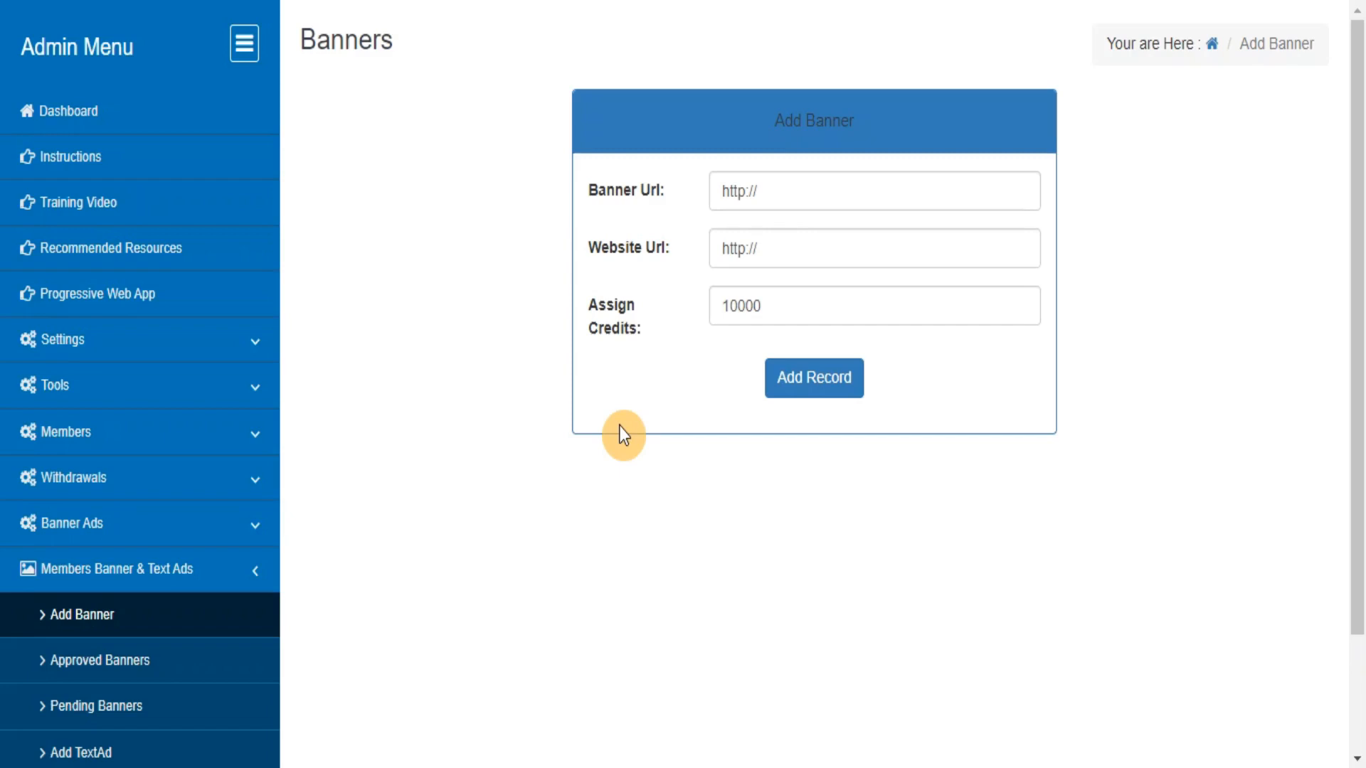
mouse_move(96, 683)
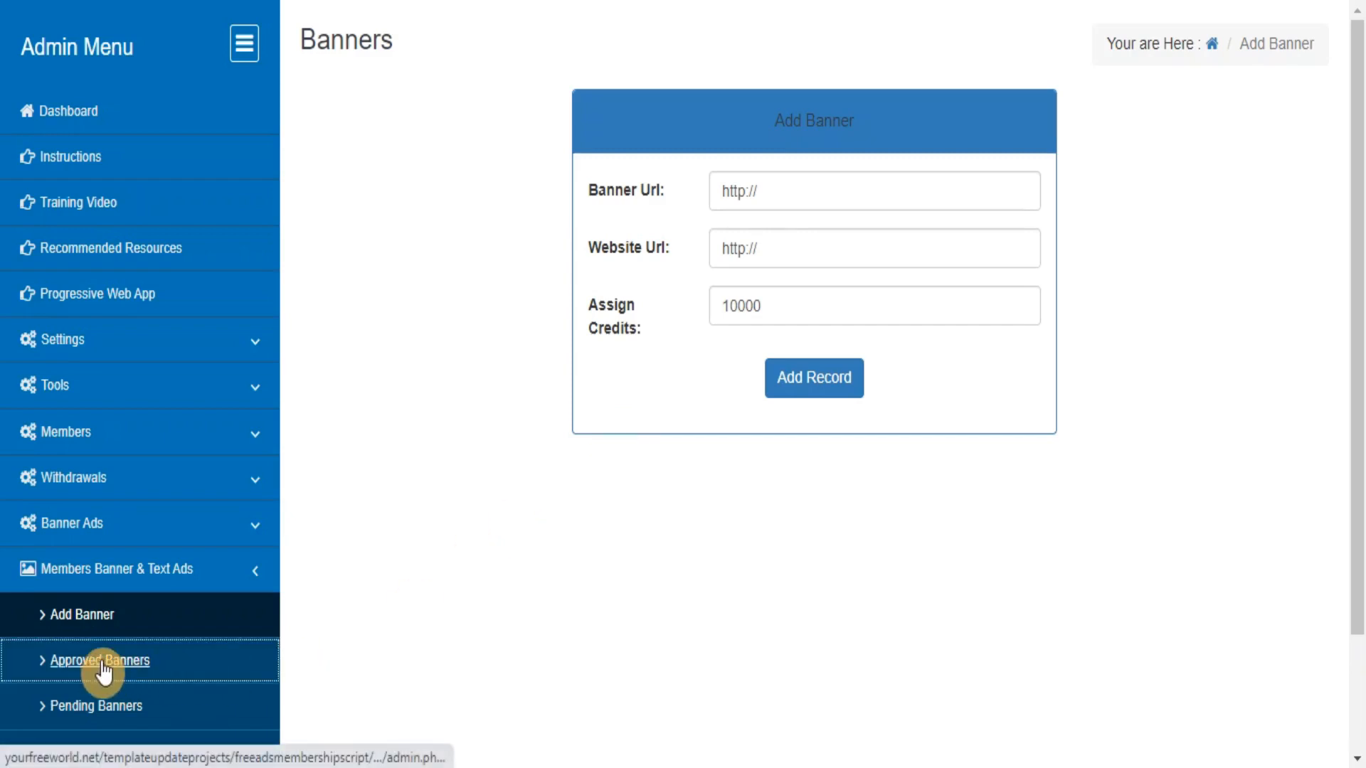
click(102, 660)
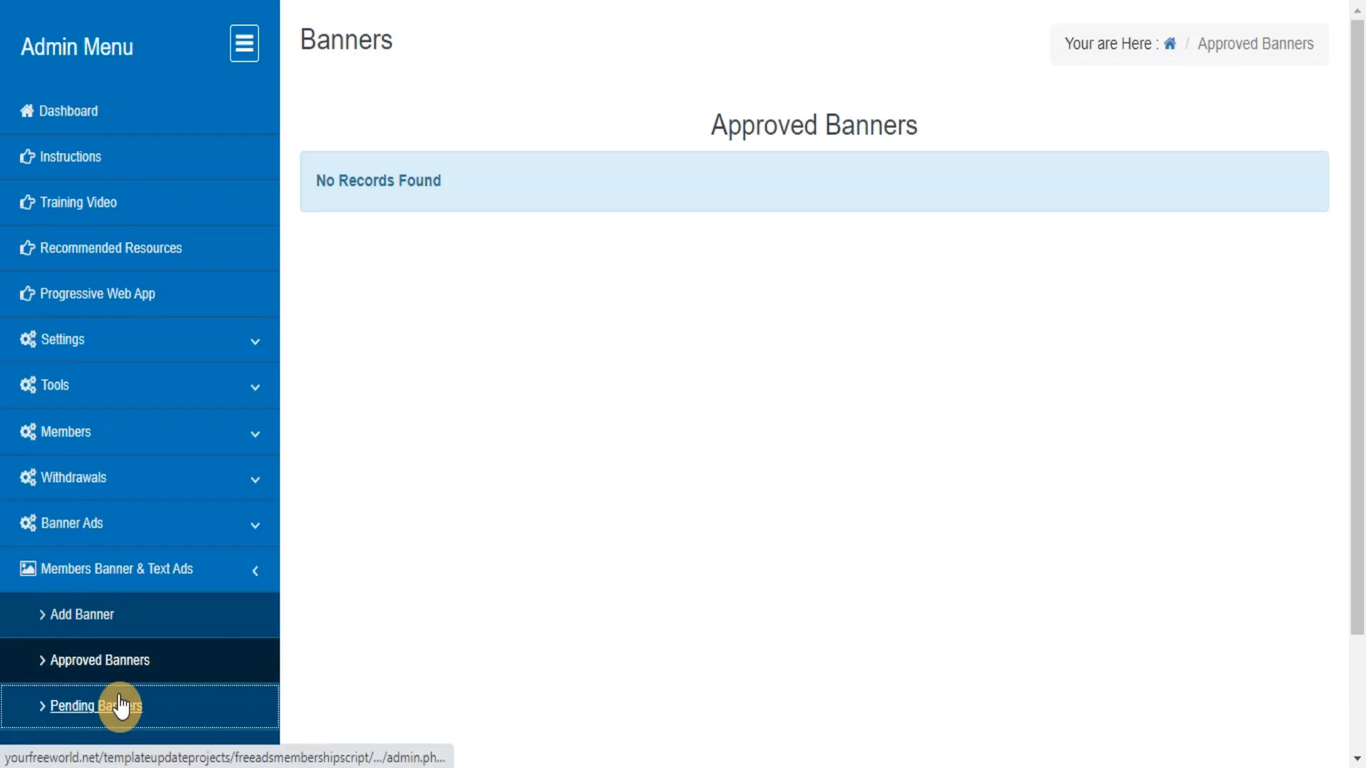
click(99, 706)
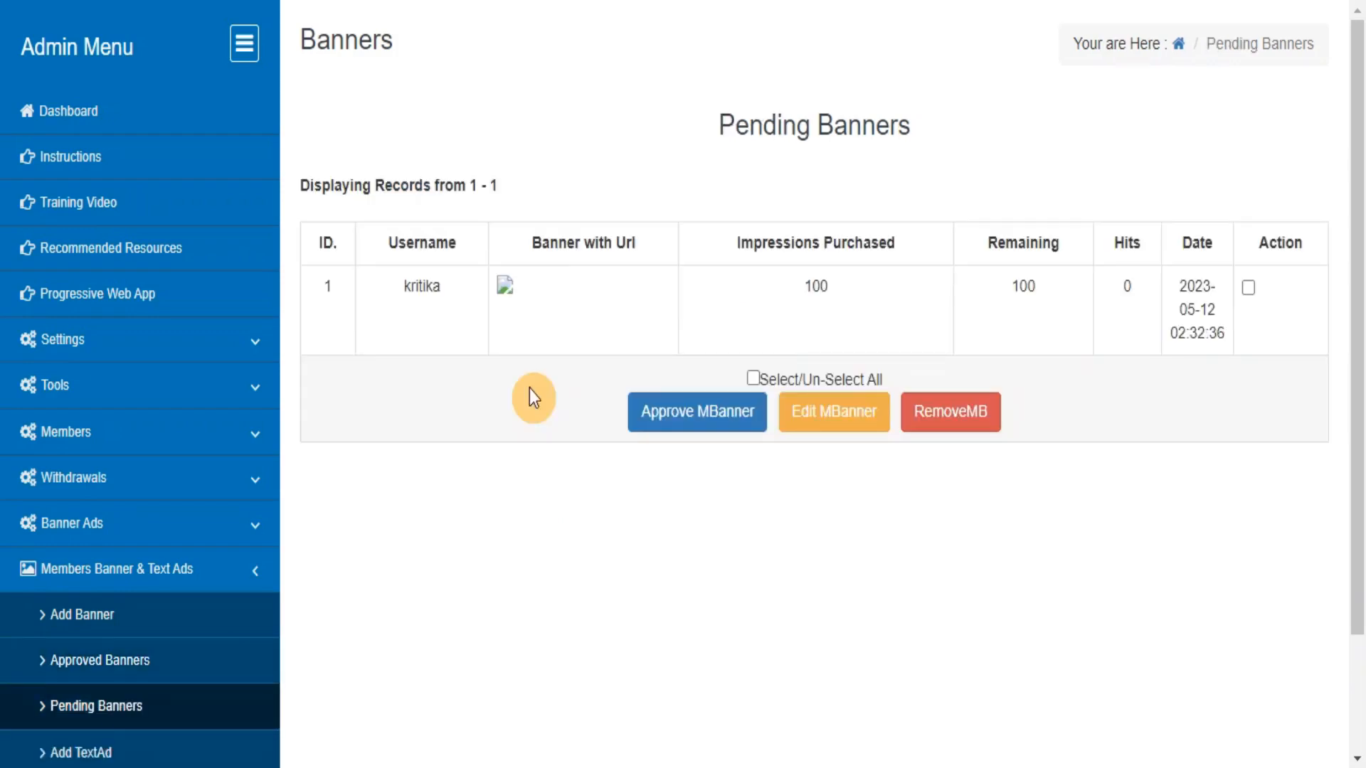
mouse_move(414, 629)
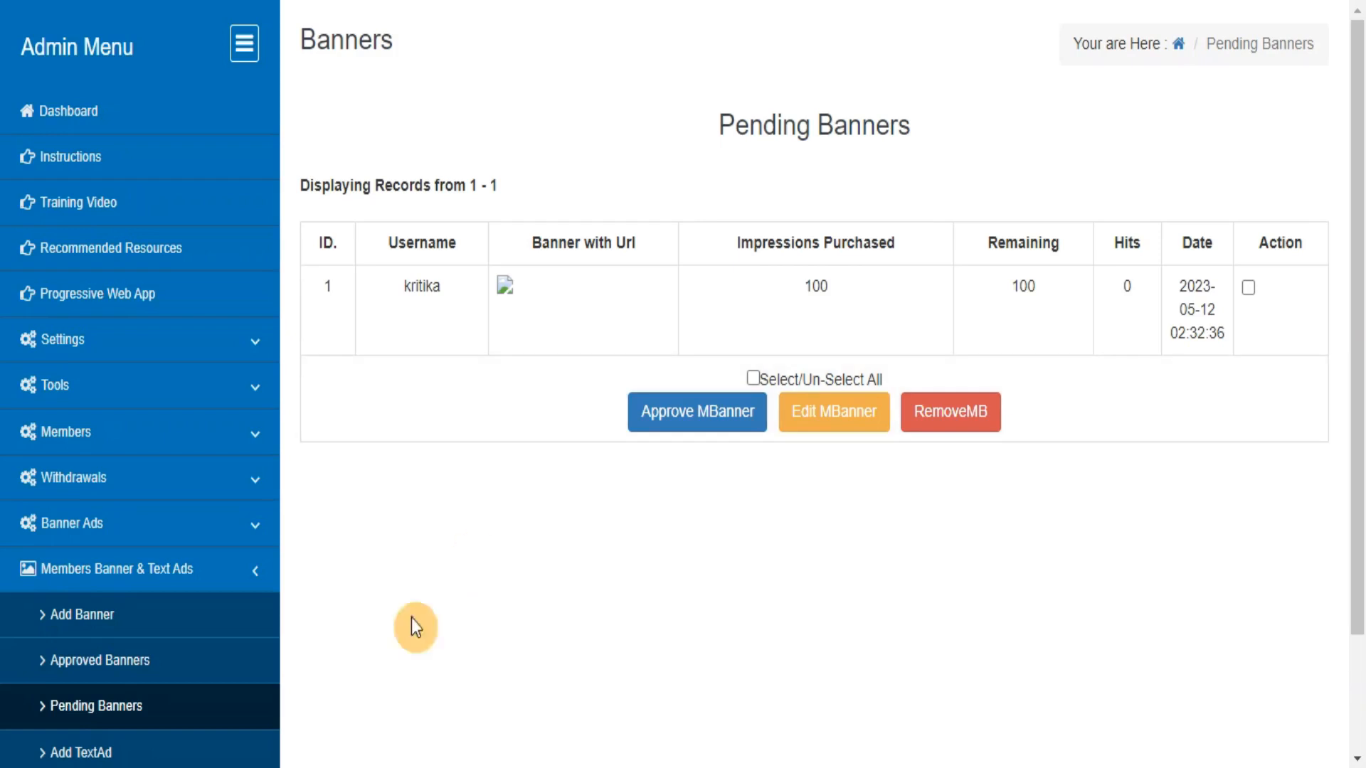
click(74, 751)
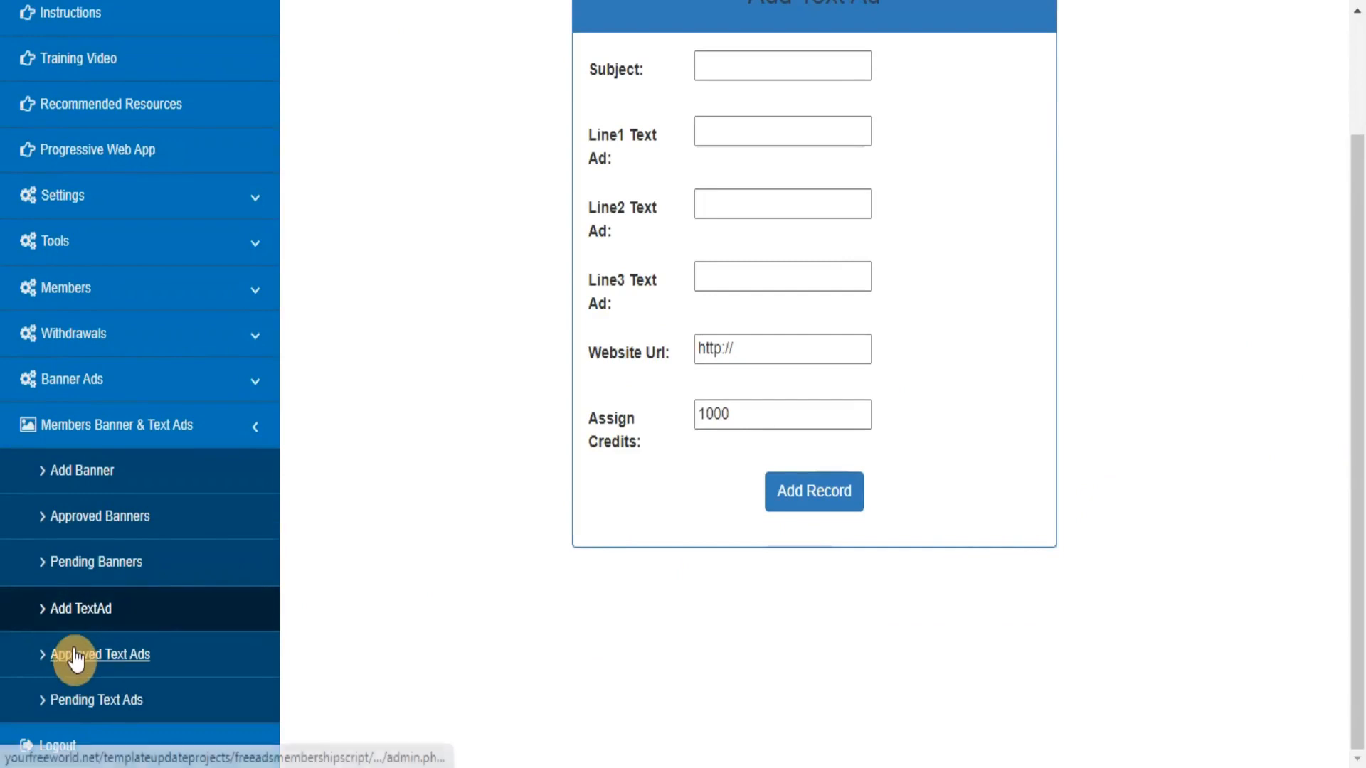
Review the Approved Text Ads list, then the empty Pending Text Ads list.
click(100, 654)
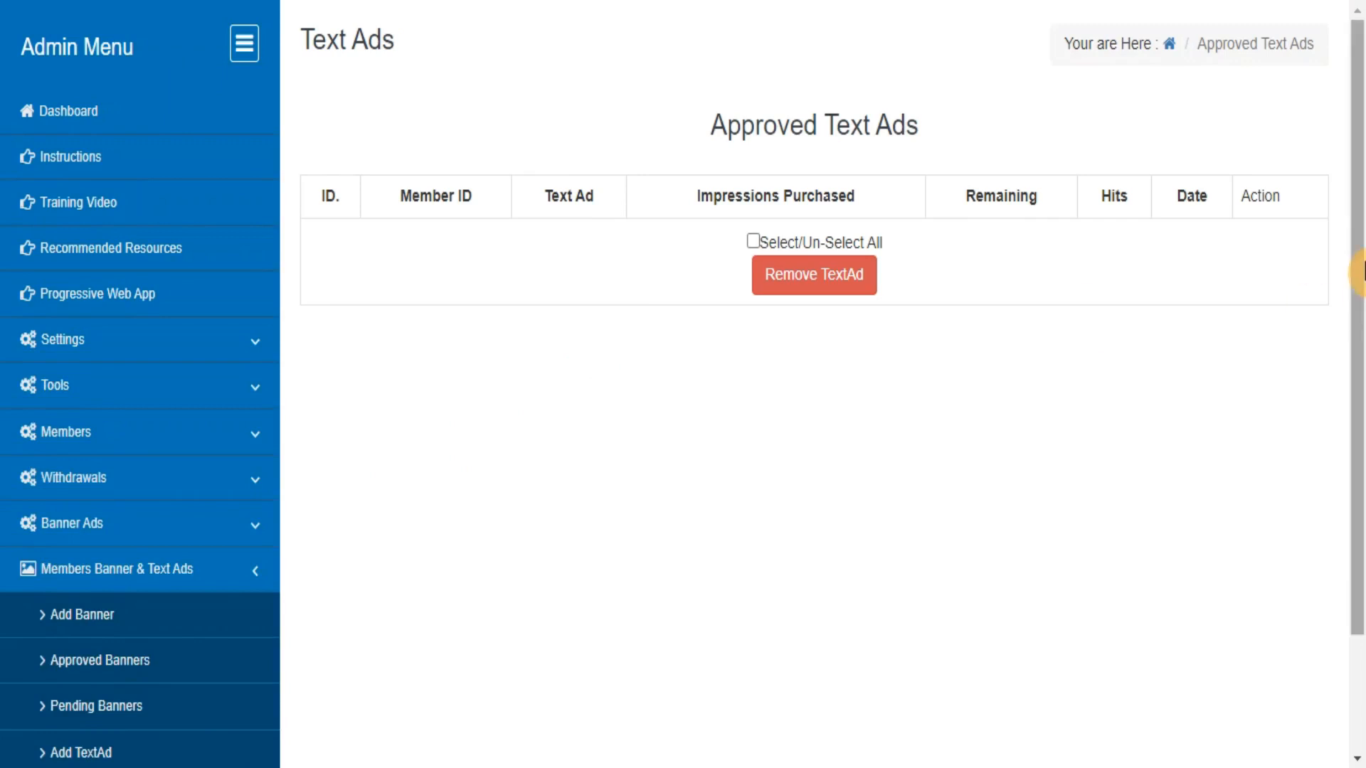
scroll(down, 3)
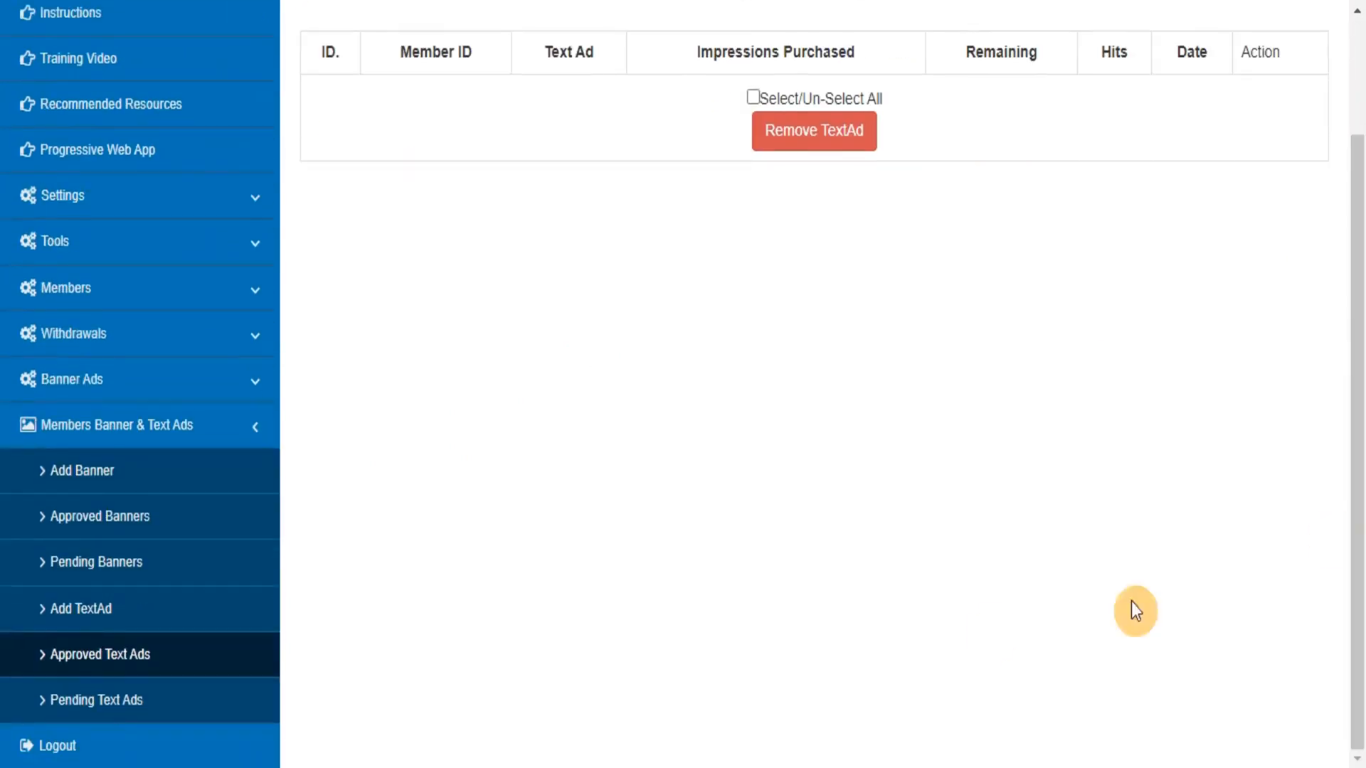
click(97, 700)
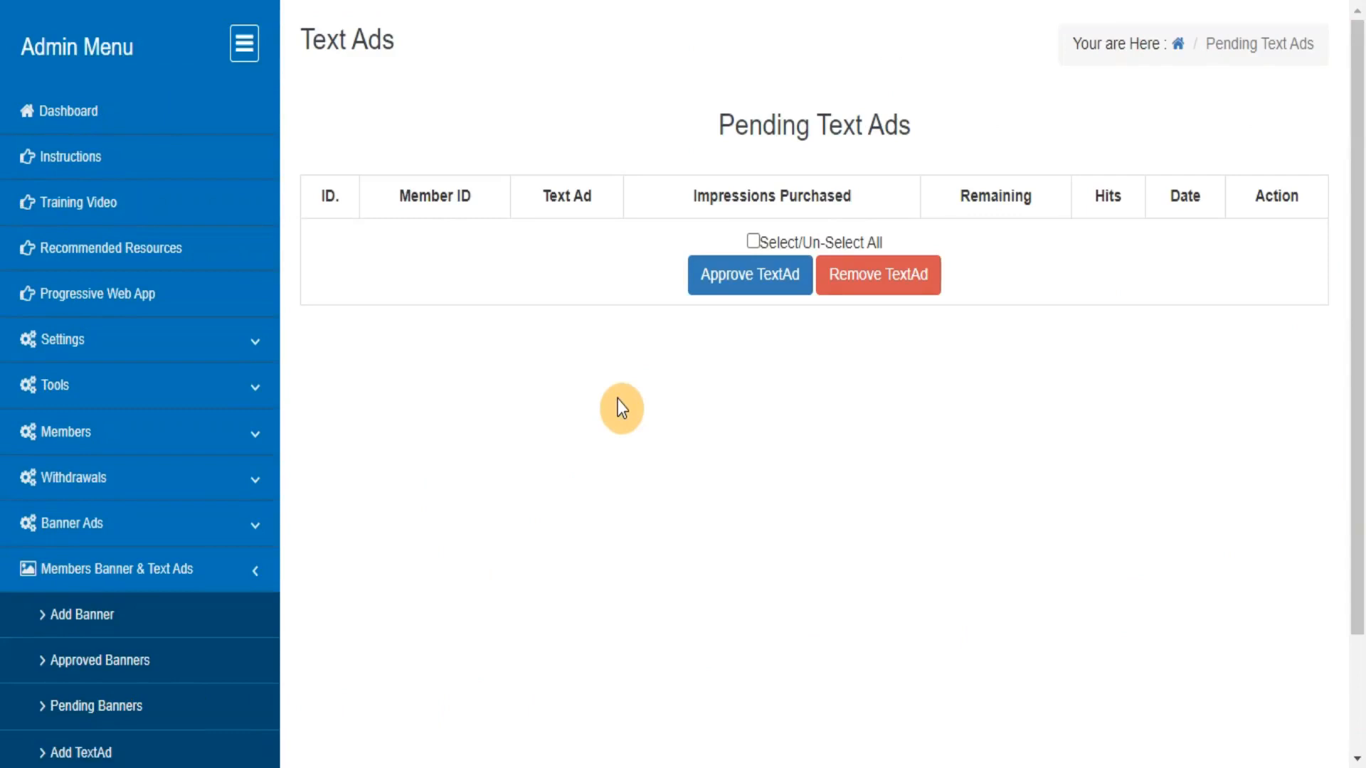
mouse_move(546, 369)
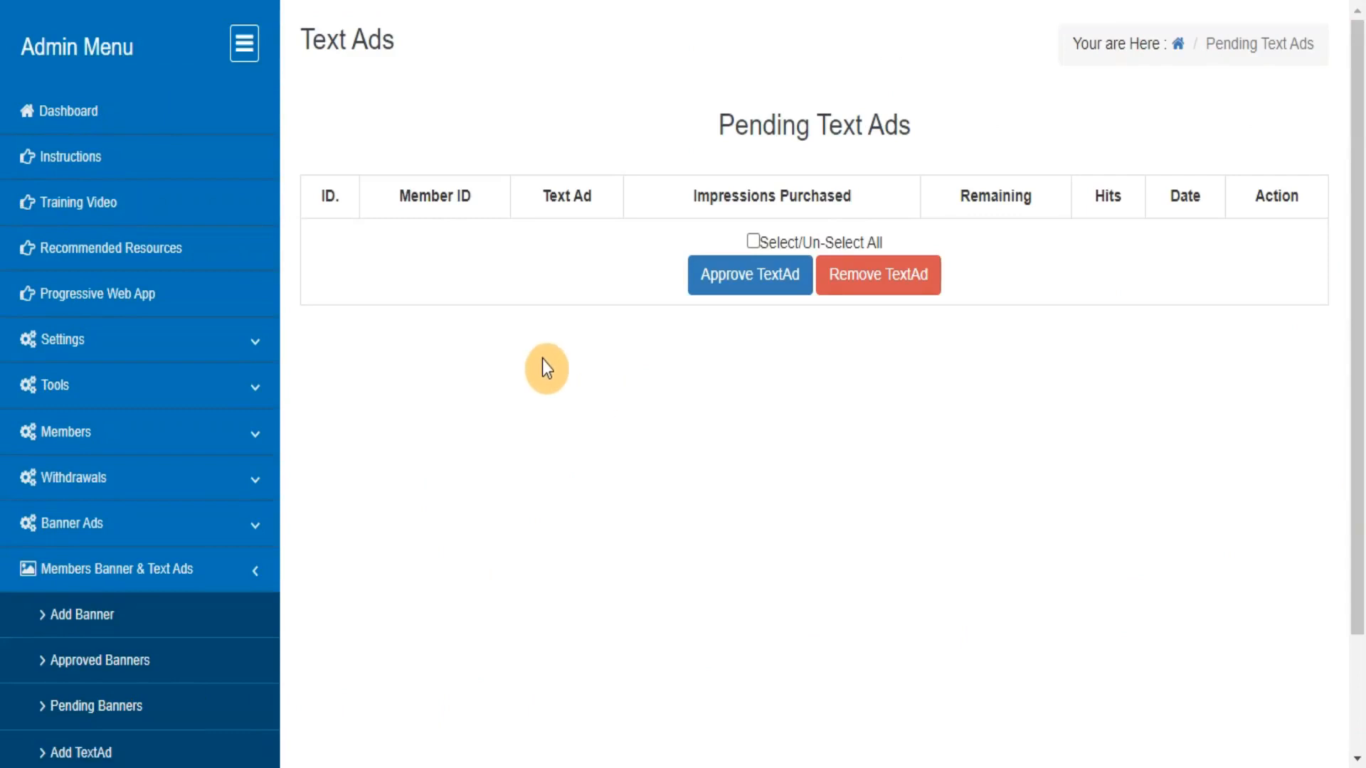
mouse_move(1342, 207)
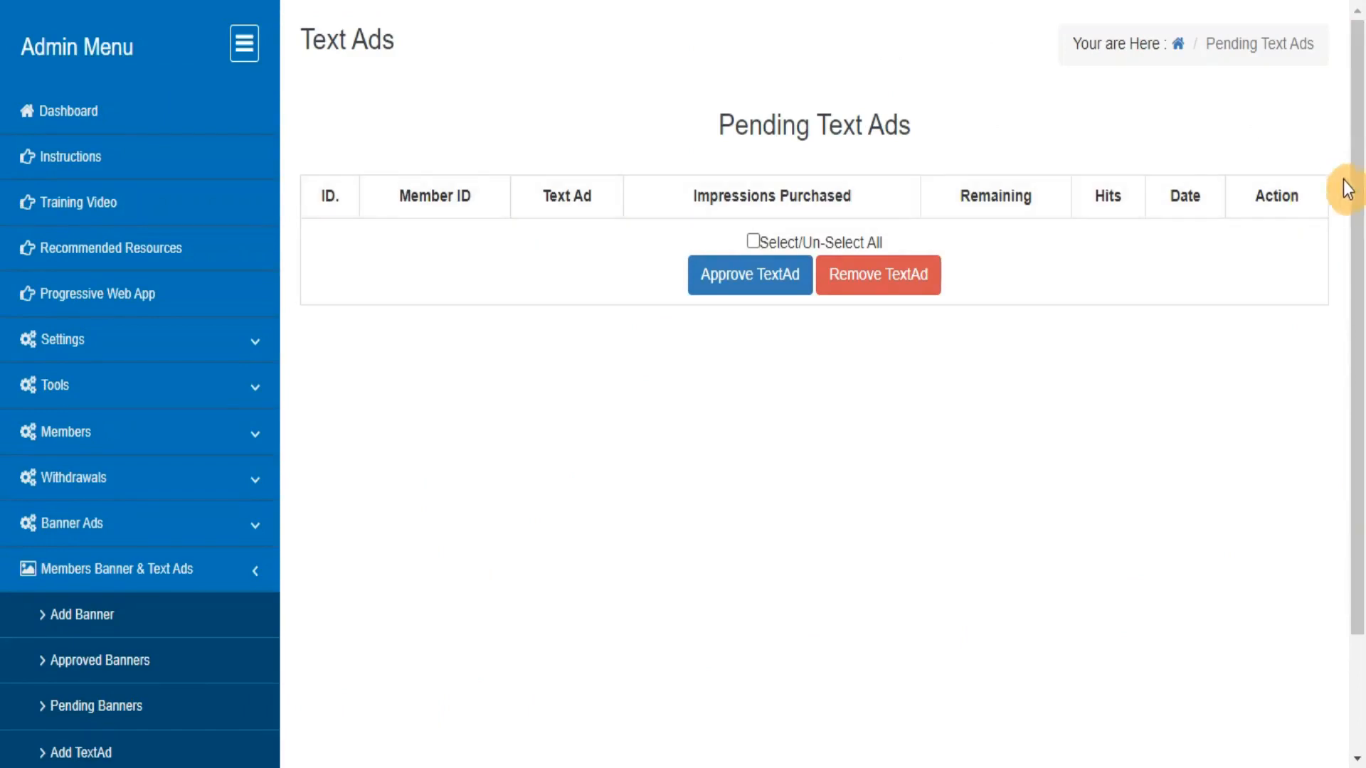
scroll(down, 3)
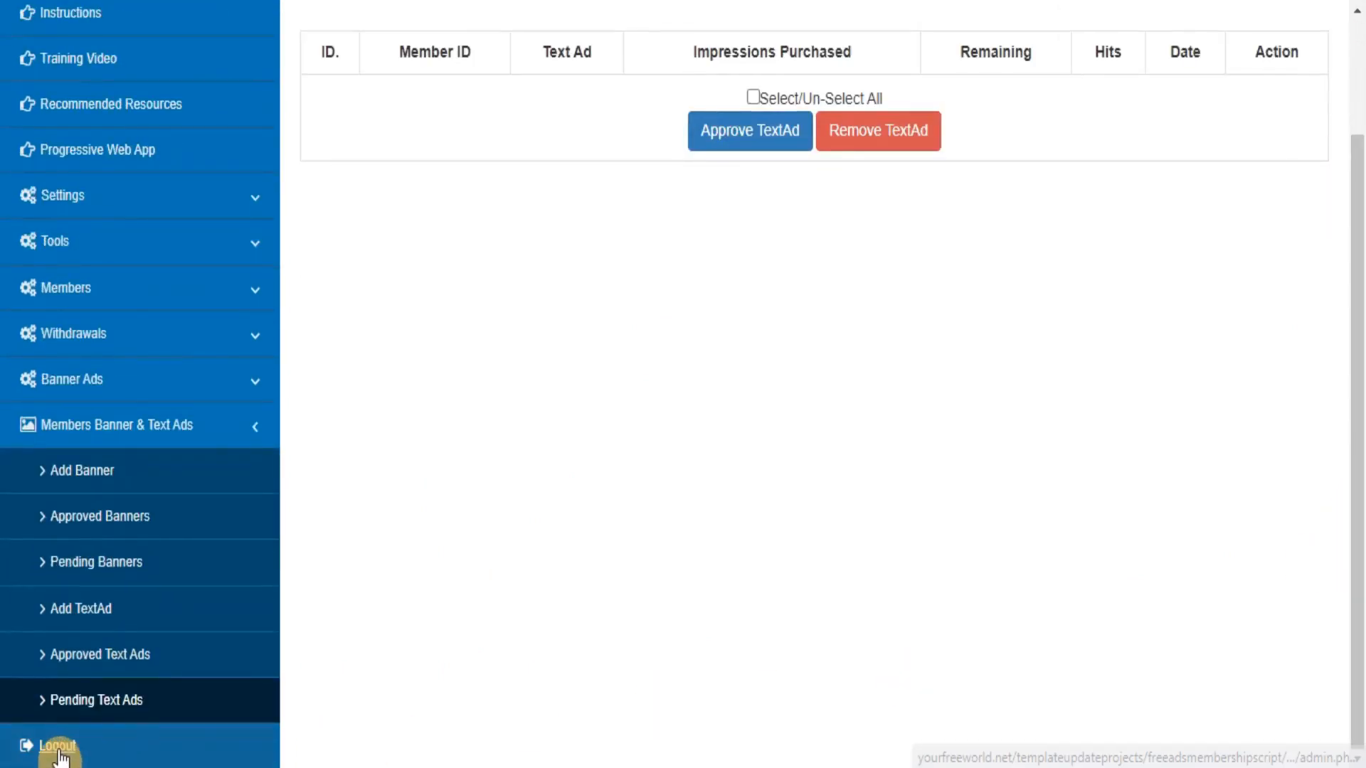